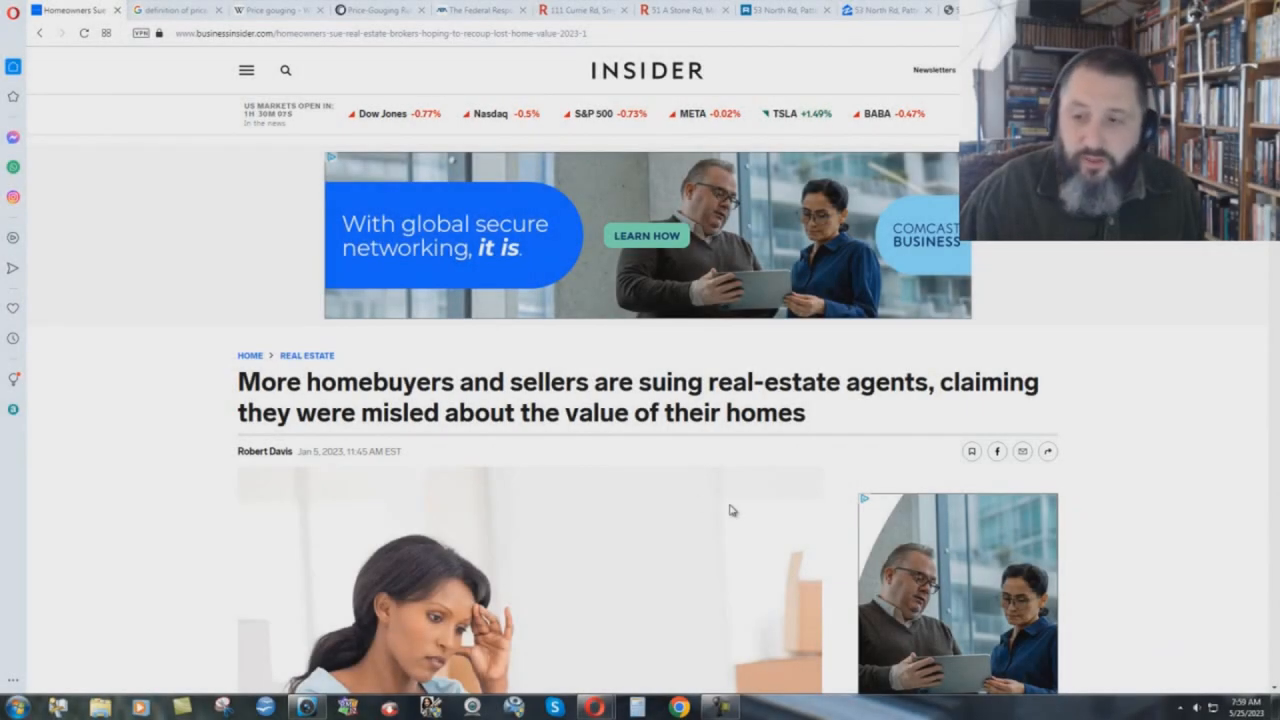
mouse_move(780, 526)
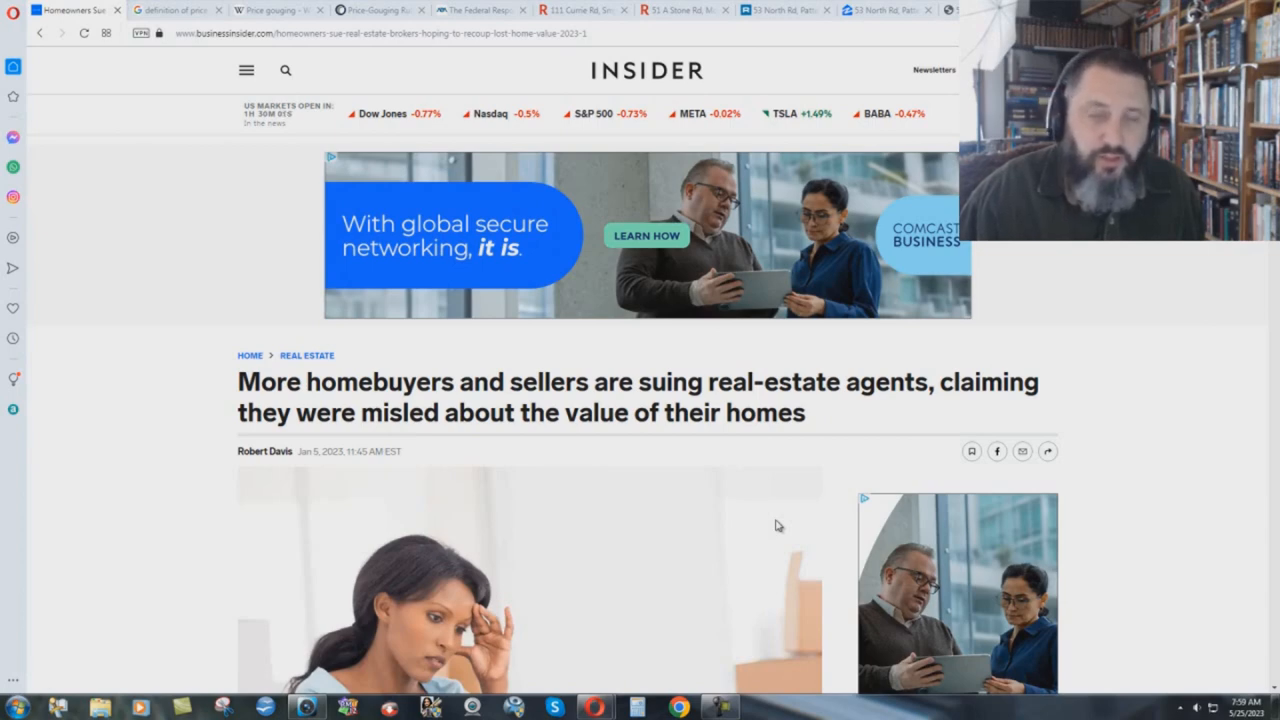
mouse_move(216, 430)
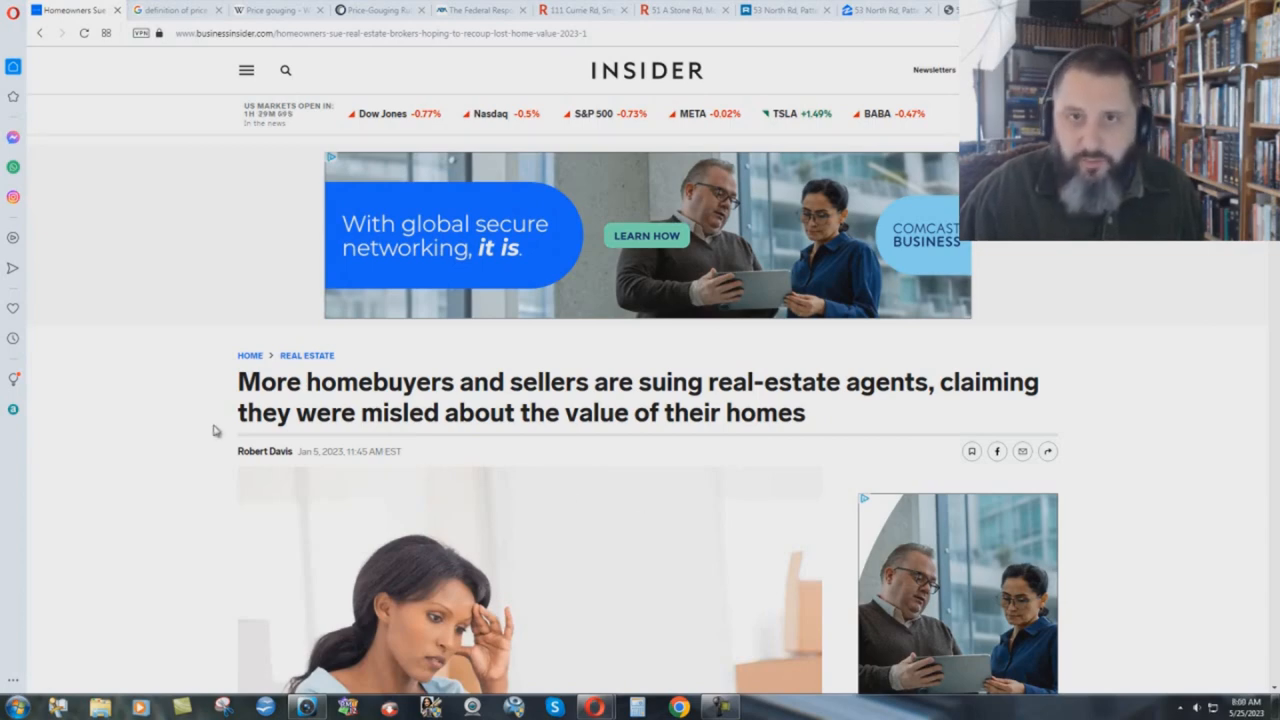
mouse_move(90, 404)
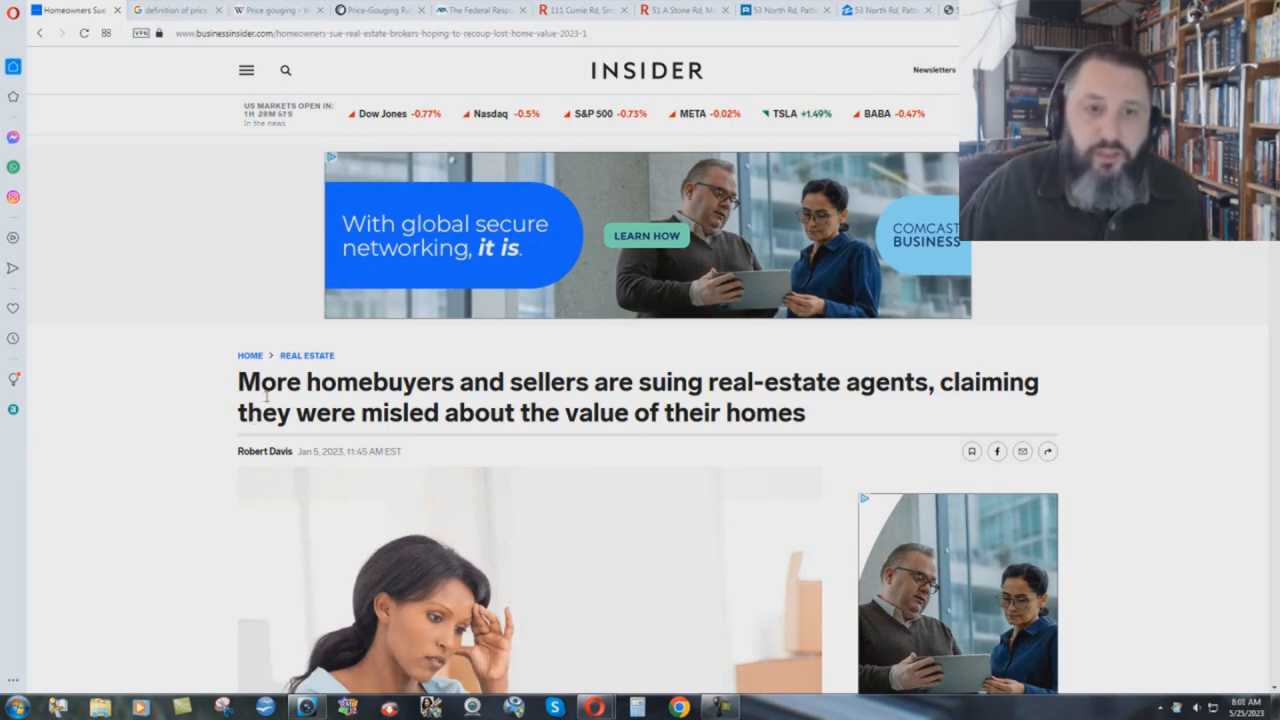
mouse_move(780, 378)
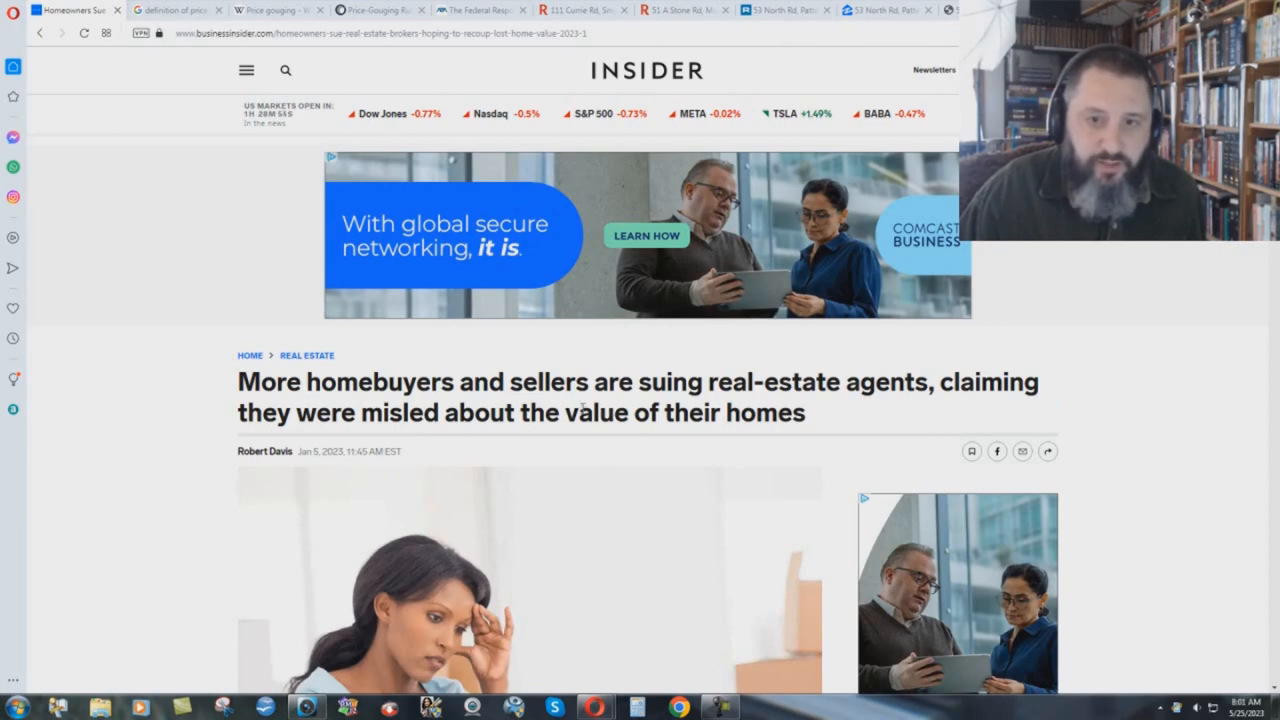
mouse_move(796, 440)
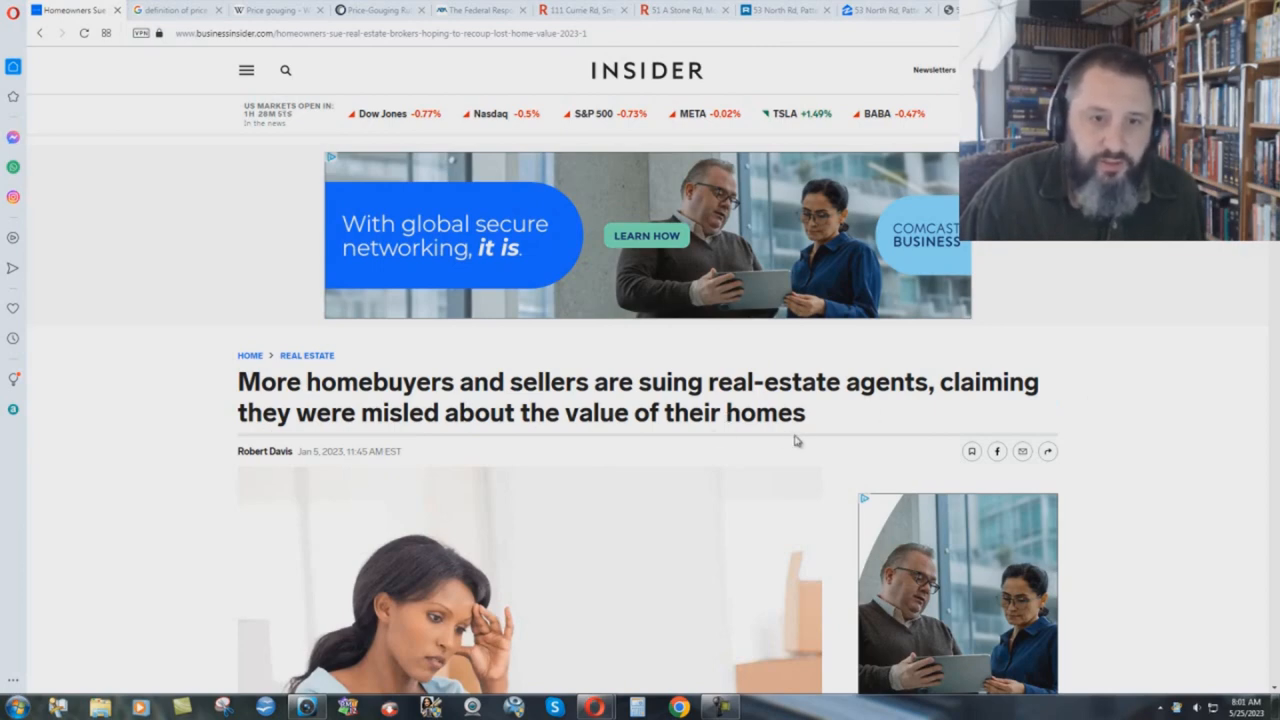
mouse_move(584, 534)
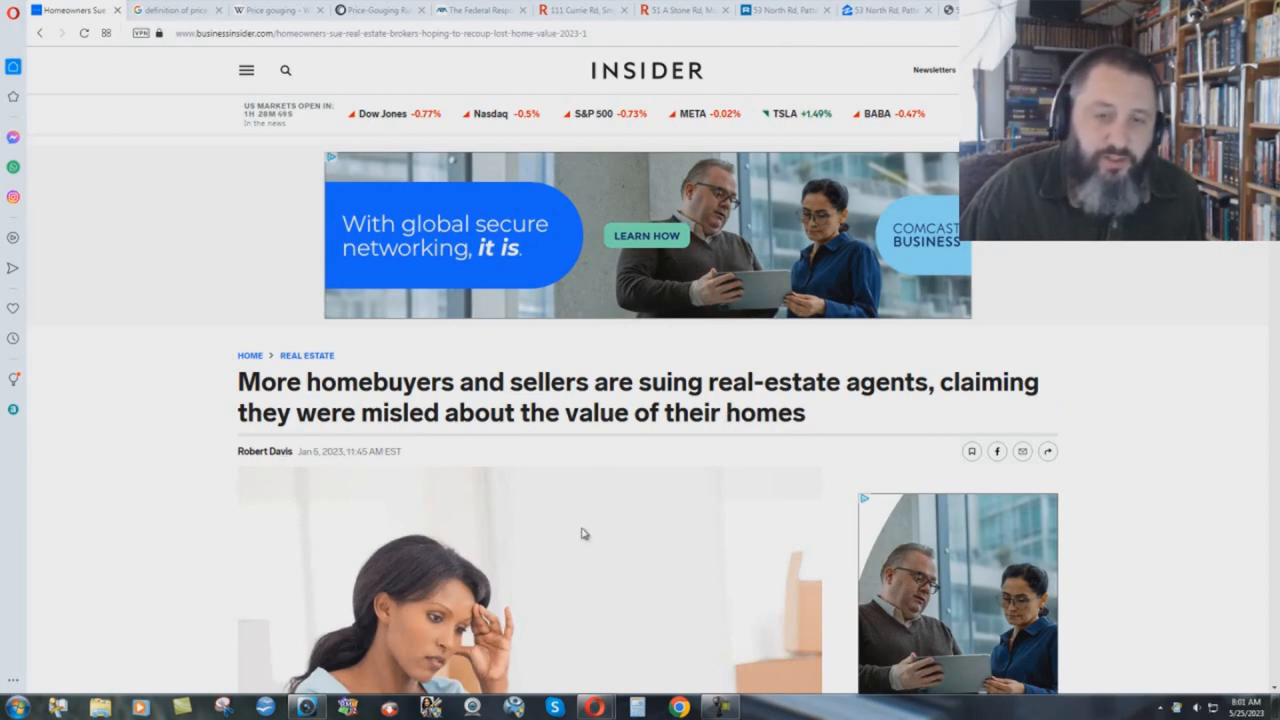
Skim the Insider article, then switch to the Google 'definition of price gouging' results
scroll("down", 3)
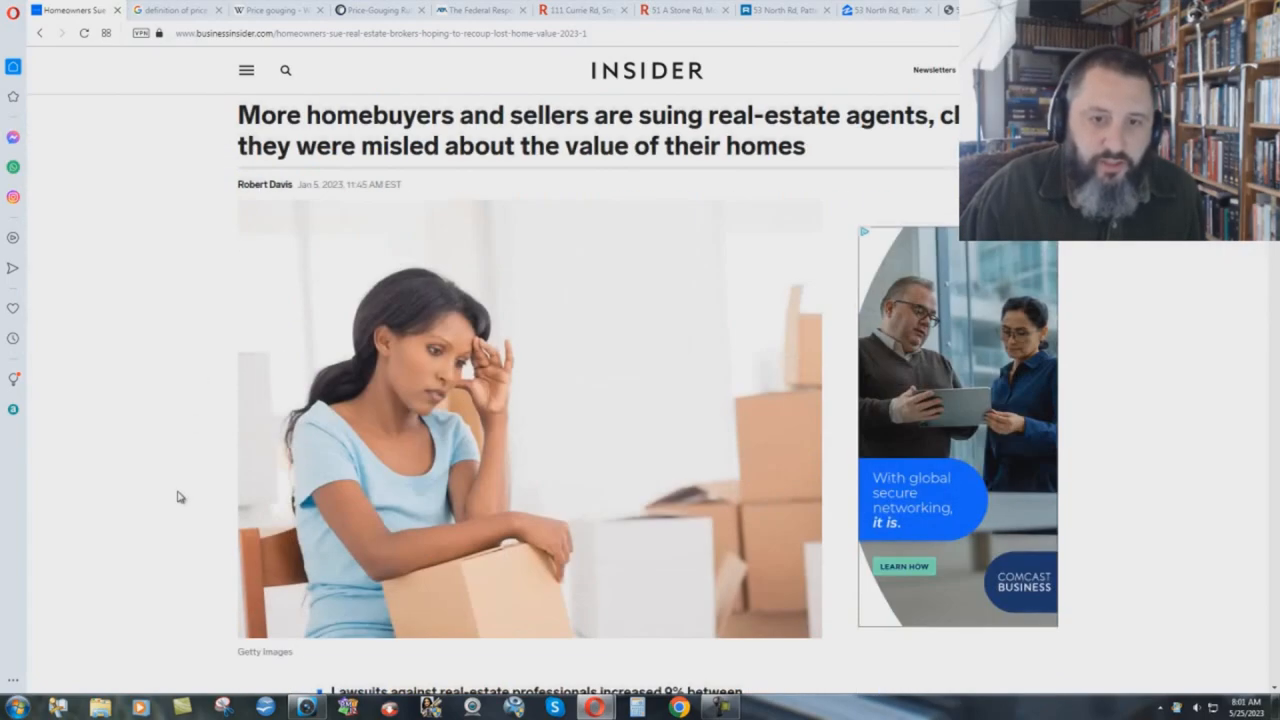
scroll("down", 3)
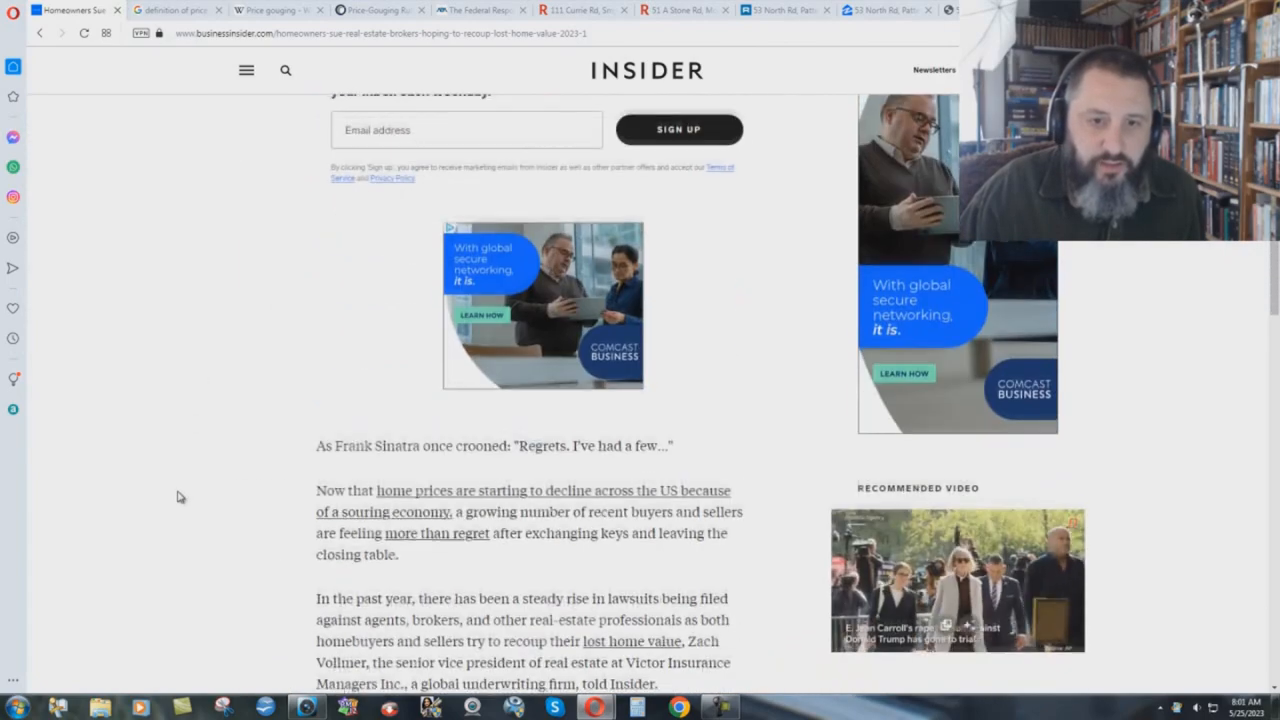
scroll("down", 3)
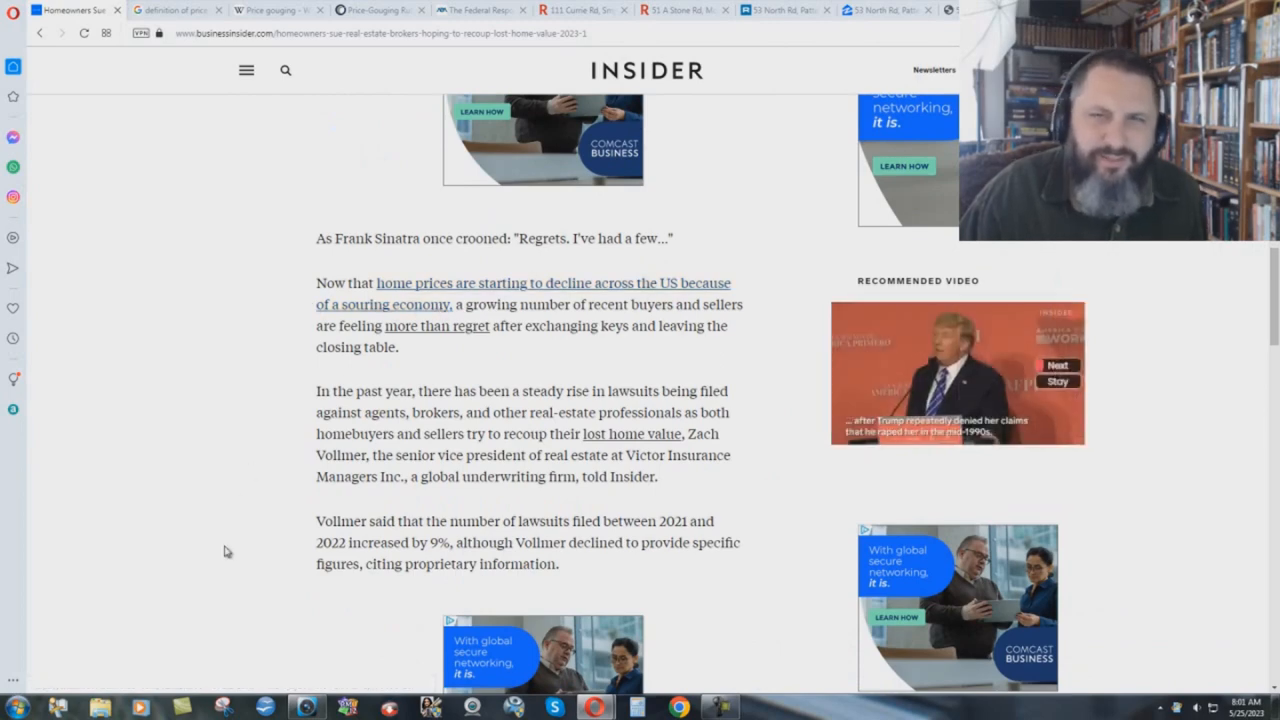
mouse_move(244, 494)
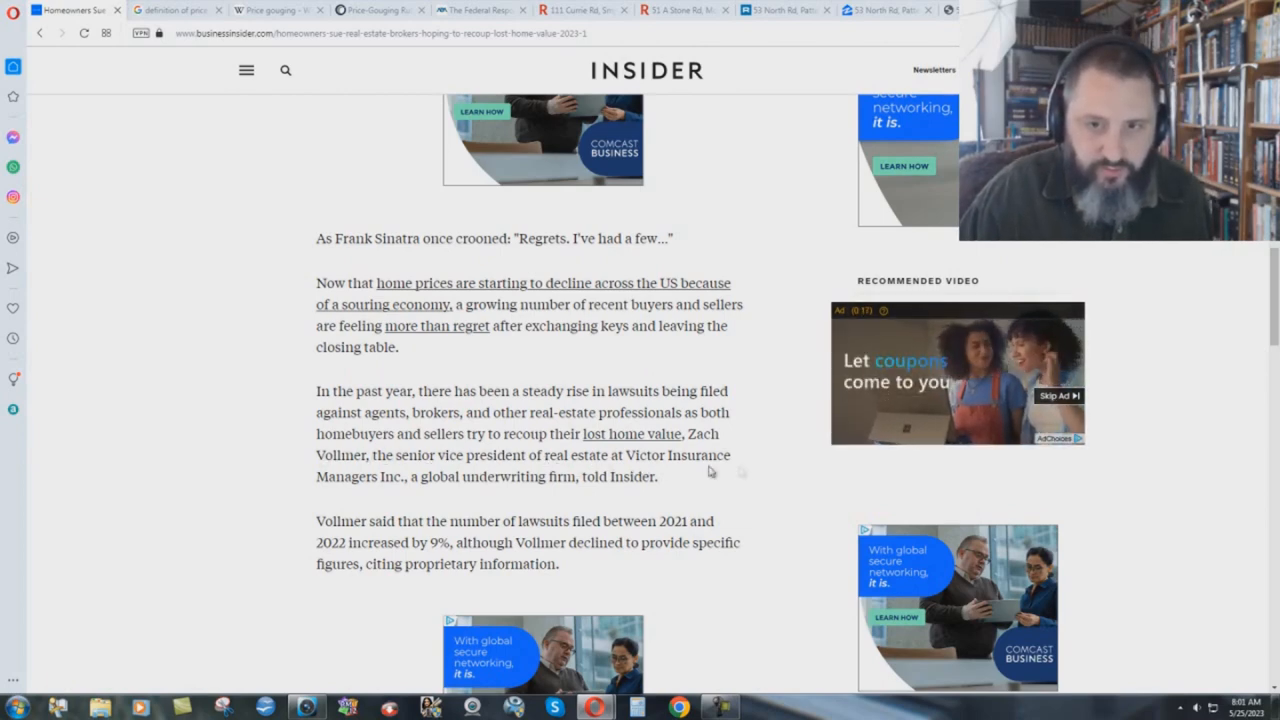
mouse_move(448, 494)
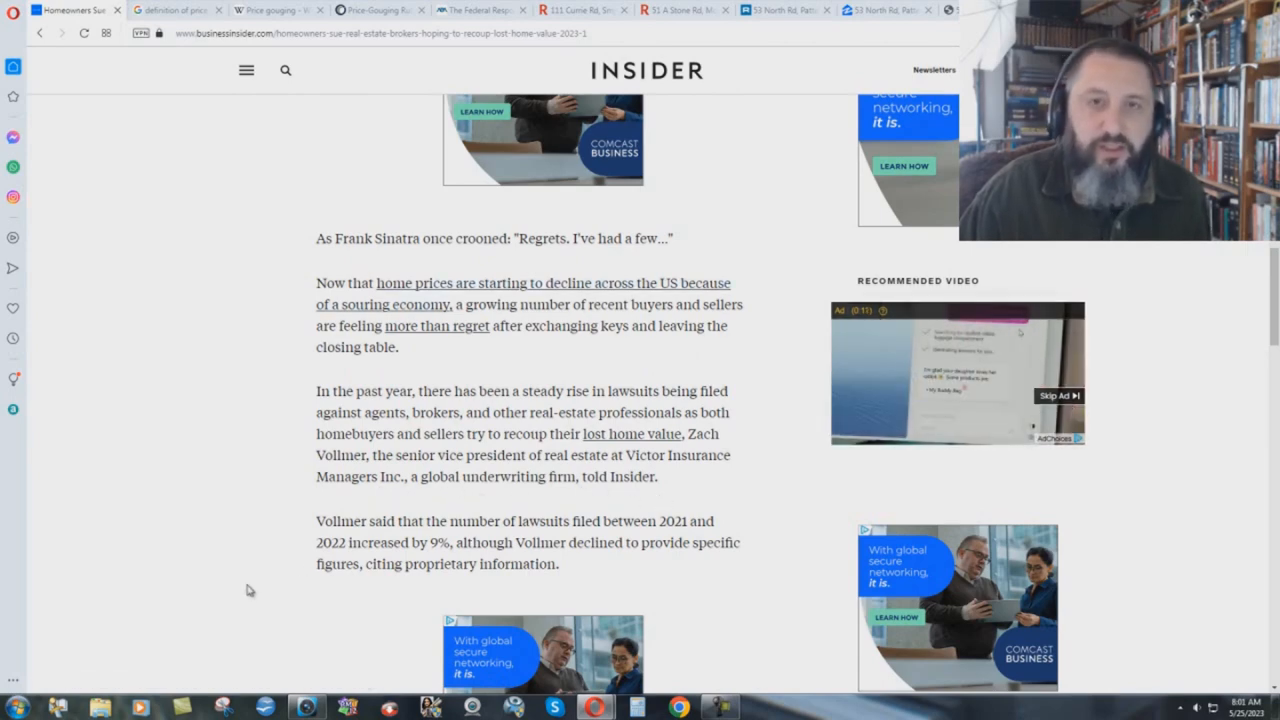
scroll("up", 3)
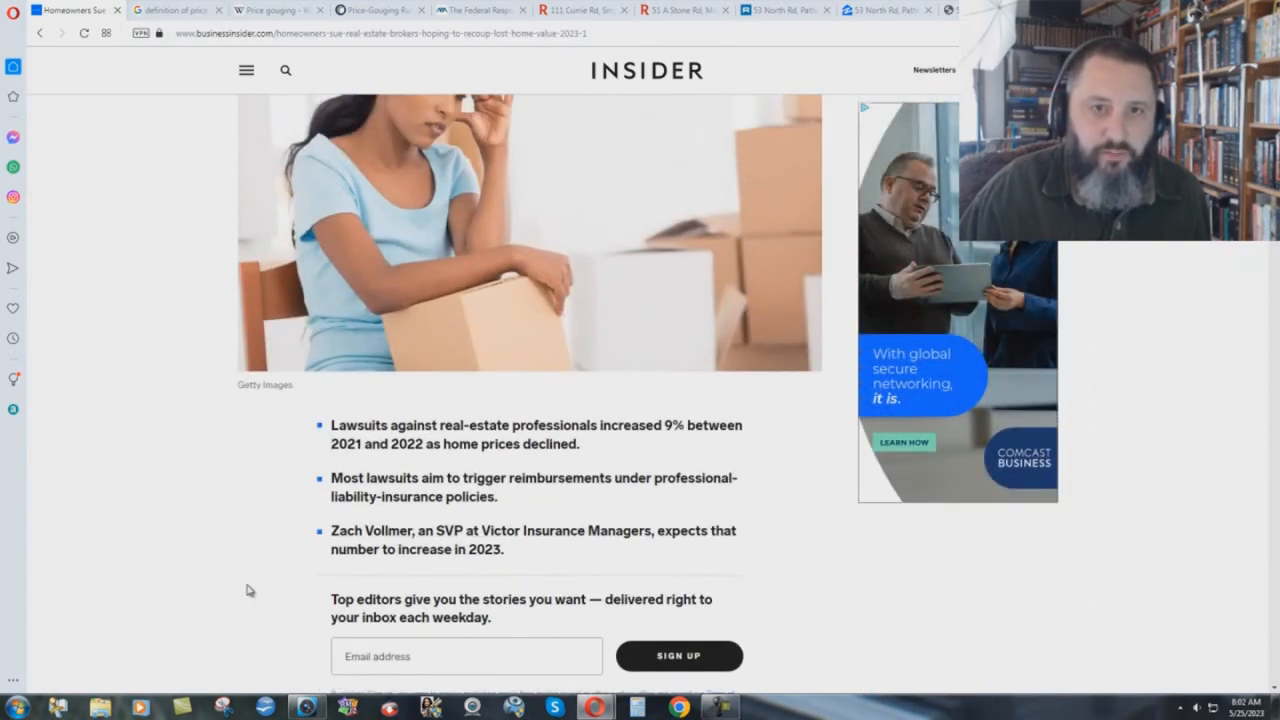
scroll("up", 3)
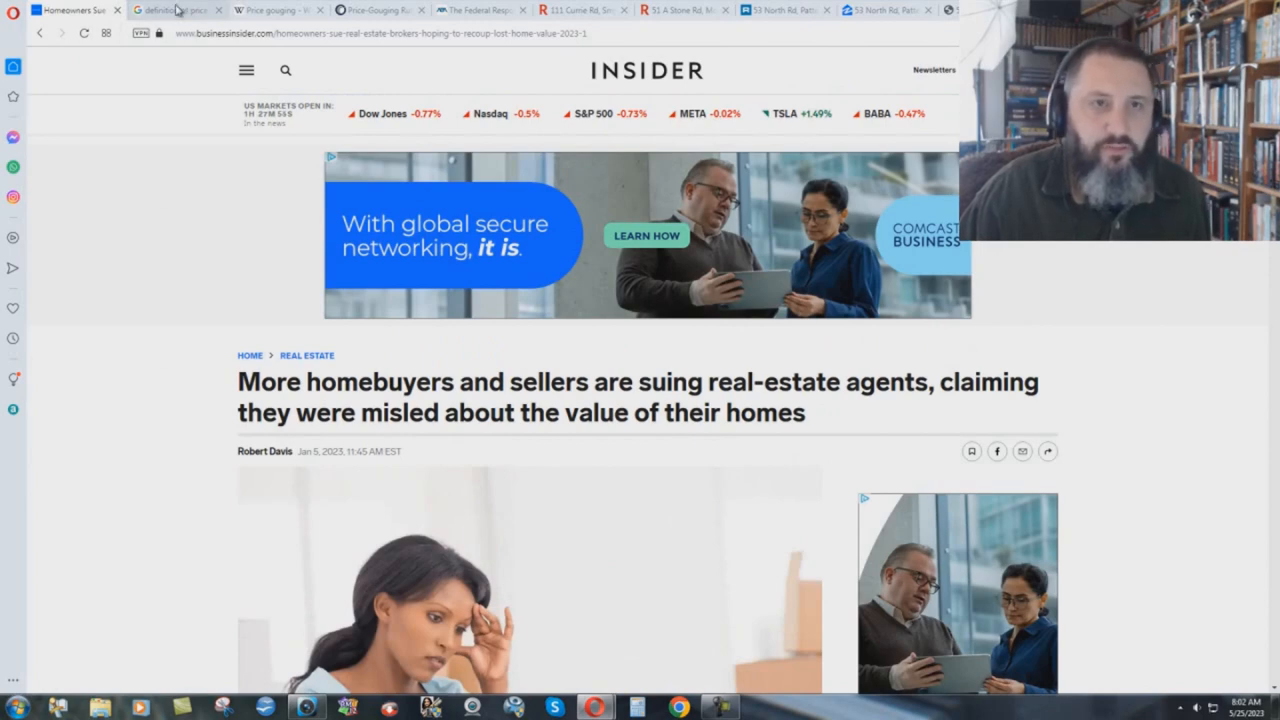
left_click(176, 10)
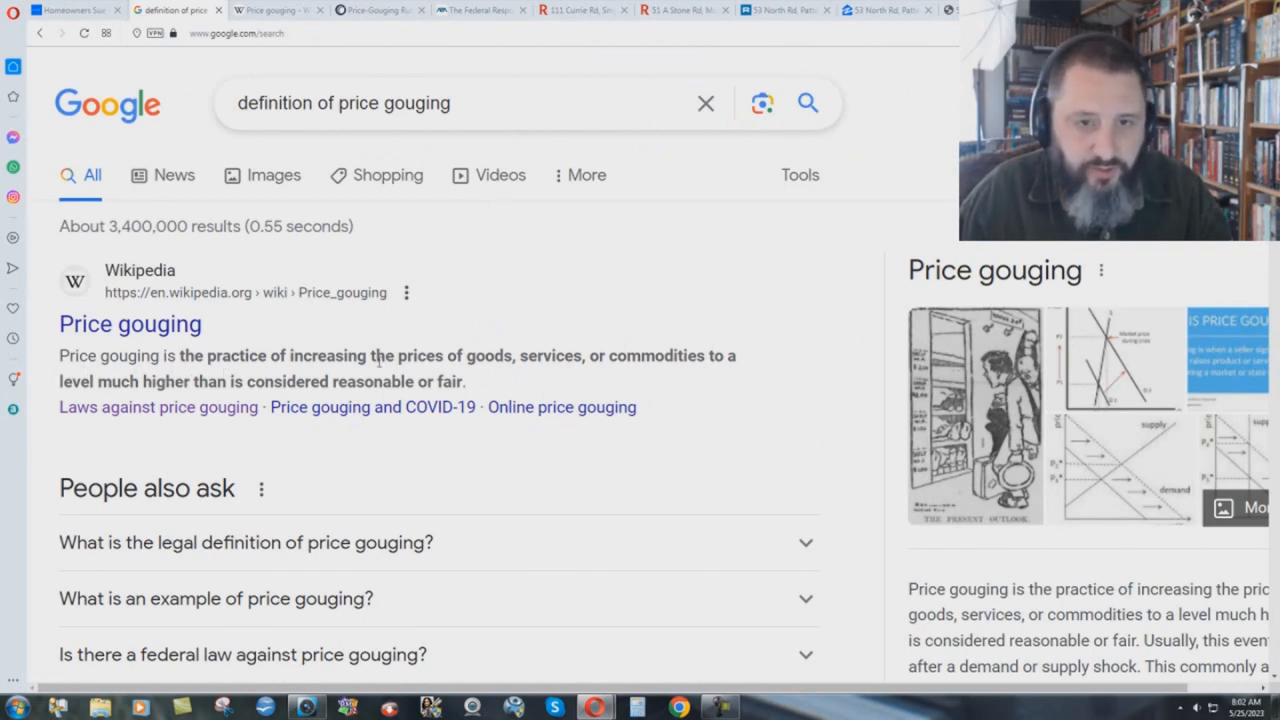
mouse_move(708, 374)
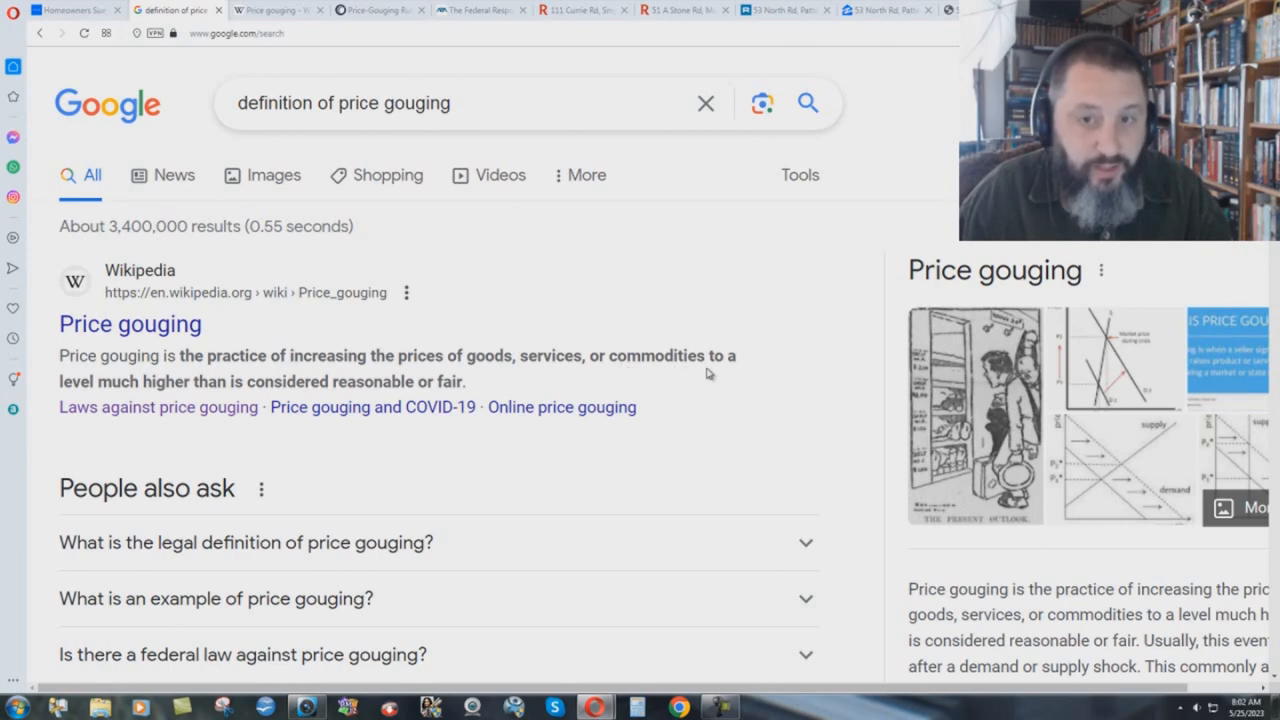
mouse_move(728, 372)
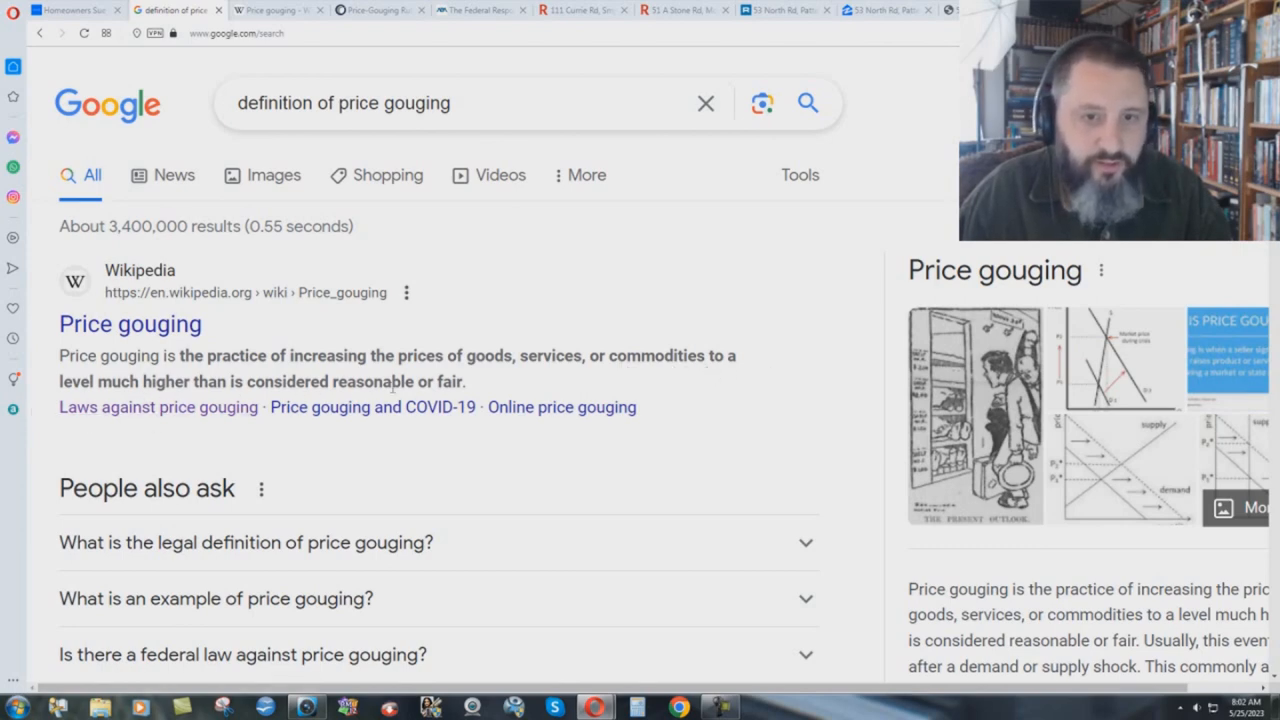
mouse_move(512, 408)
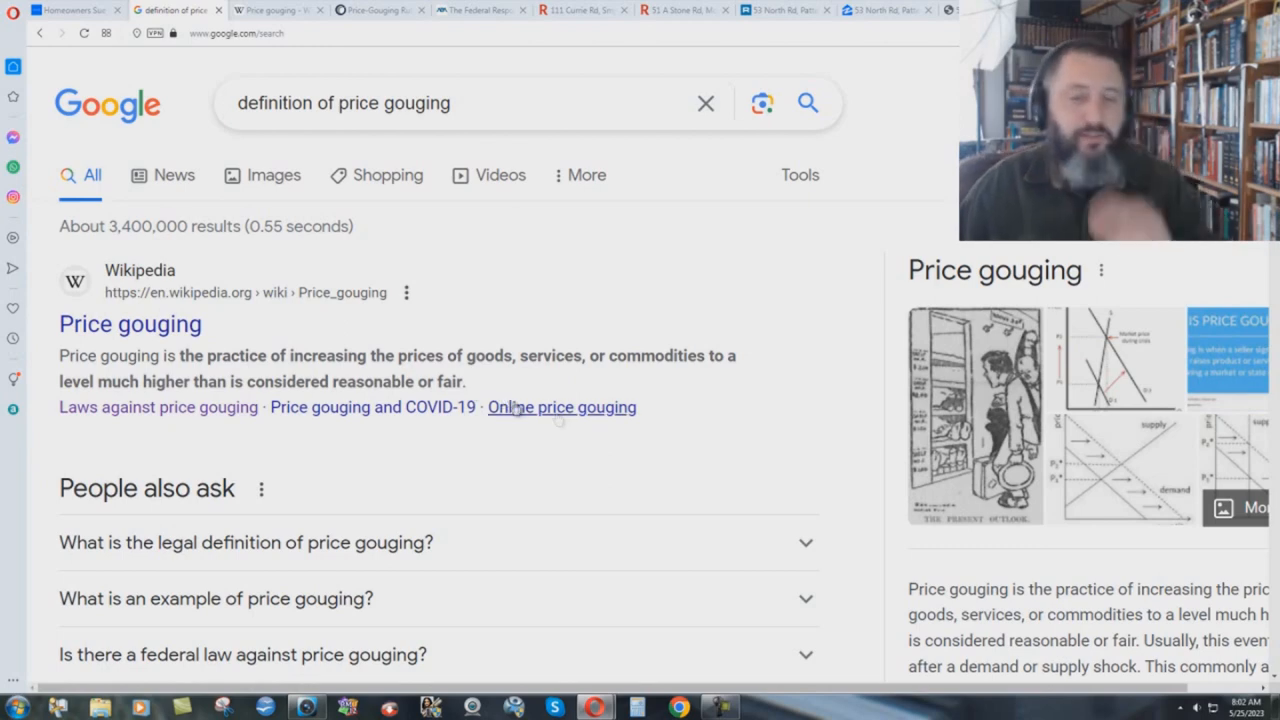
mouse_move(654, 464)
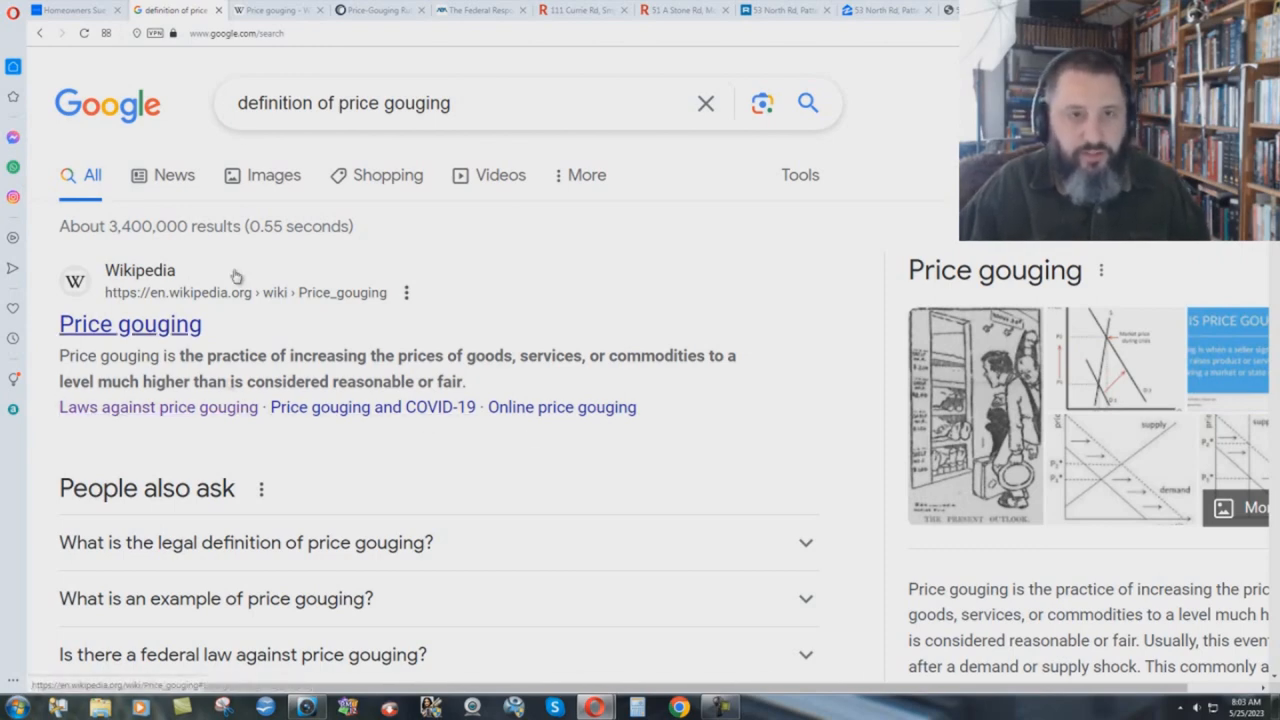
Open the Wikipedia 'Price gouging' article from the results and view its introduction
left_click(130, 324)
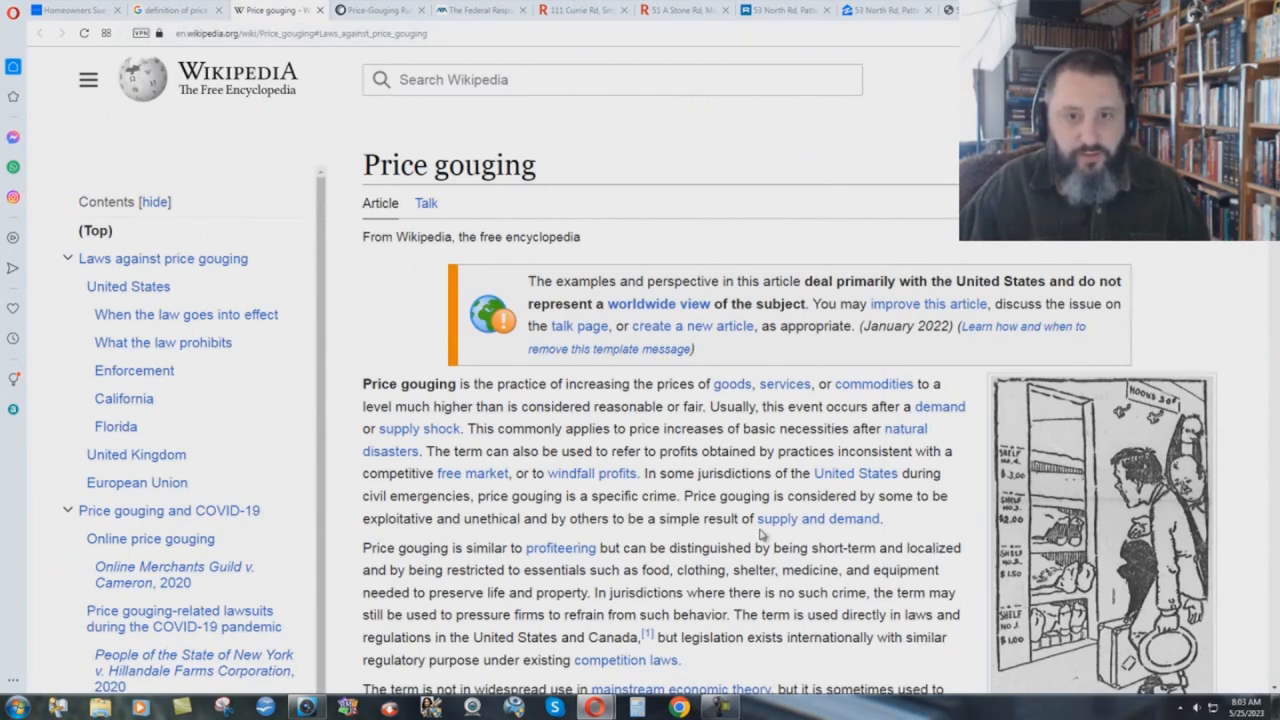
scroll("down", 3)
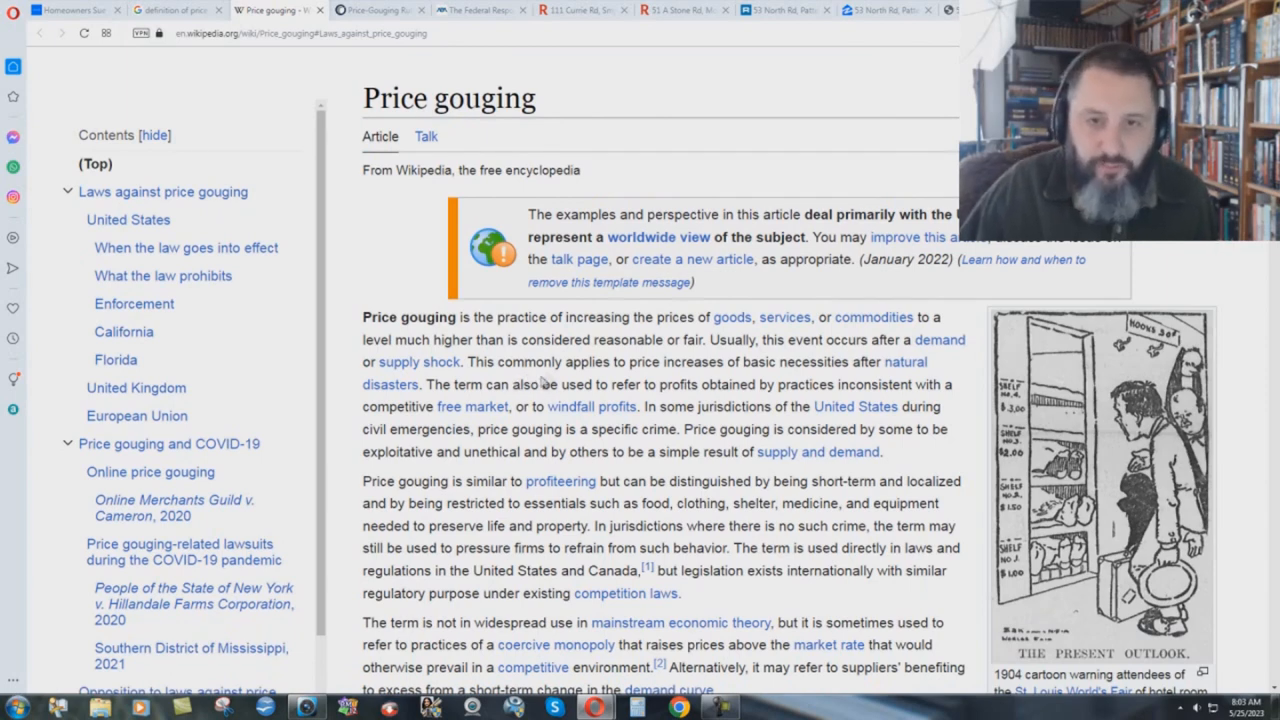
mouse_move(740, 364)
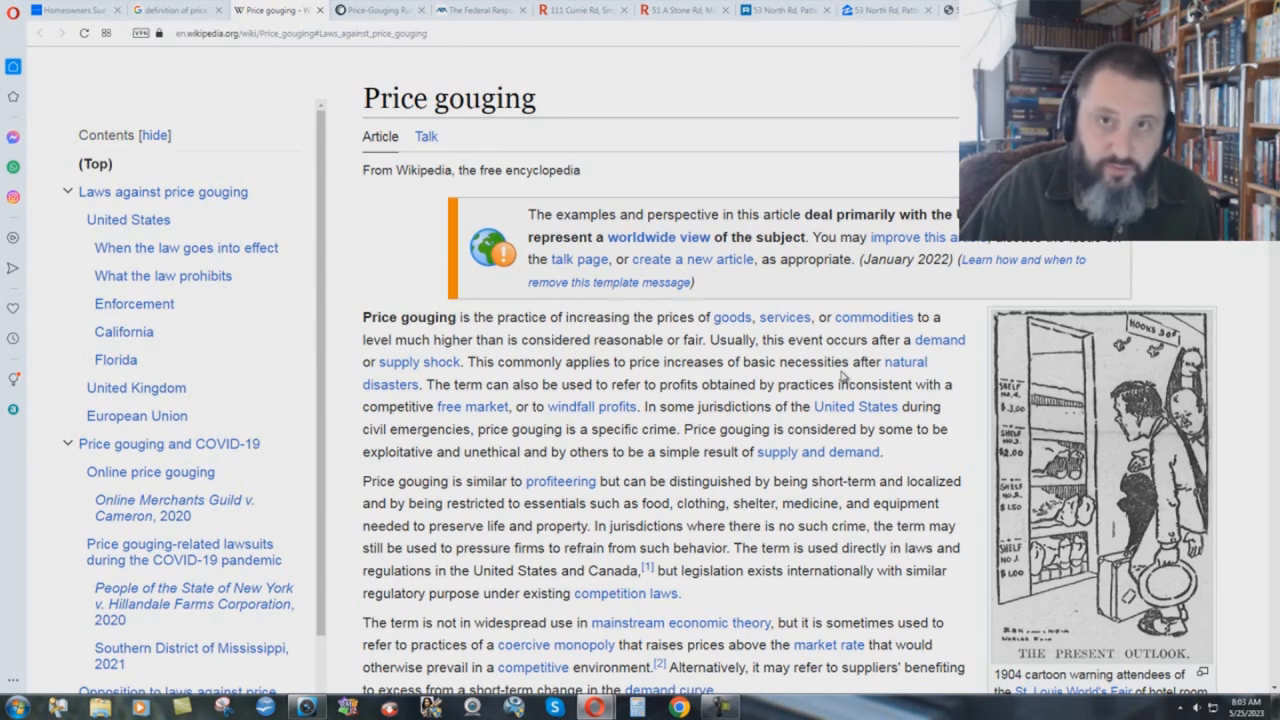
mouse_move(390, 372)
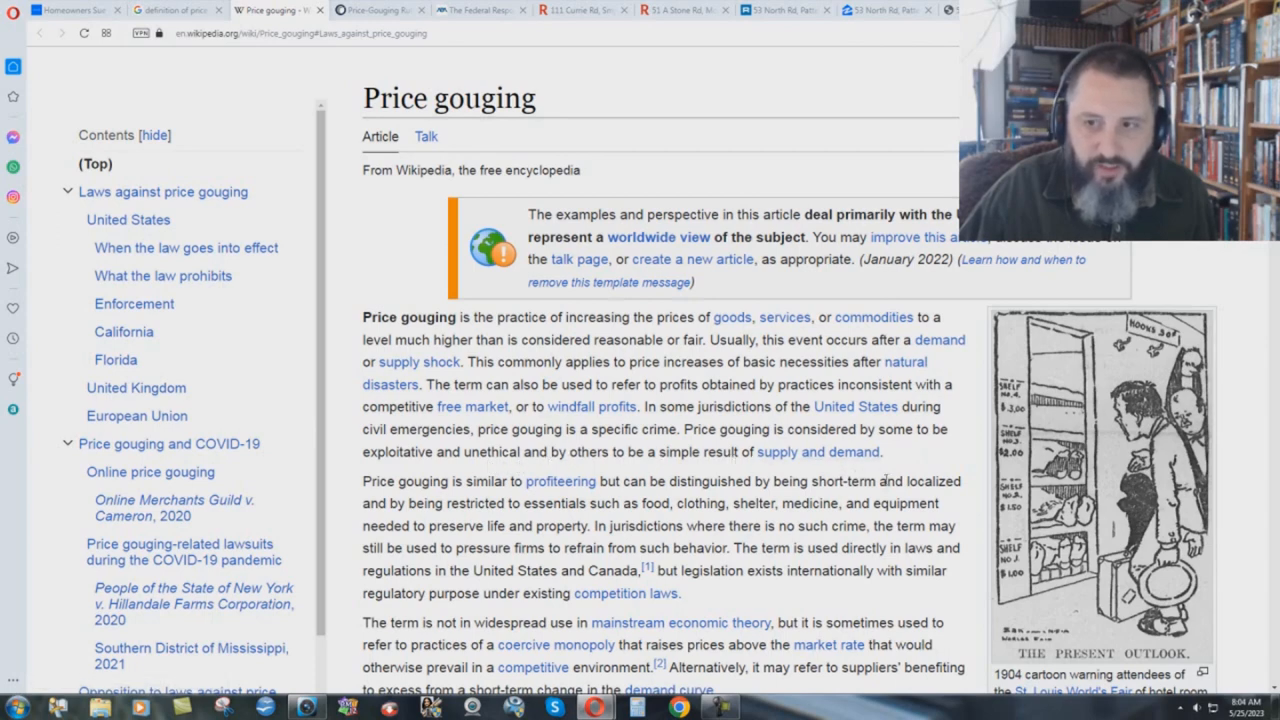
mouse_move(704, 476)
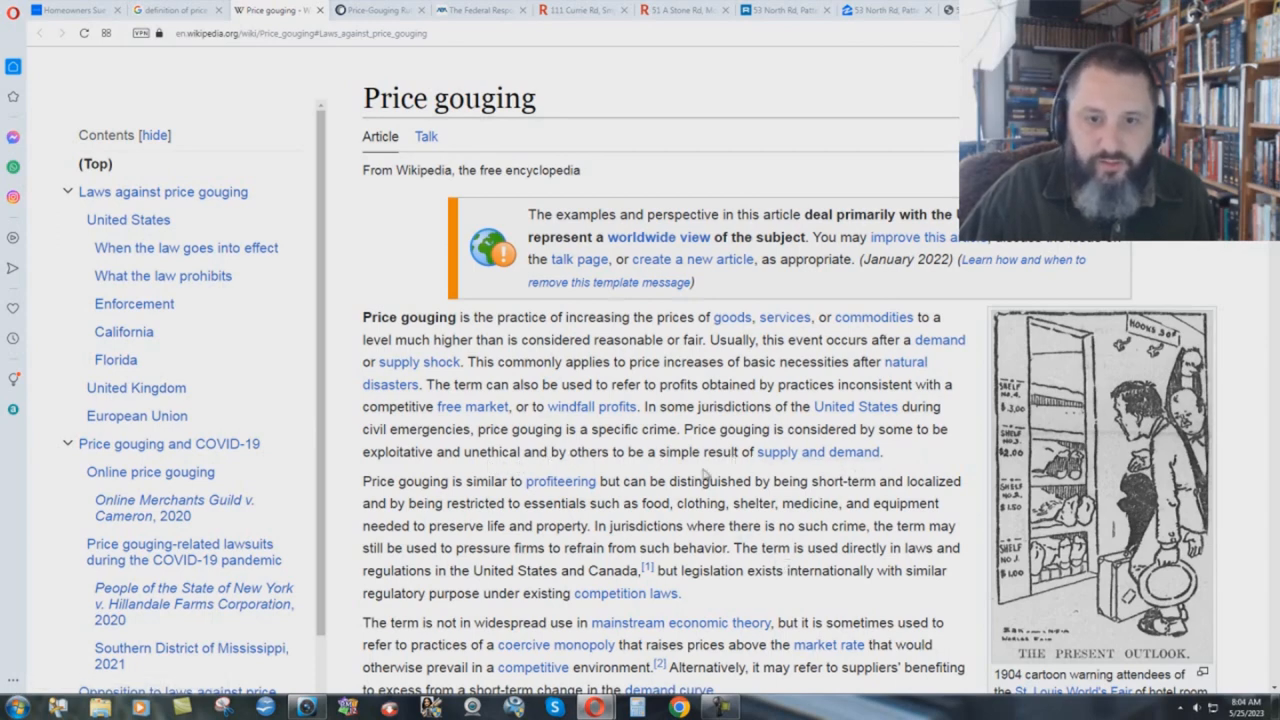
mouse_move(704, 472)
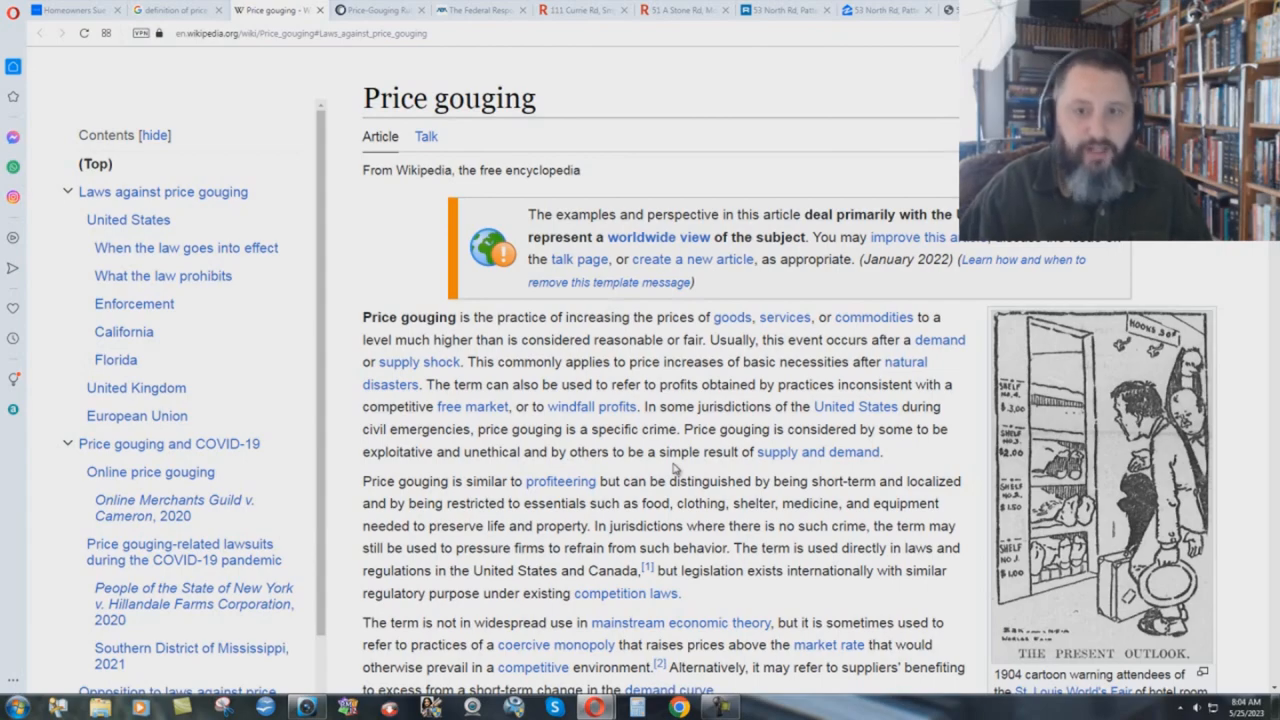
Read Wikipedia's laws against price gouging section, then switch to the Law360 article
scroll("down", 3)
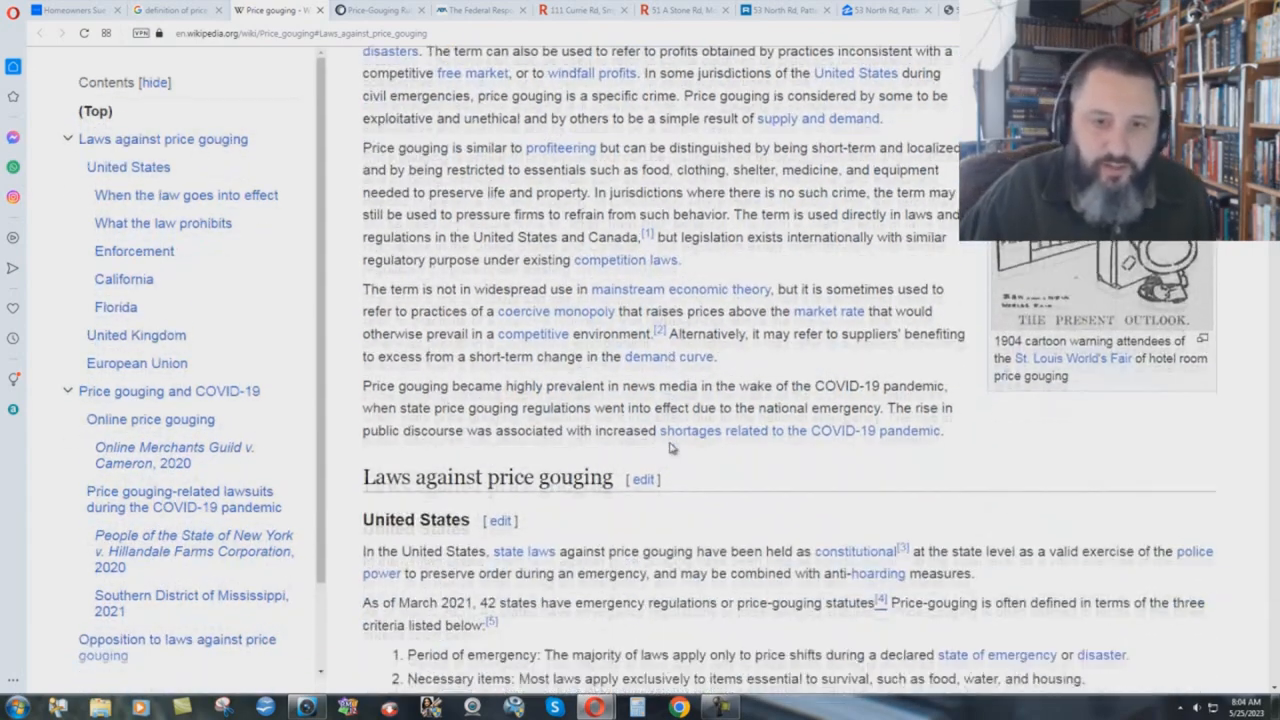
scroll("down", 3)
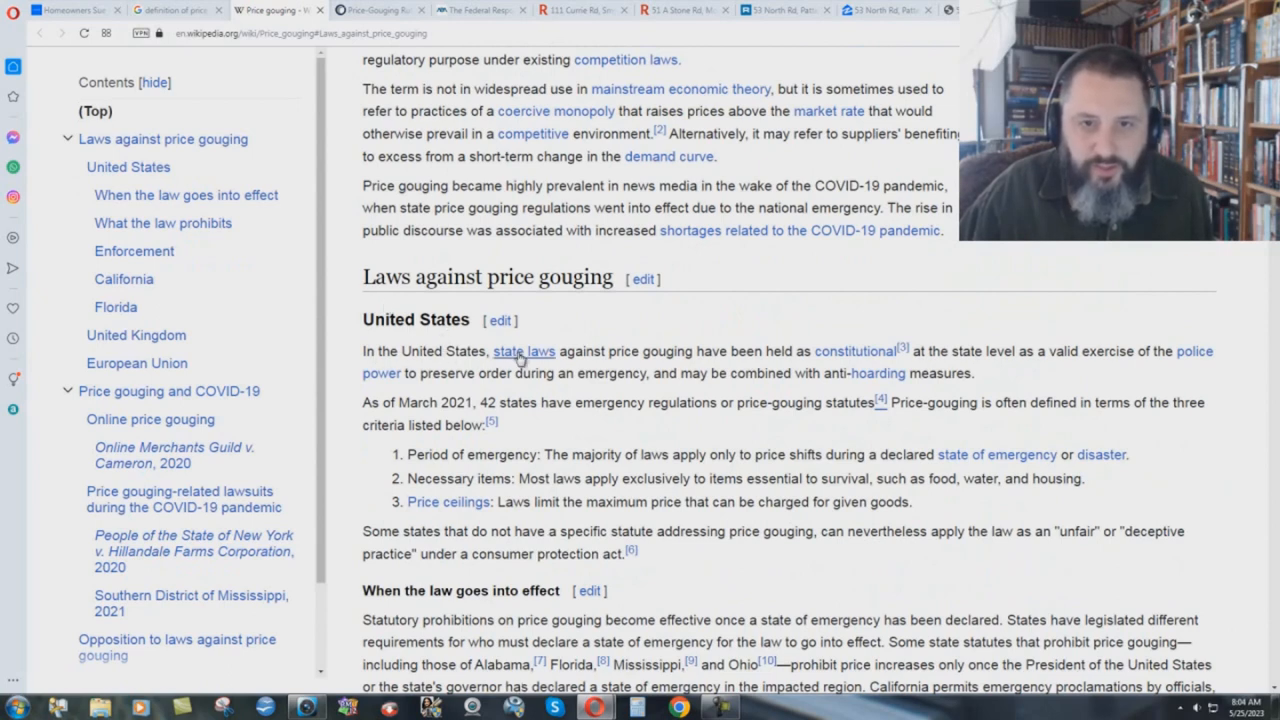
mouse_move(684, 364)
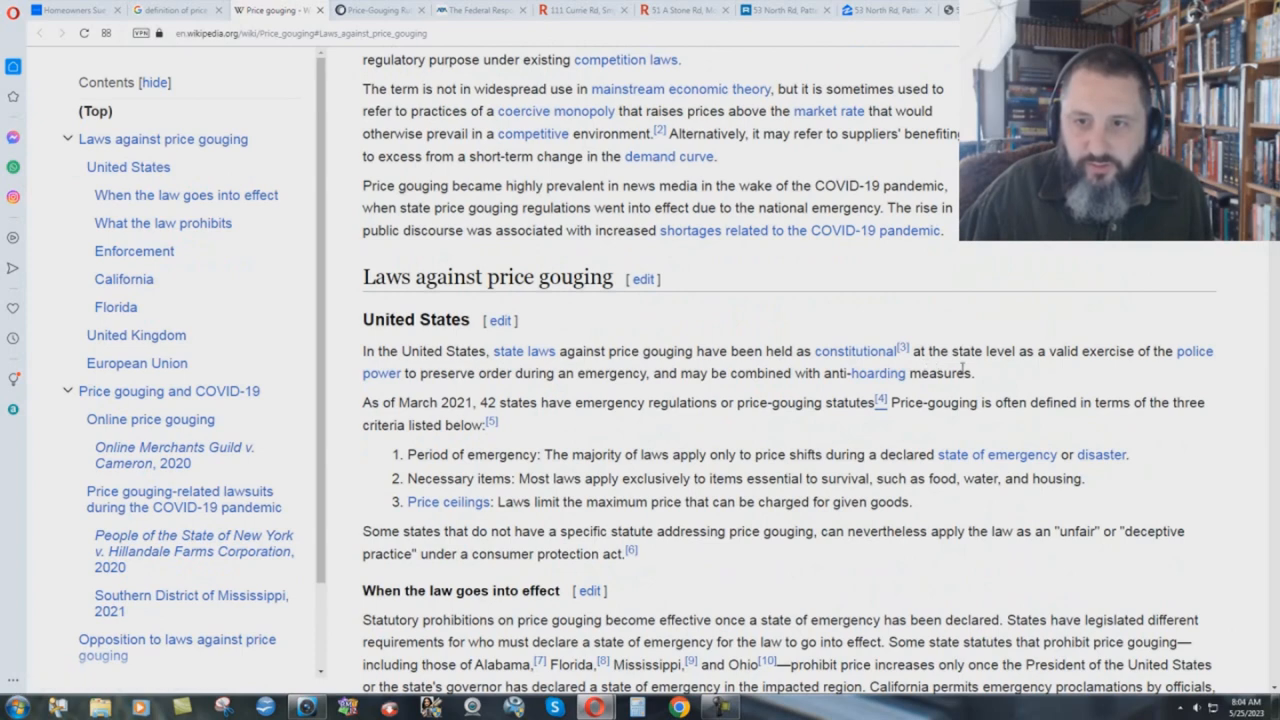
mouse_move(1178, 376)
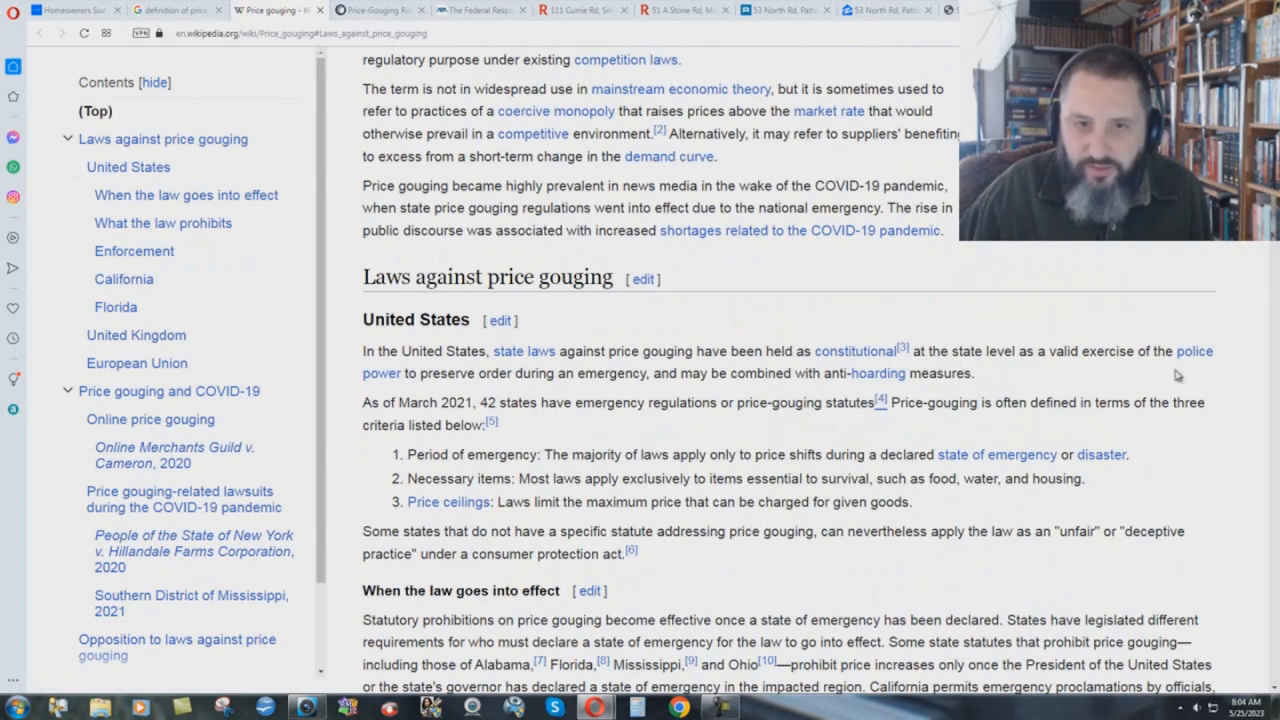
mouse_move(504, 390)
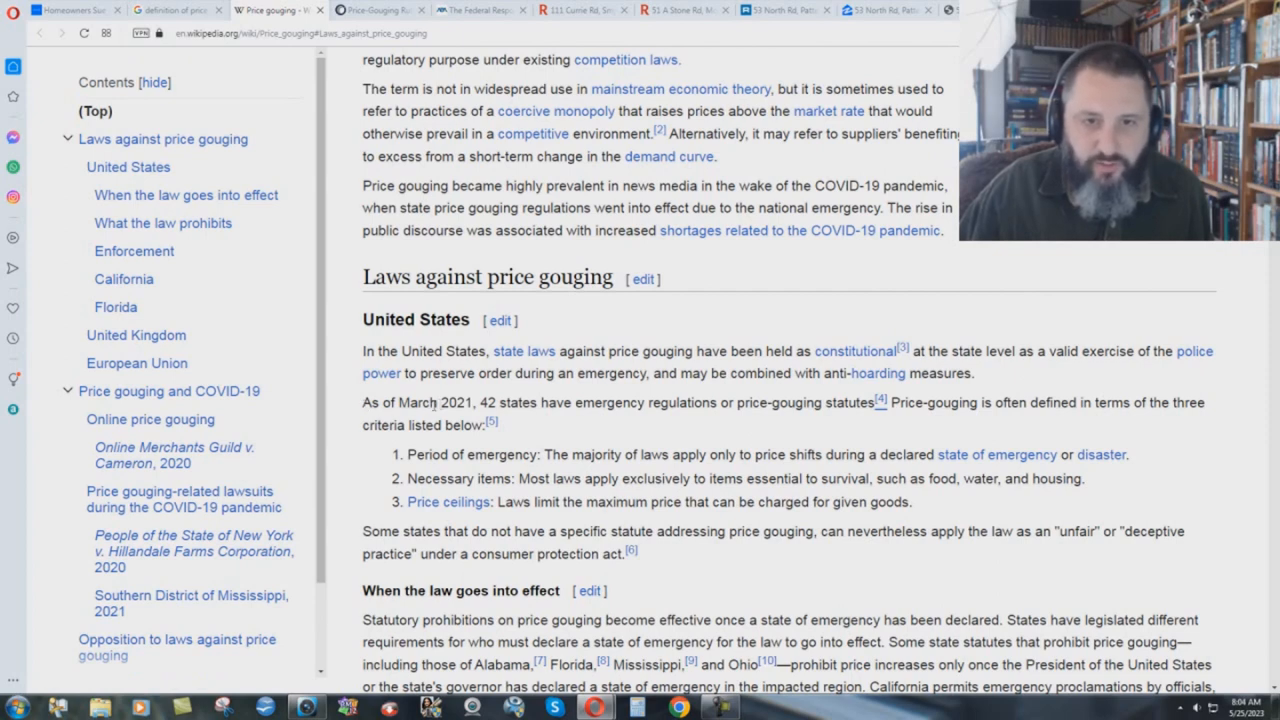
mouse_move(590, 418)
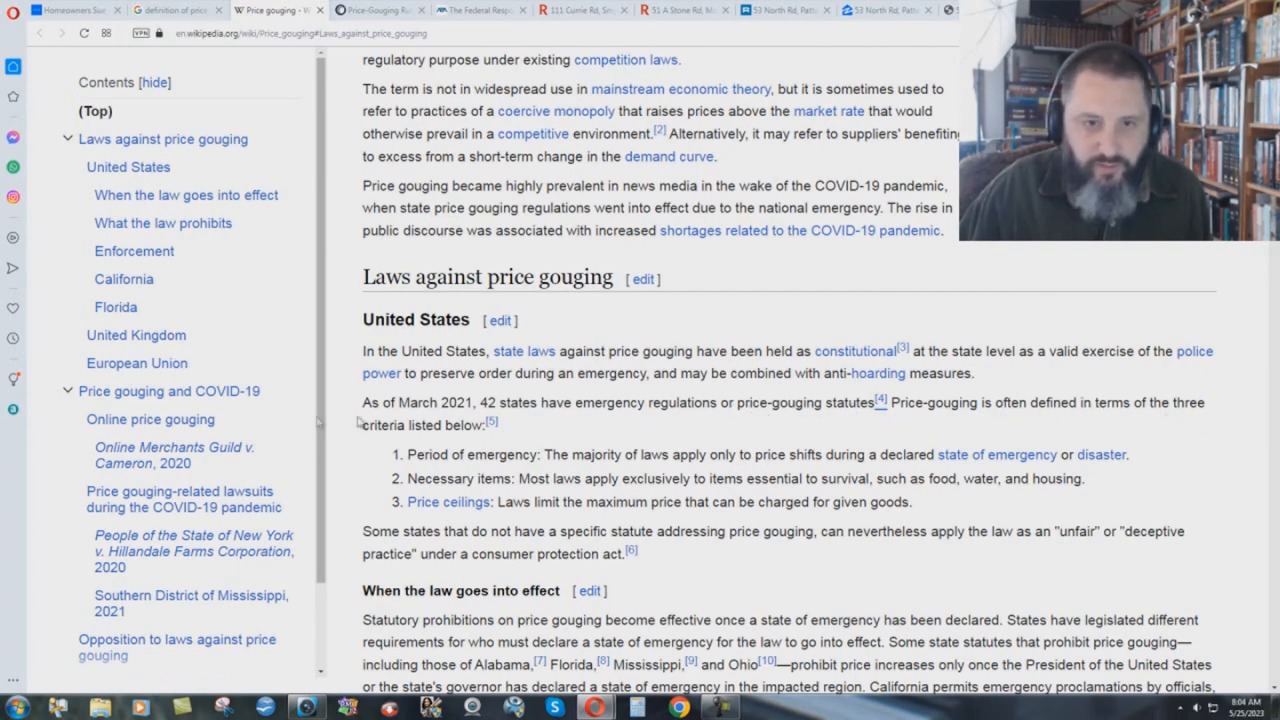
scroll("down", 3)
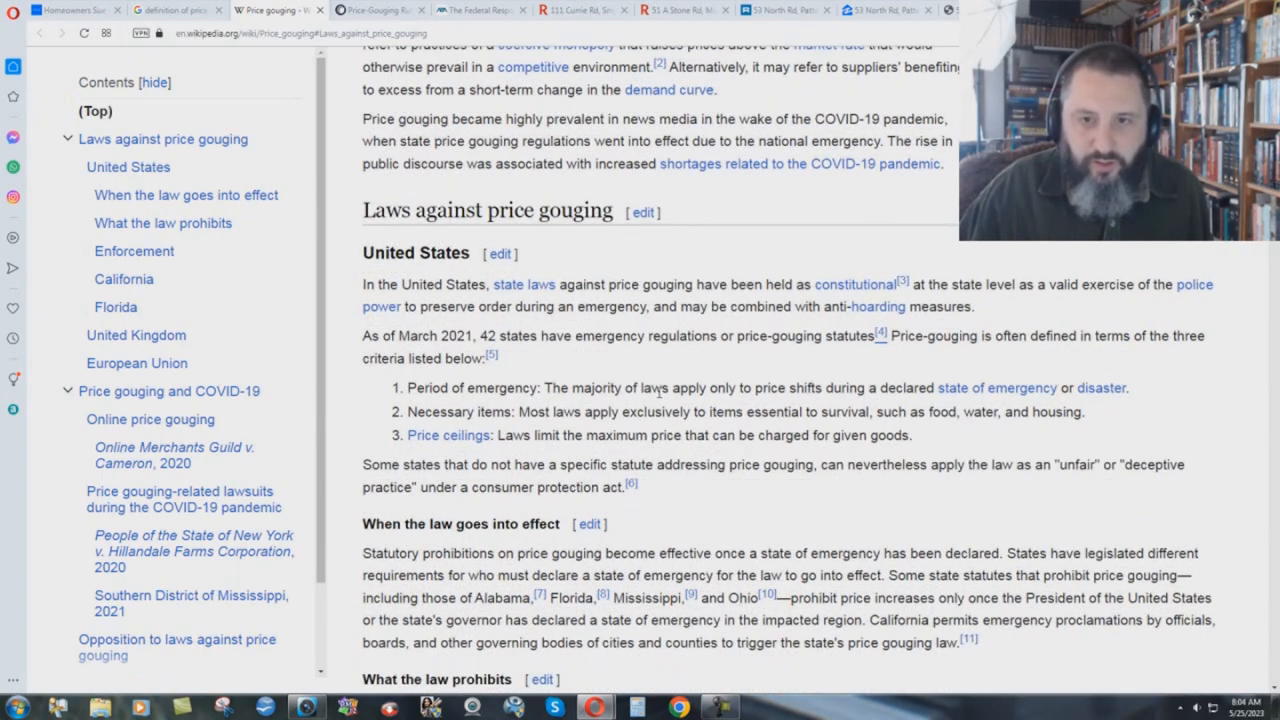
mouse_move(924, 398)
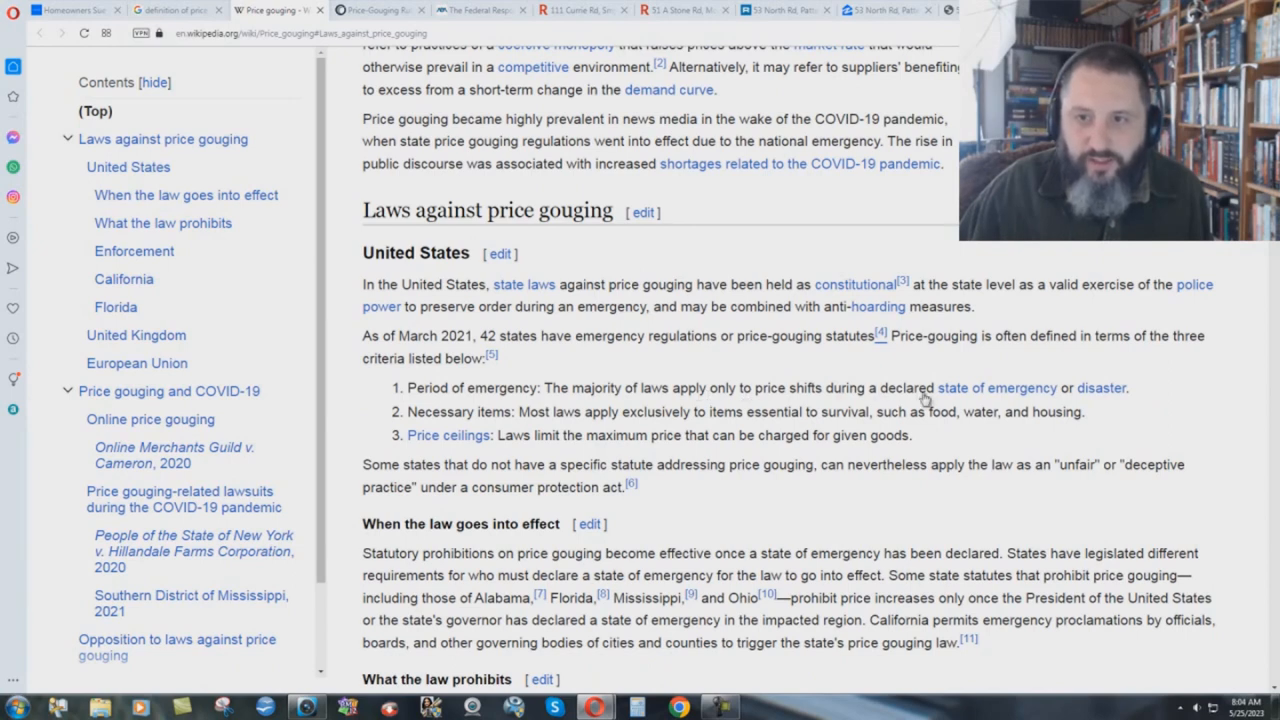
mouse_move(1116, 402)
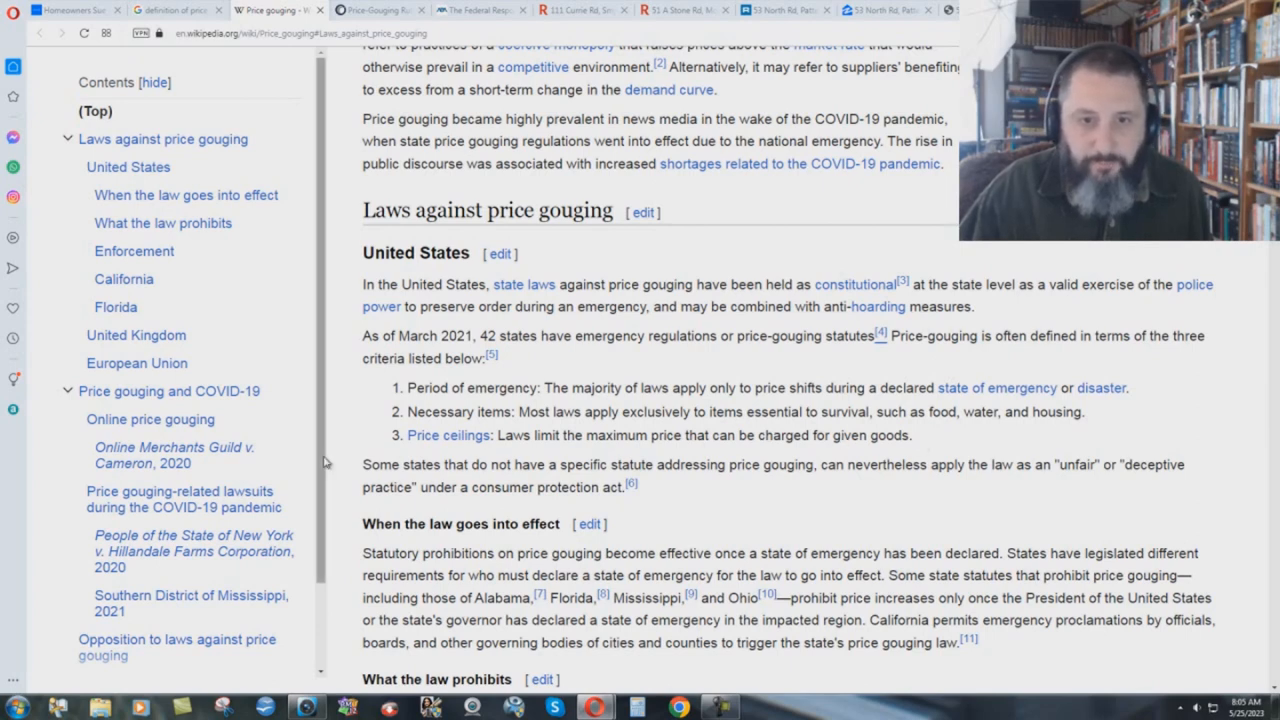
mouse_move(868, 542)
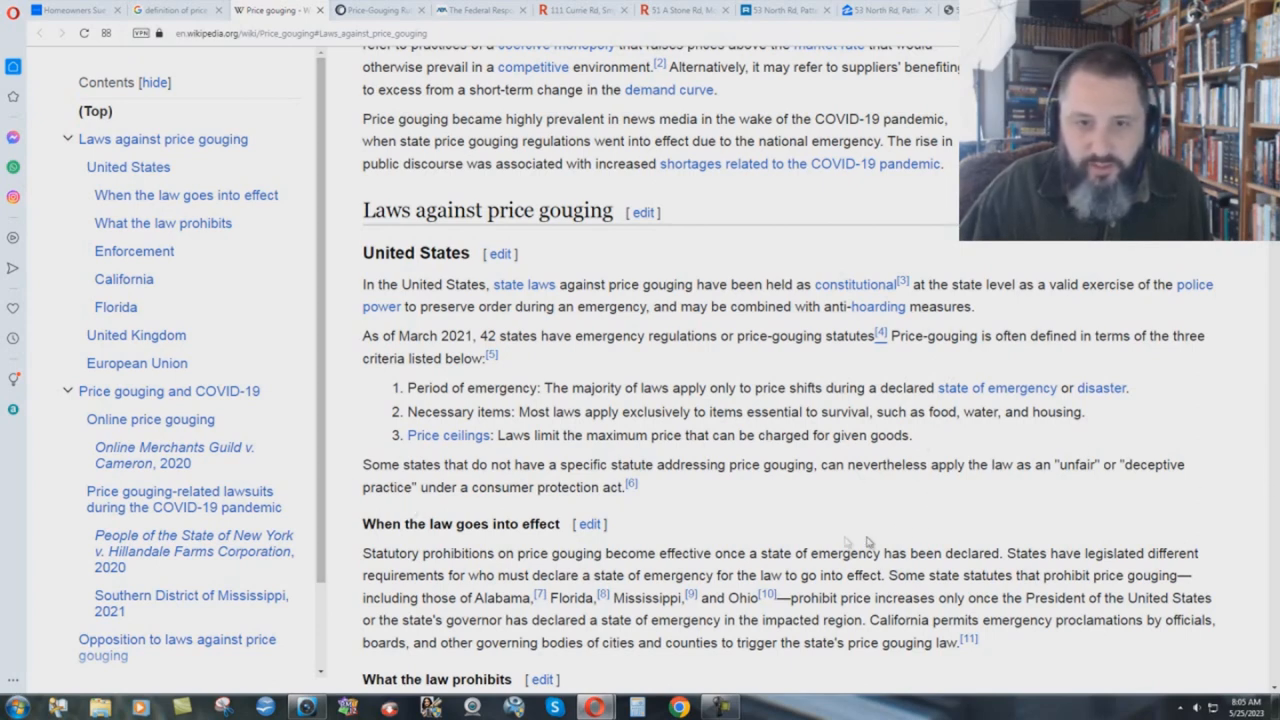
scroll("down", 3)
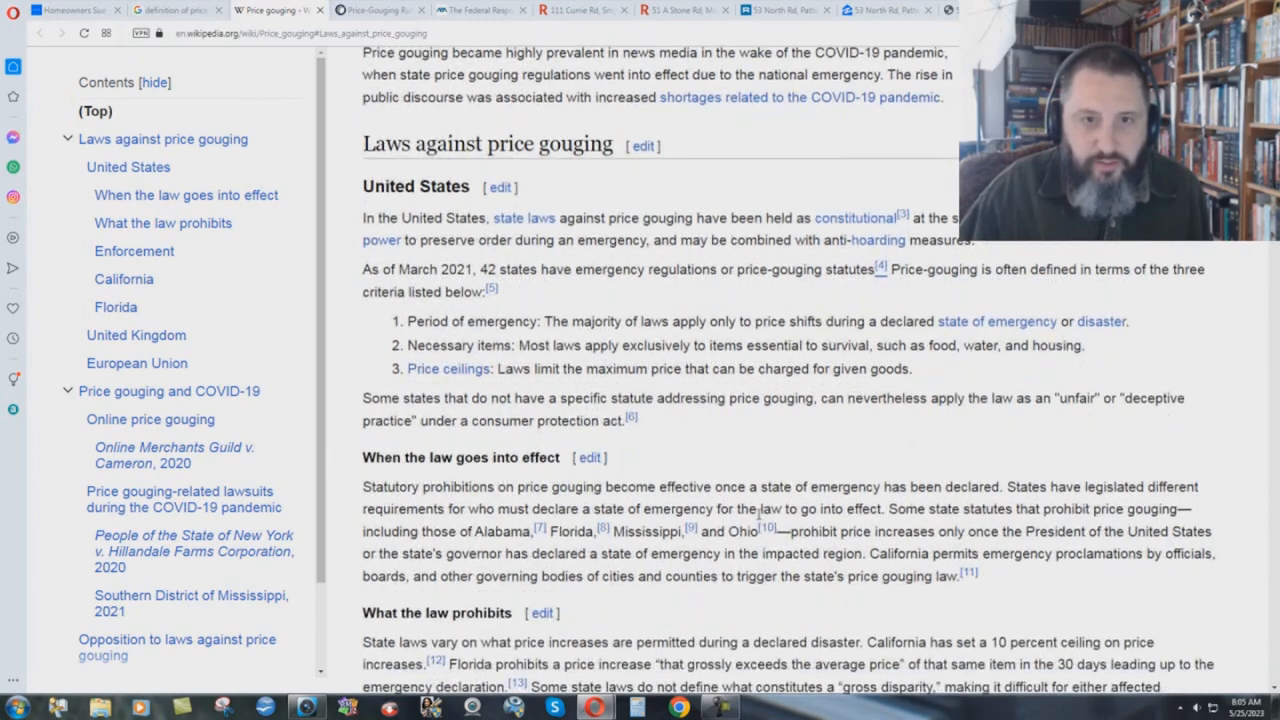
scroll("up", 3)
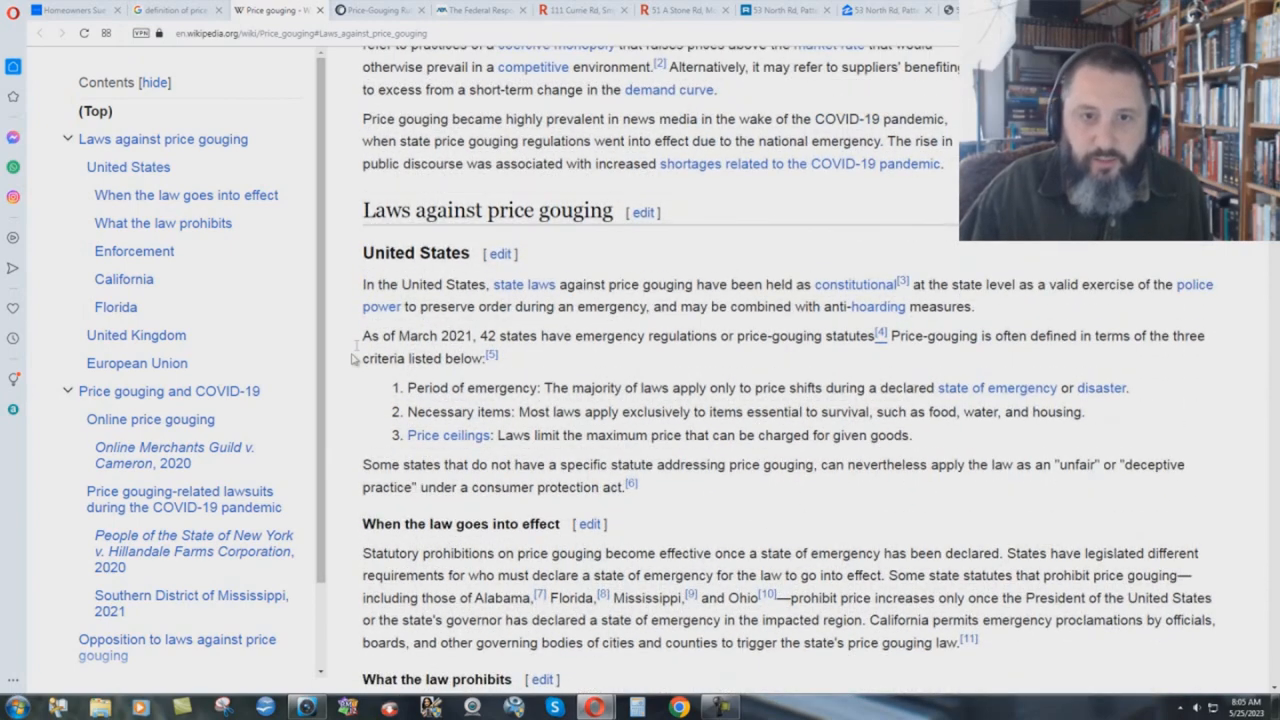
mouse_move(884, 520)
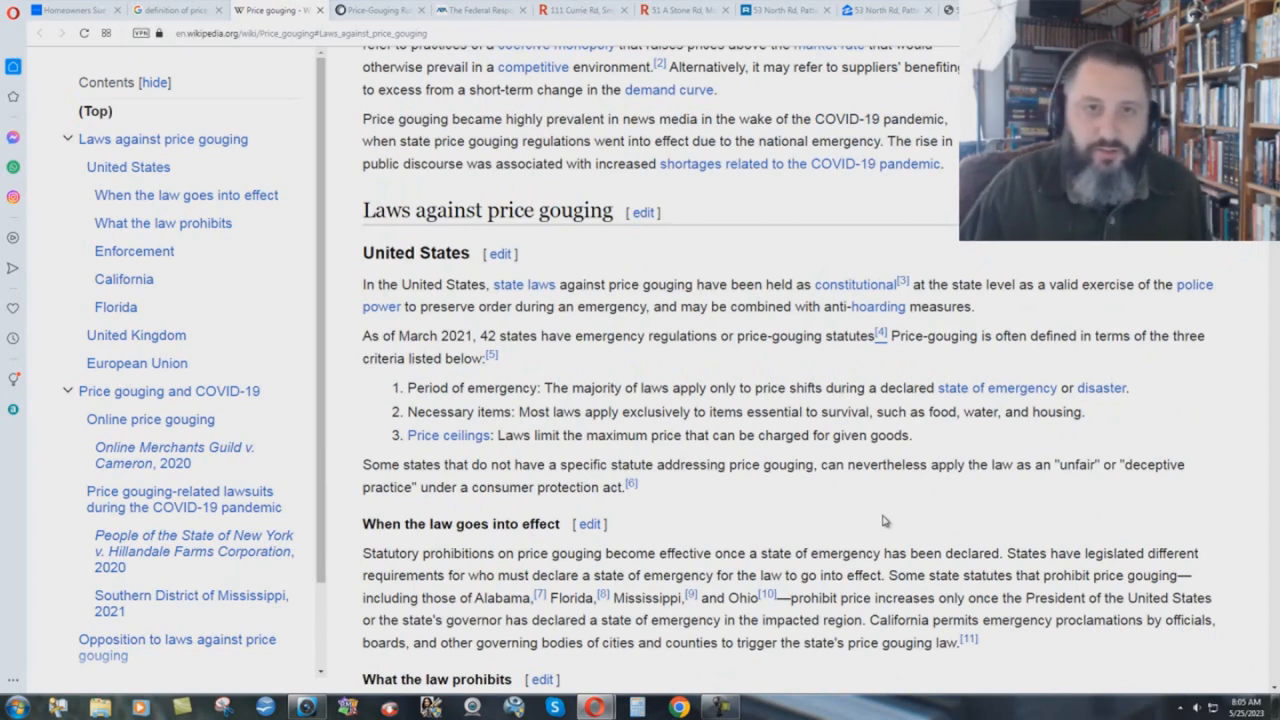
mouse_move(616, 376)
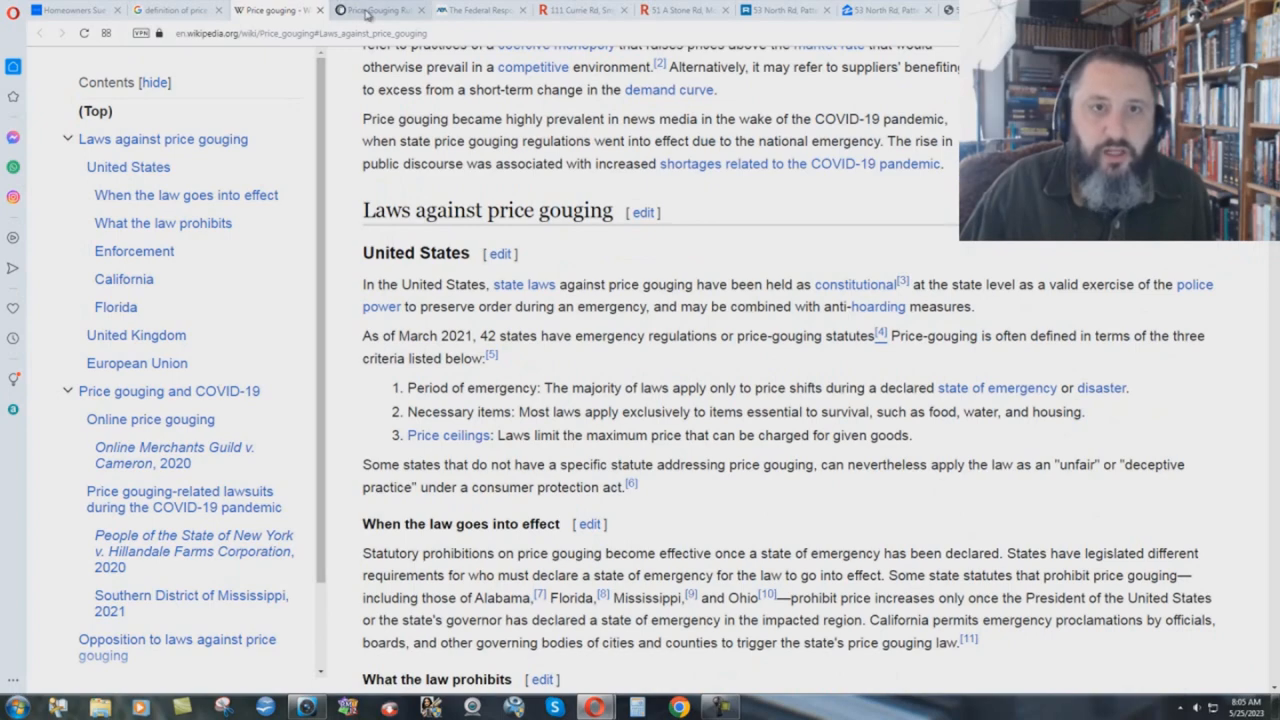
left_click(378, 10)
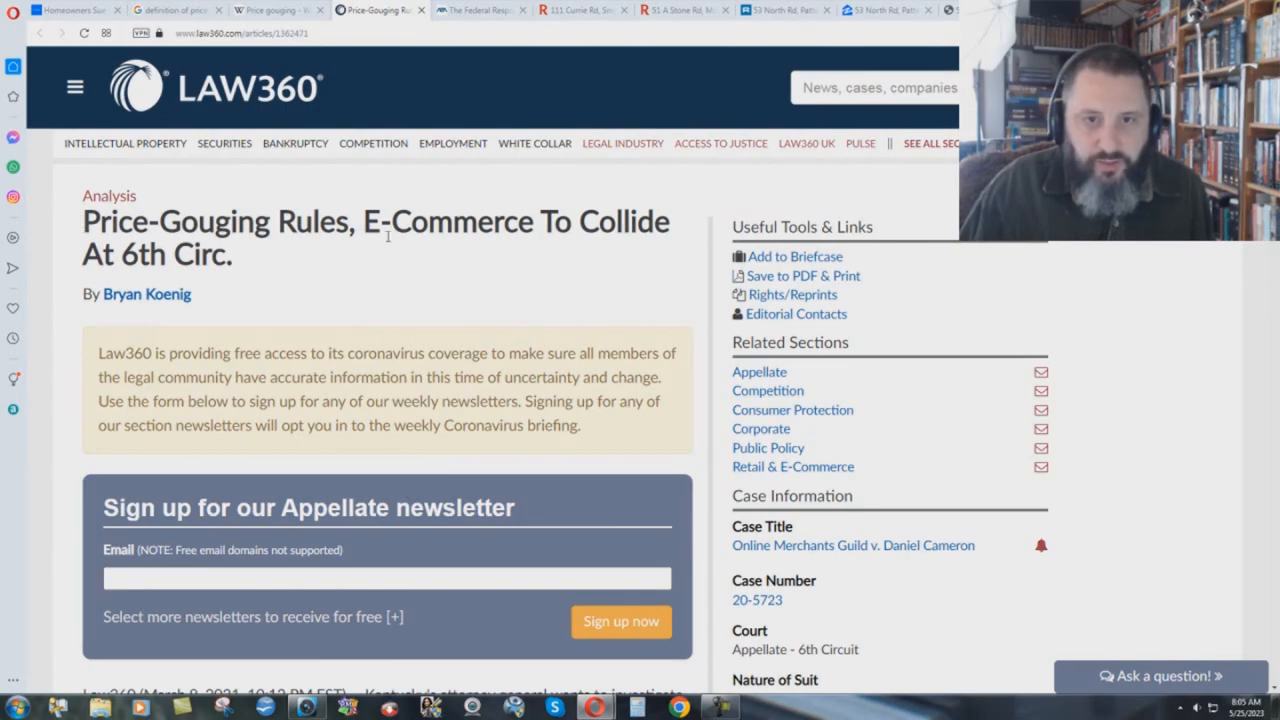
mouse_move(284, 288)
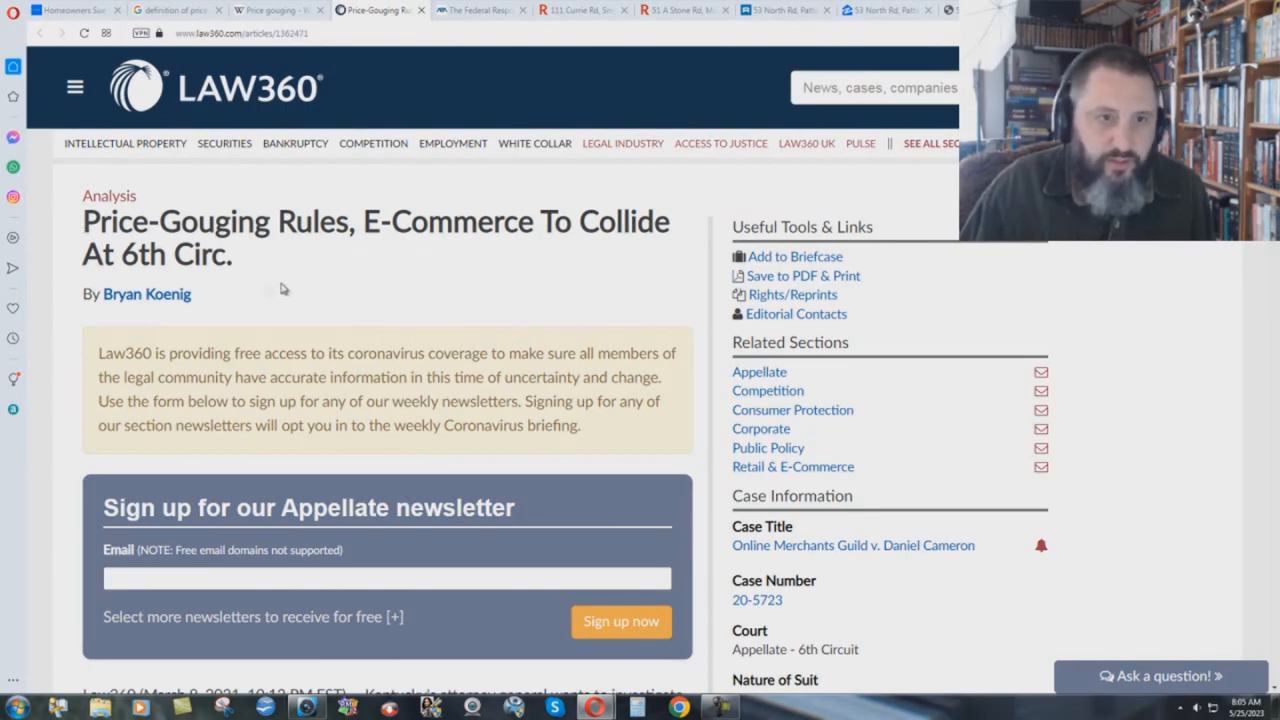
Read Law360's opening on Kentucky's appeal, then switch to the ABA federal response feature
scroll("down", 3)
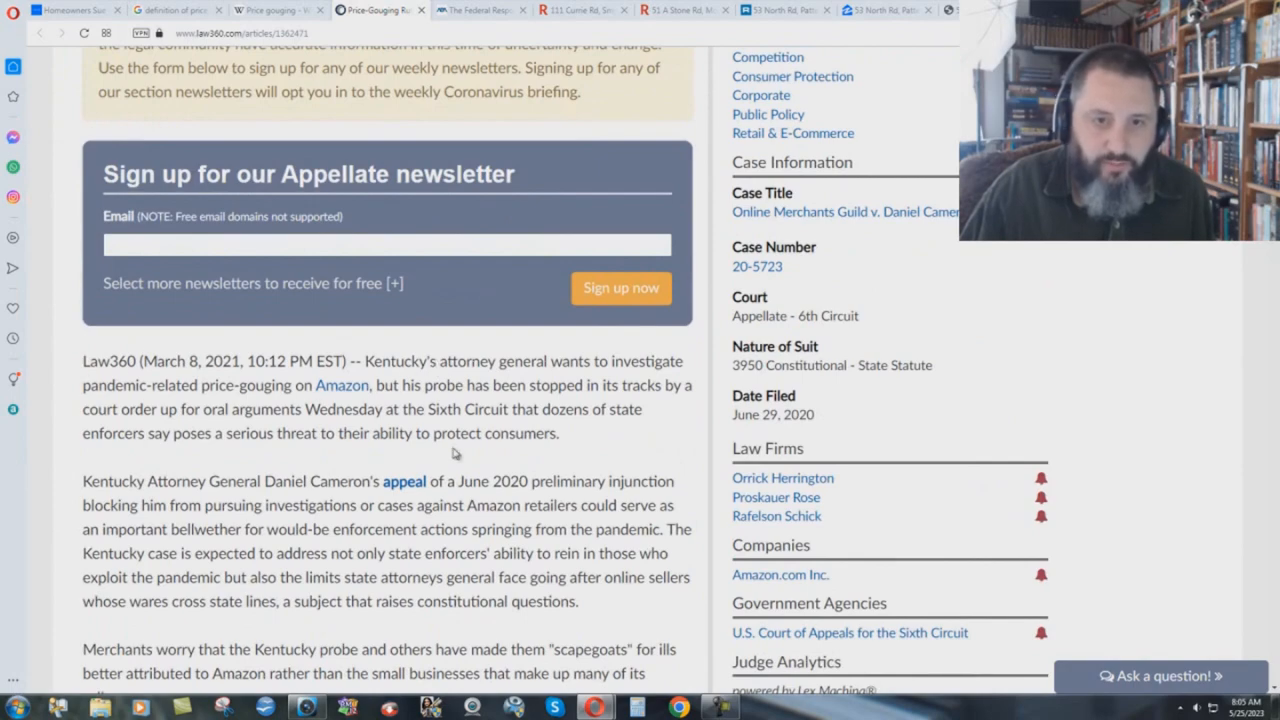
scroll("down", 3)
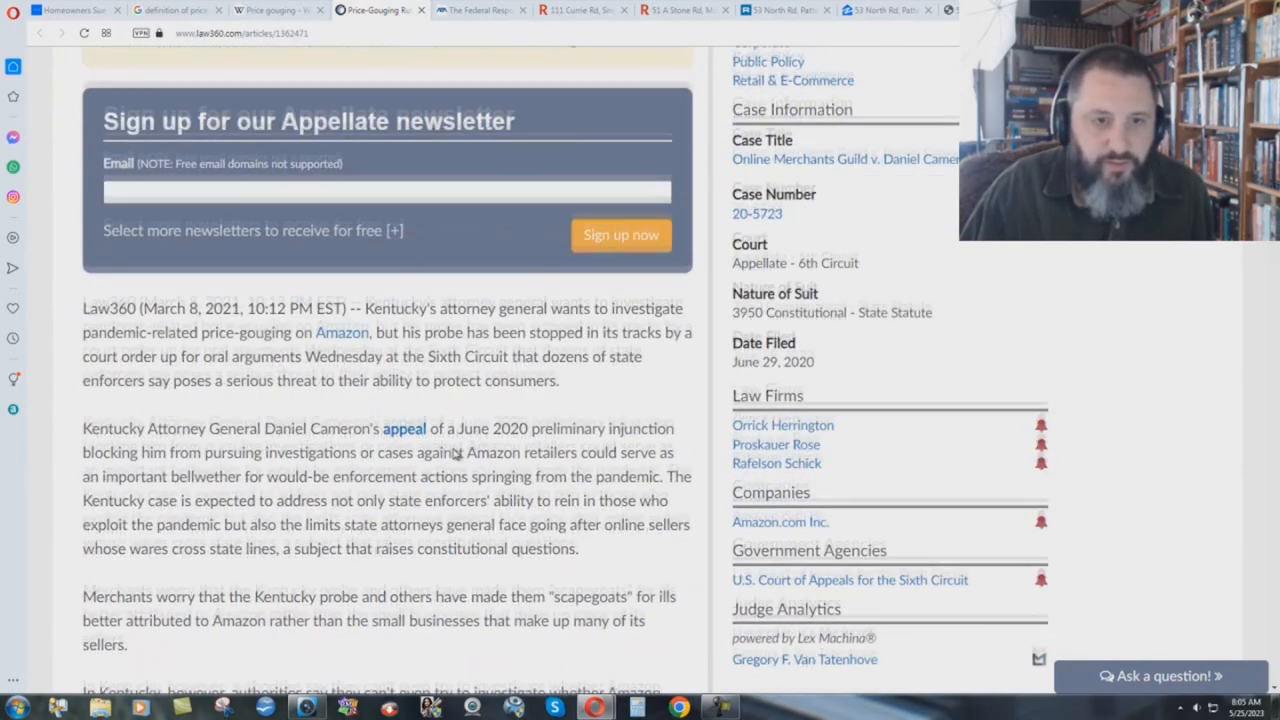
scroll("down", 3)
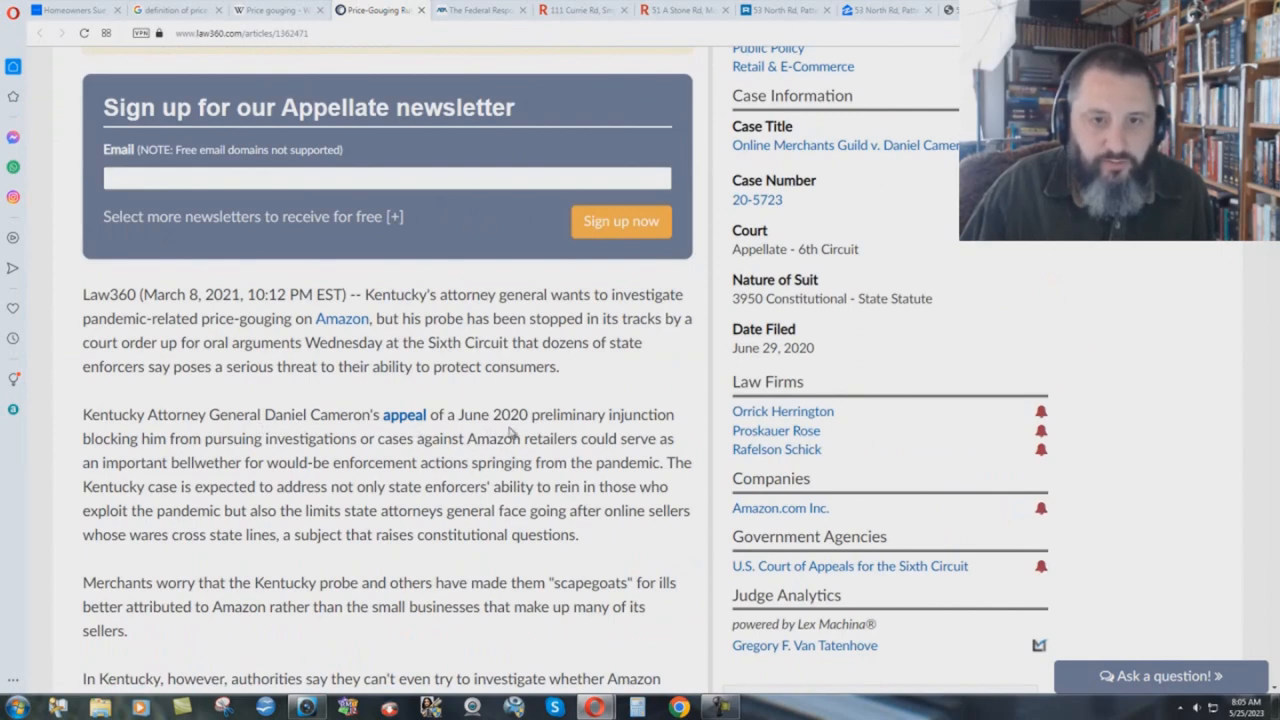
mouse_move(654, 432)
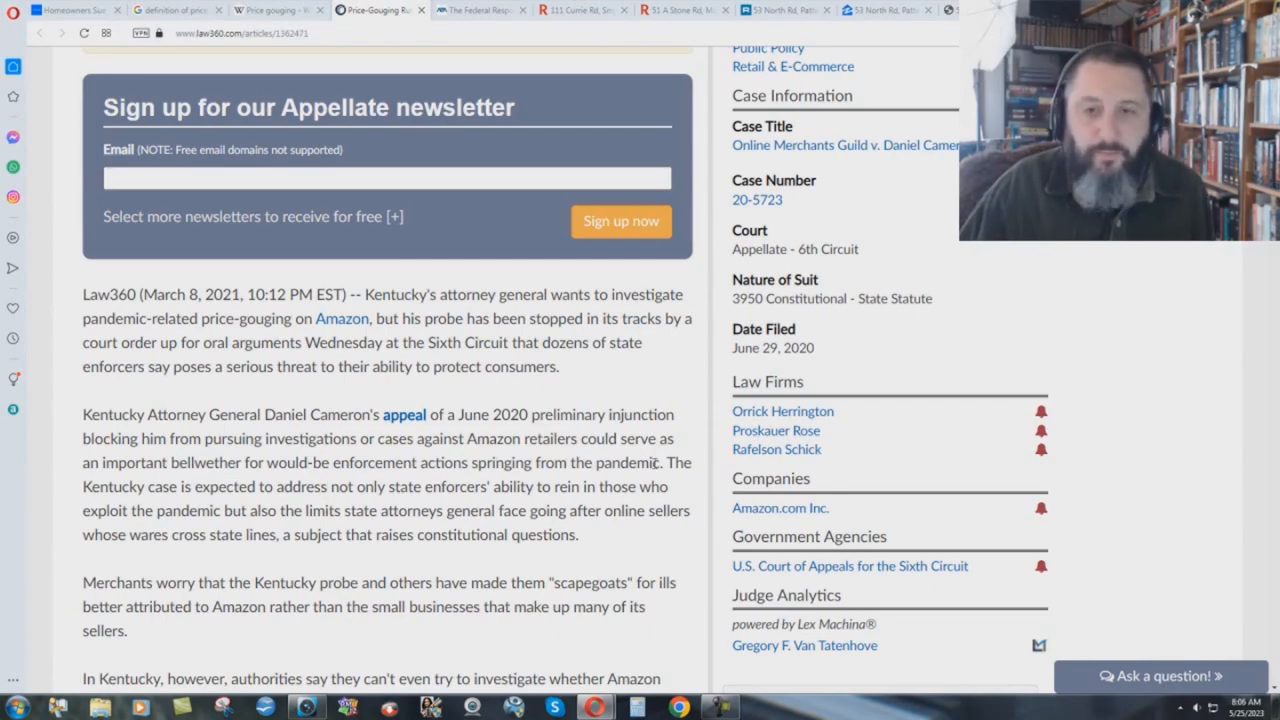
left_click(480, 8)
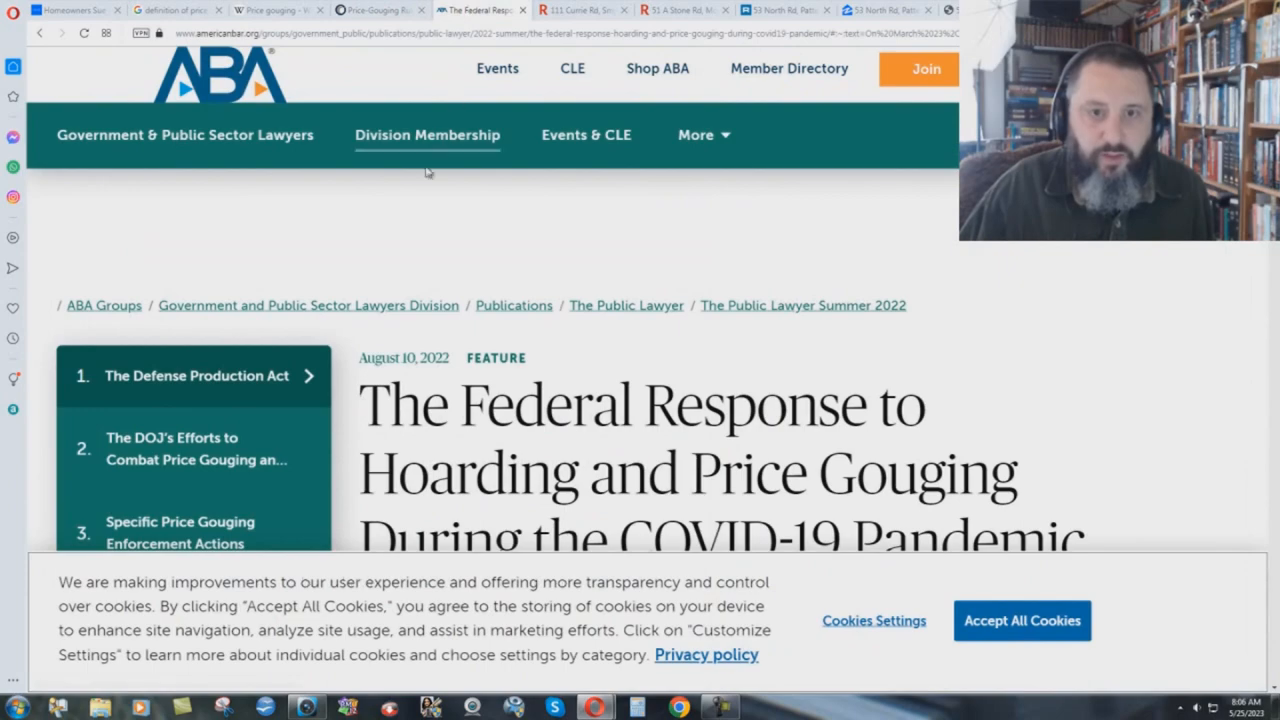
mouse_move(280, 234)
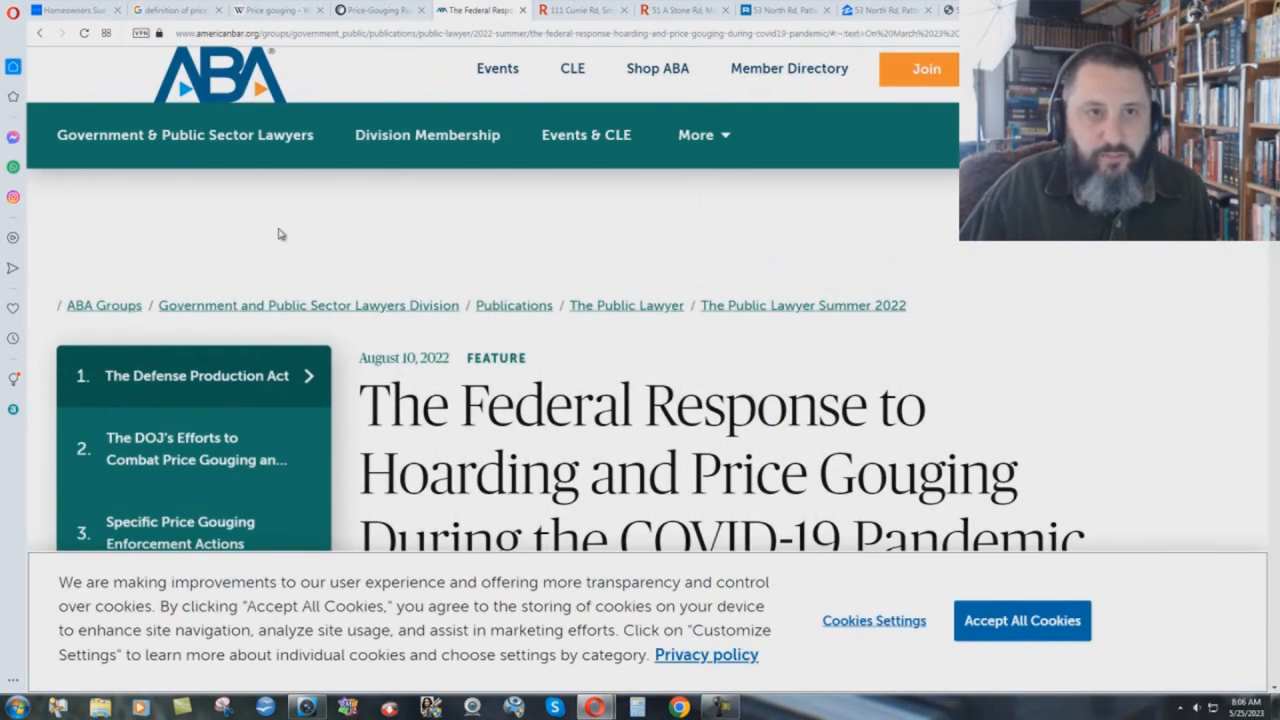
mouse_move(576, 328)
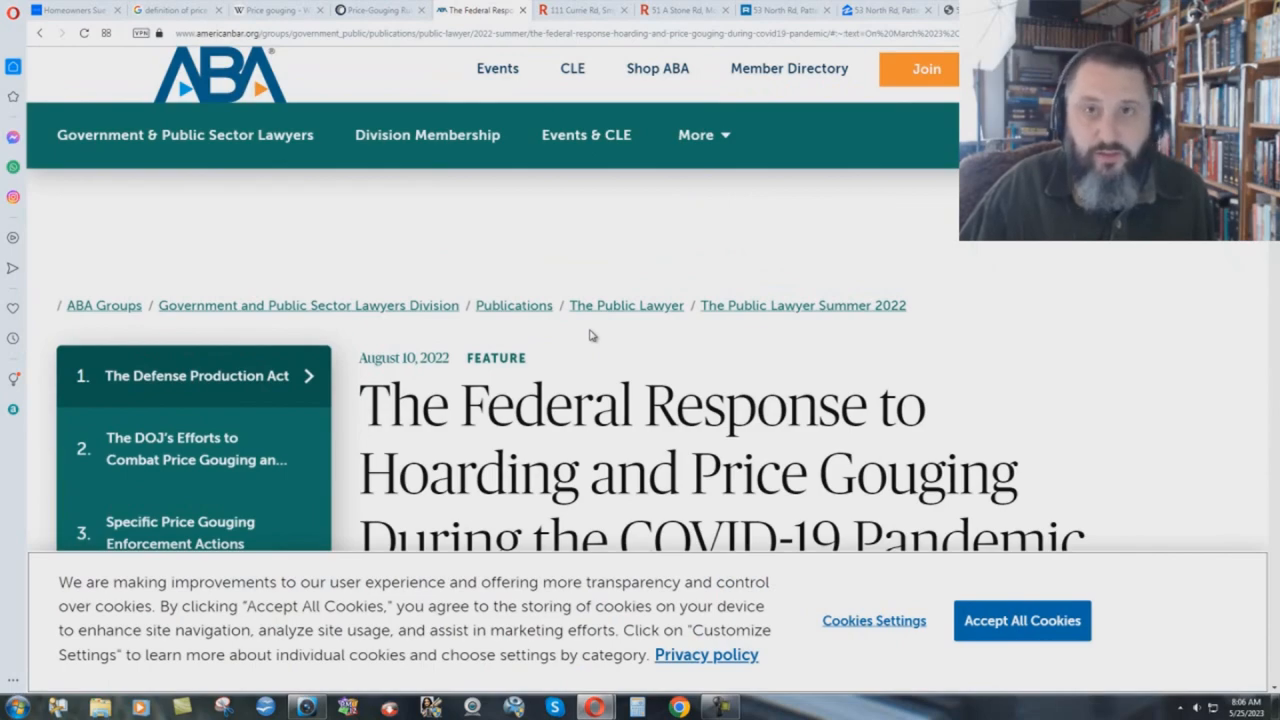
mouse_move(1008, 406)
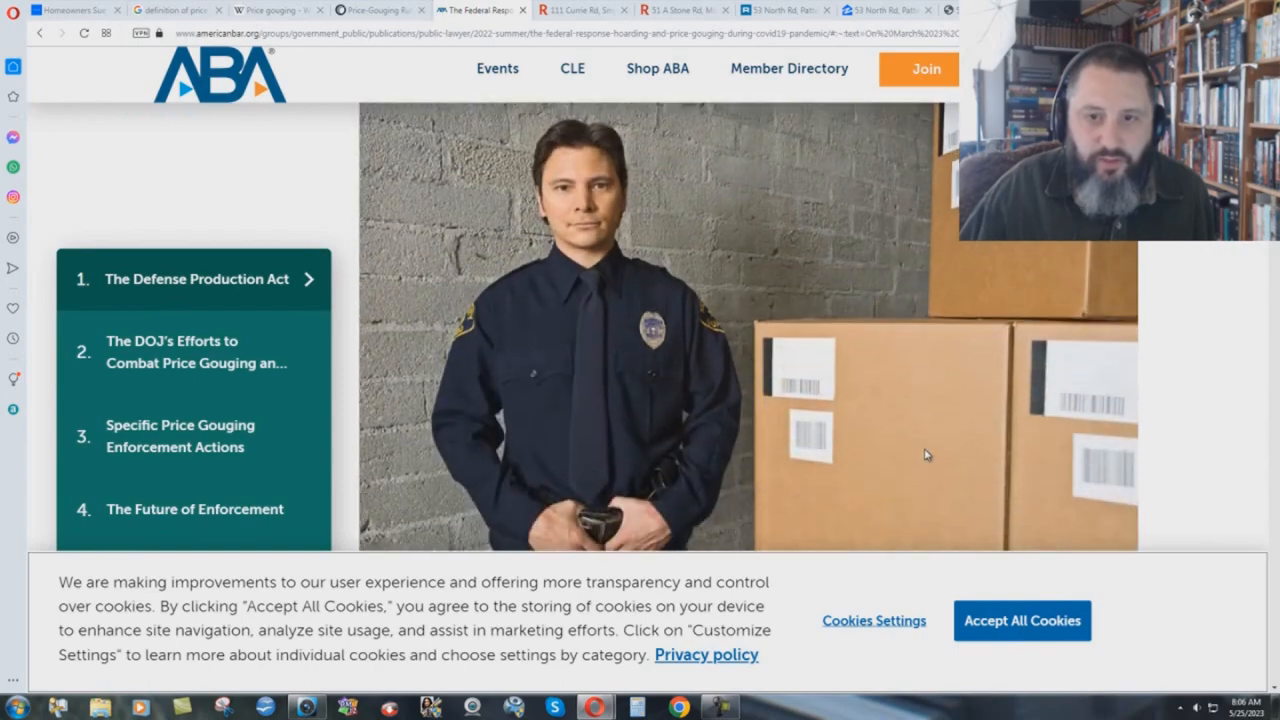
Read the ABA article's opening on COVID-19 hoarding, then return to the Wikipedia article
scroll("down", 3)
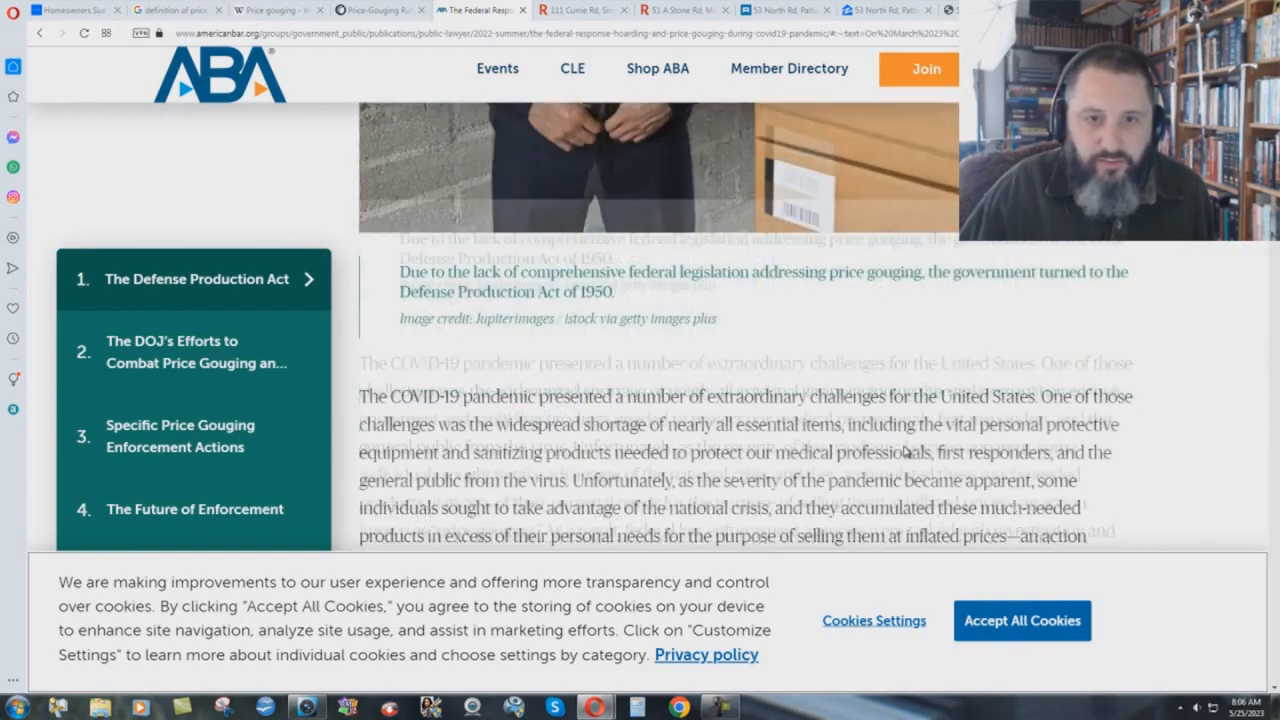
scroll("up", 3)
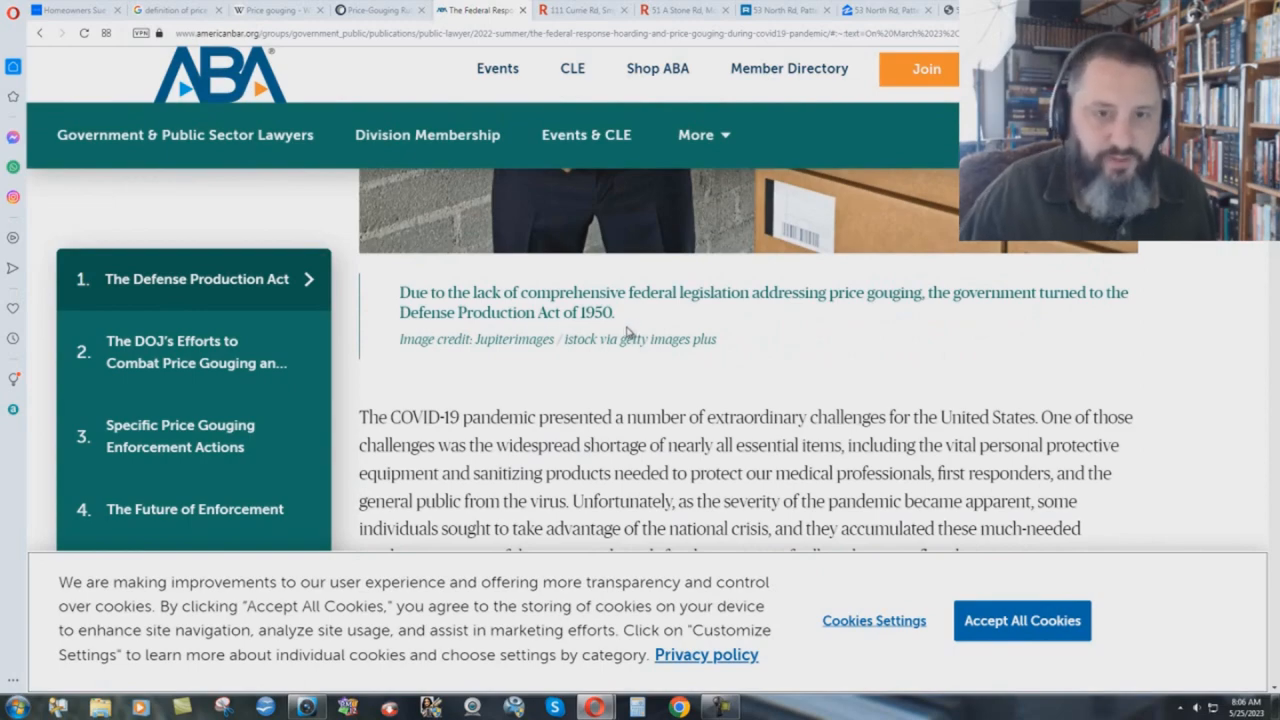
scroll("down", 3)
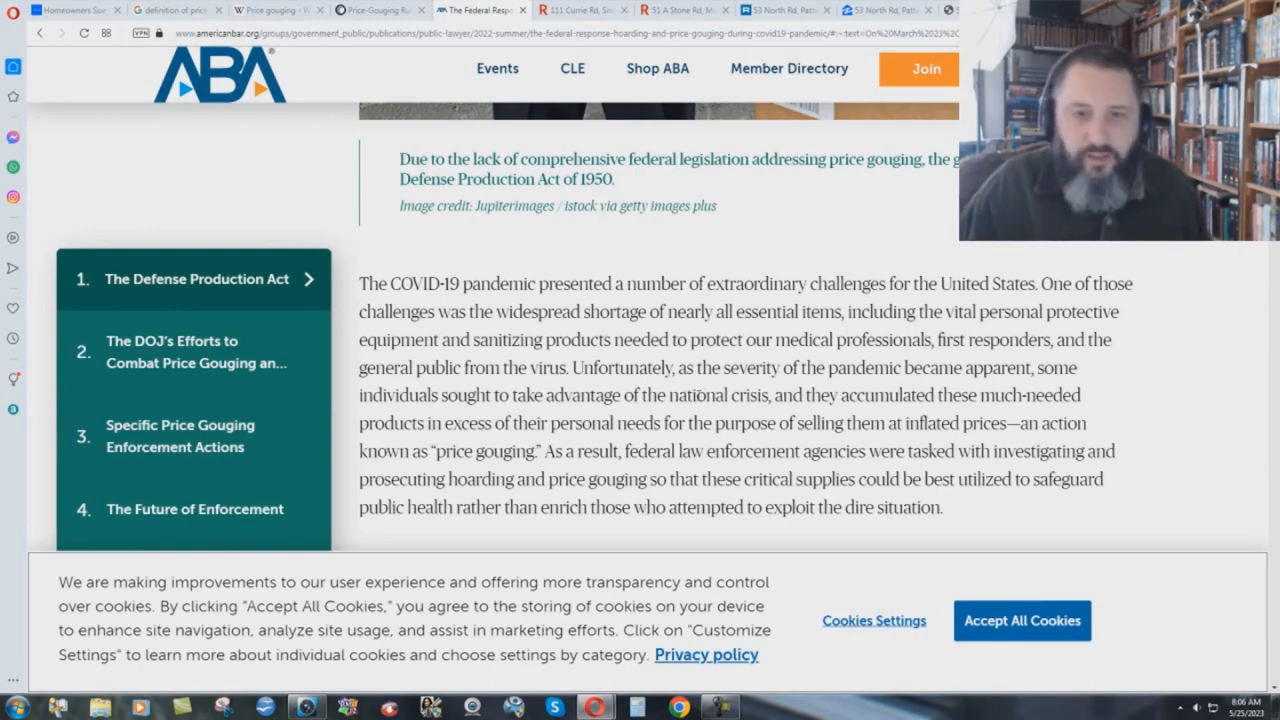
scroll("up", 3)
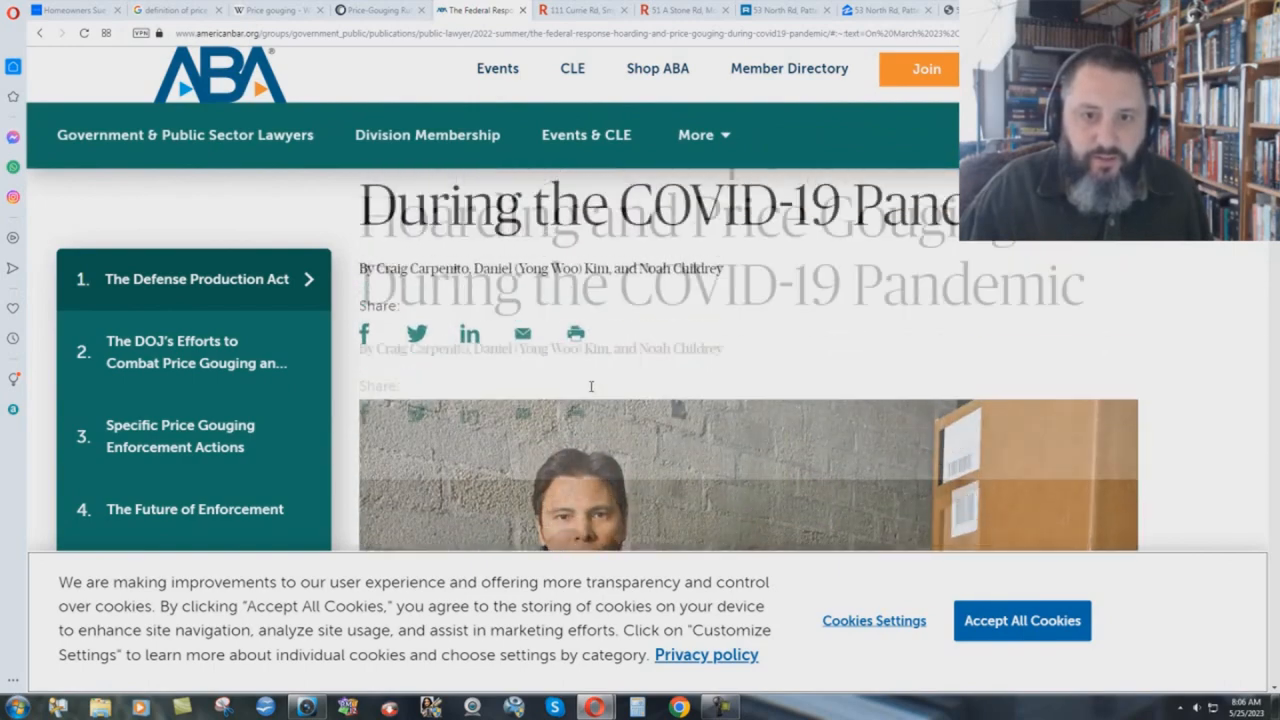
scroll("up", 3)
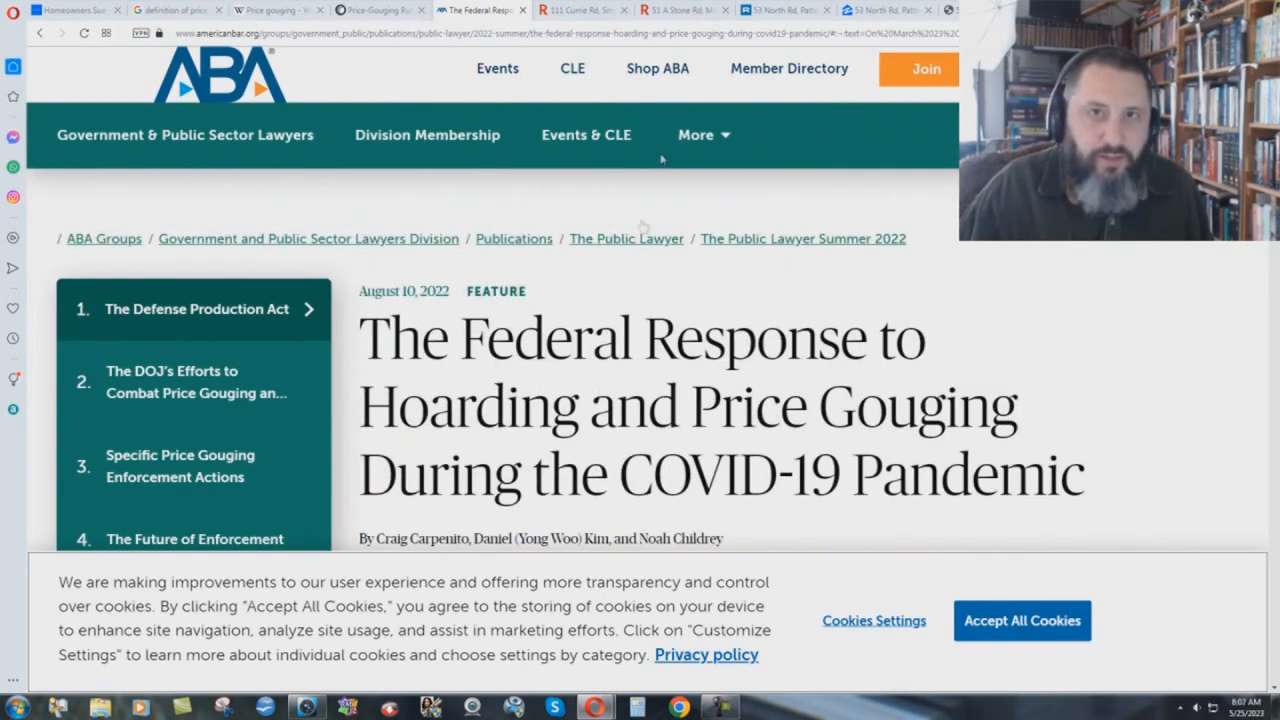
left_click(278, 8)
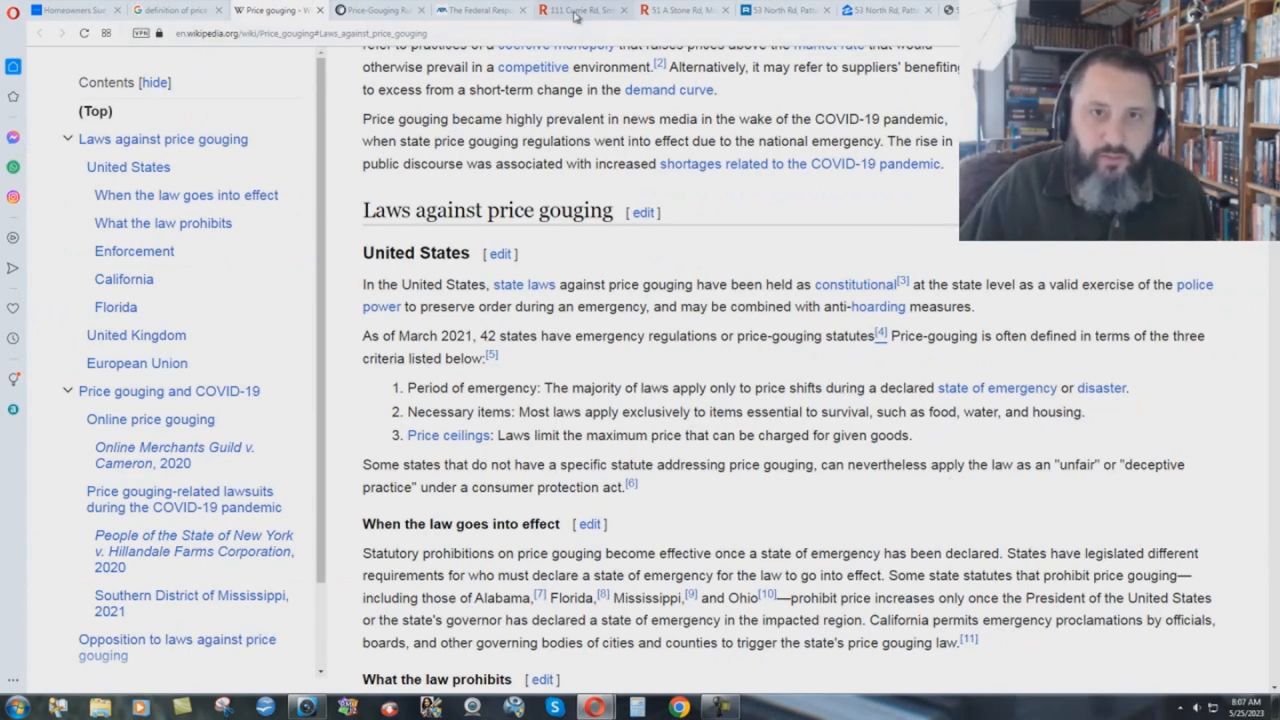
mouse_move(704, 268)
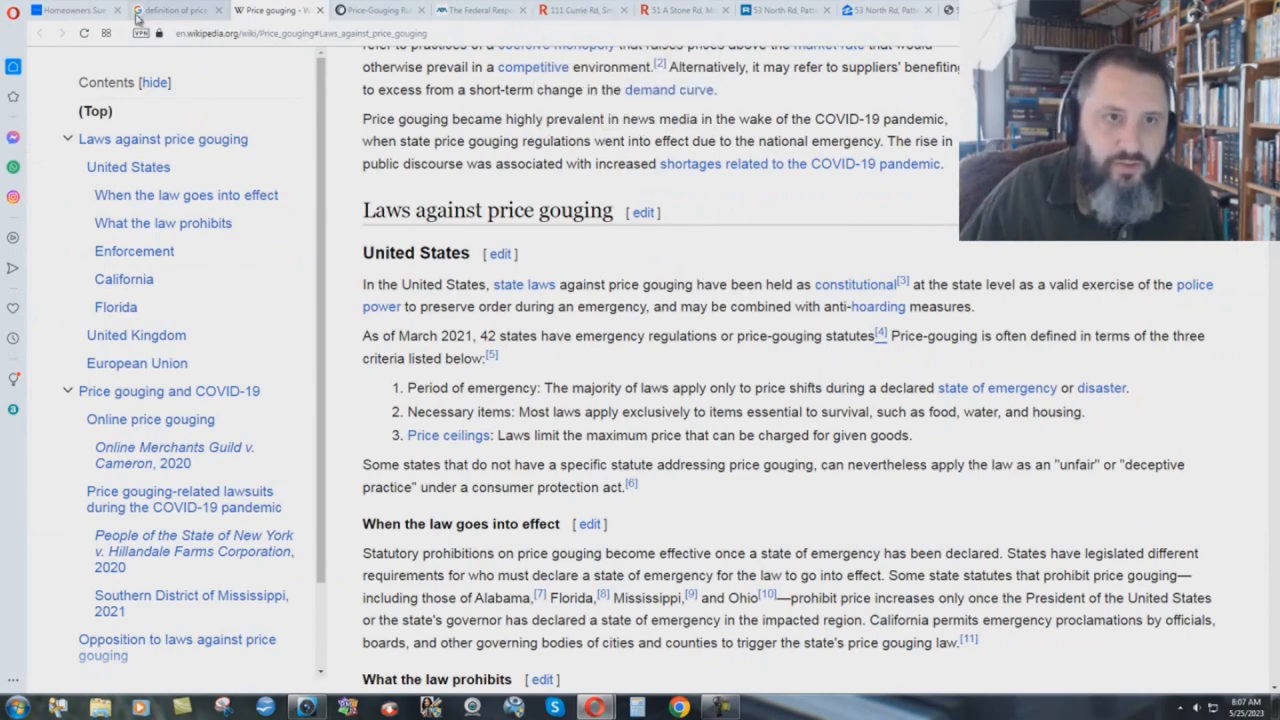
Switch to the Redfin 111 Currie Rd listing showing a $210,000 sale and $525,000 listing
left_click(64, 10)
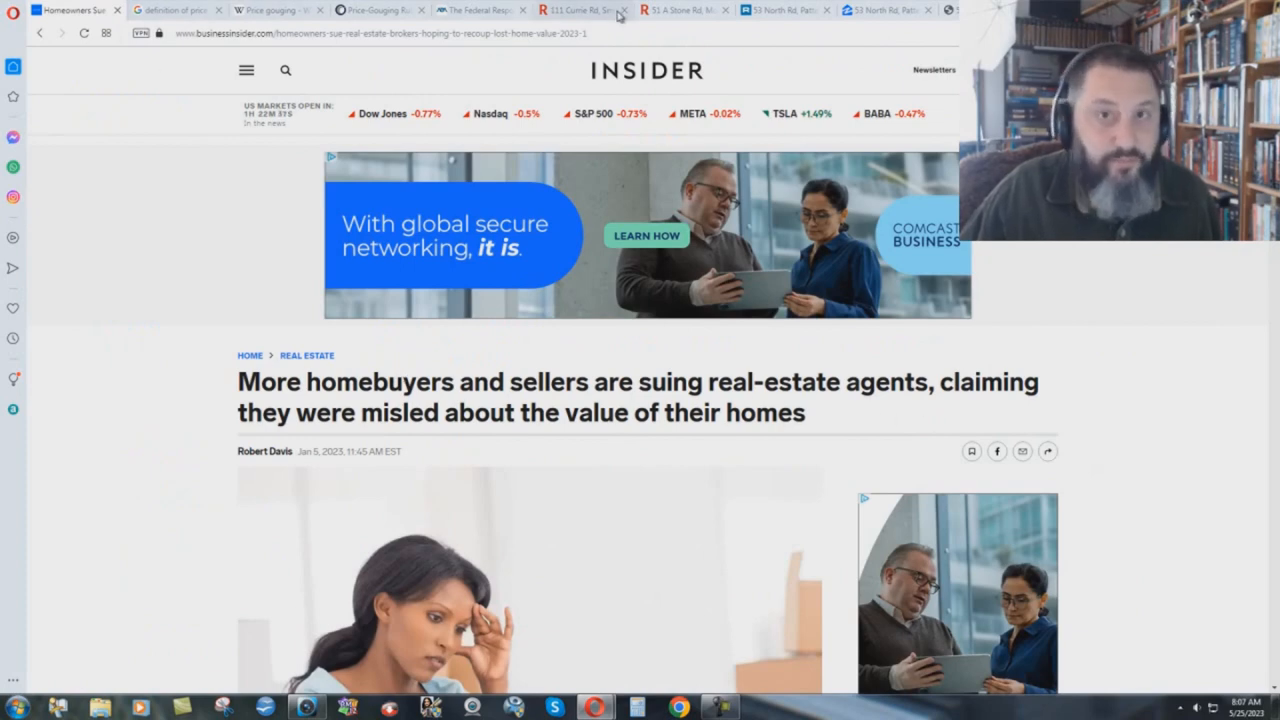
left_click(580, 10)
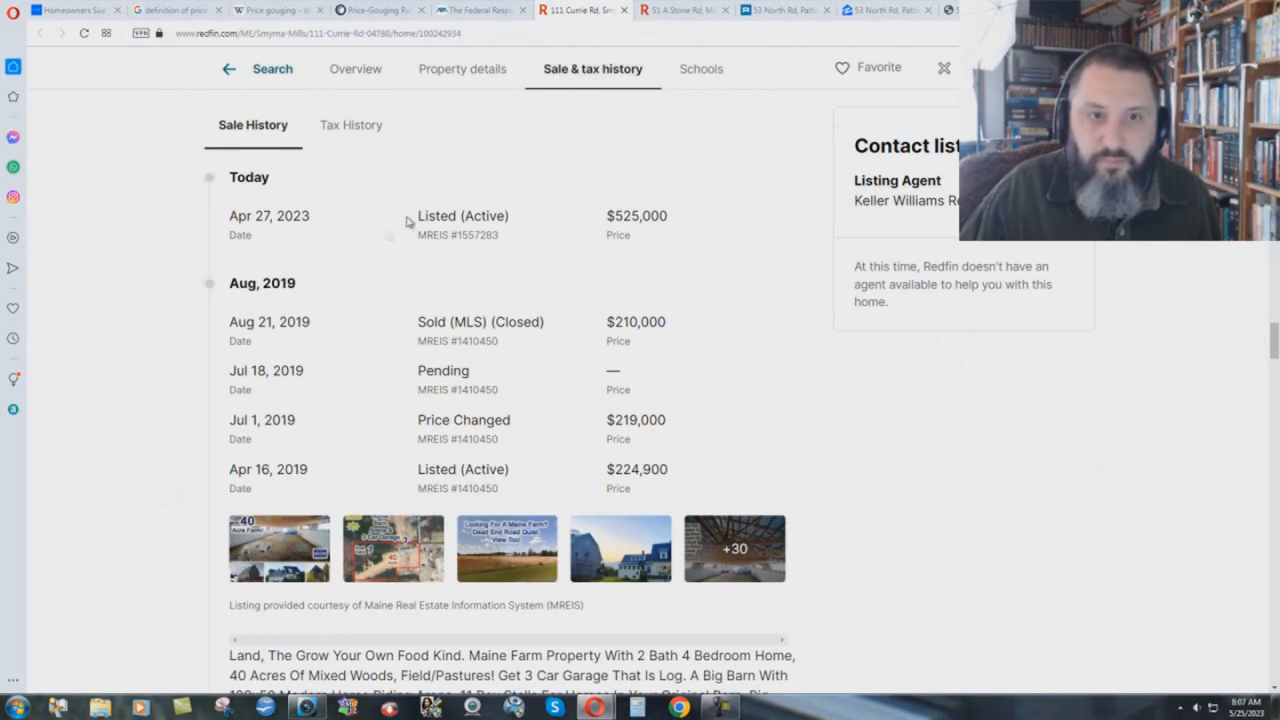
mouse_move(132, 248)
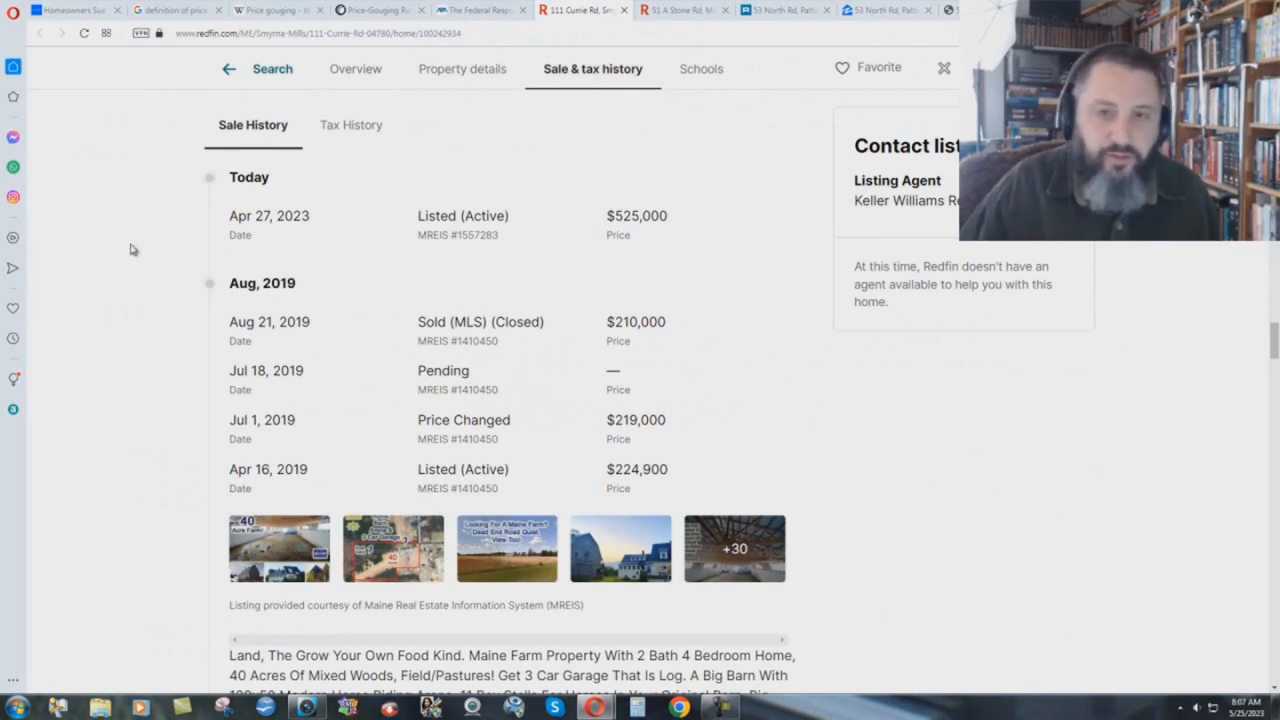
mouse_move(238, 320)
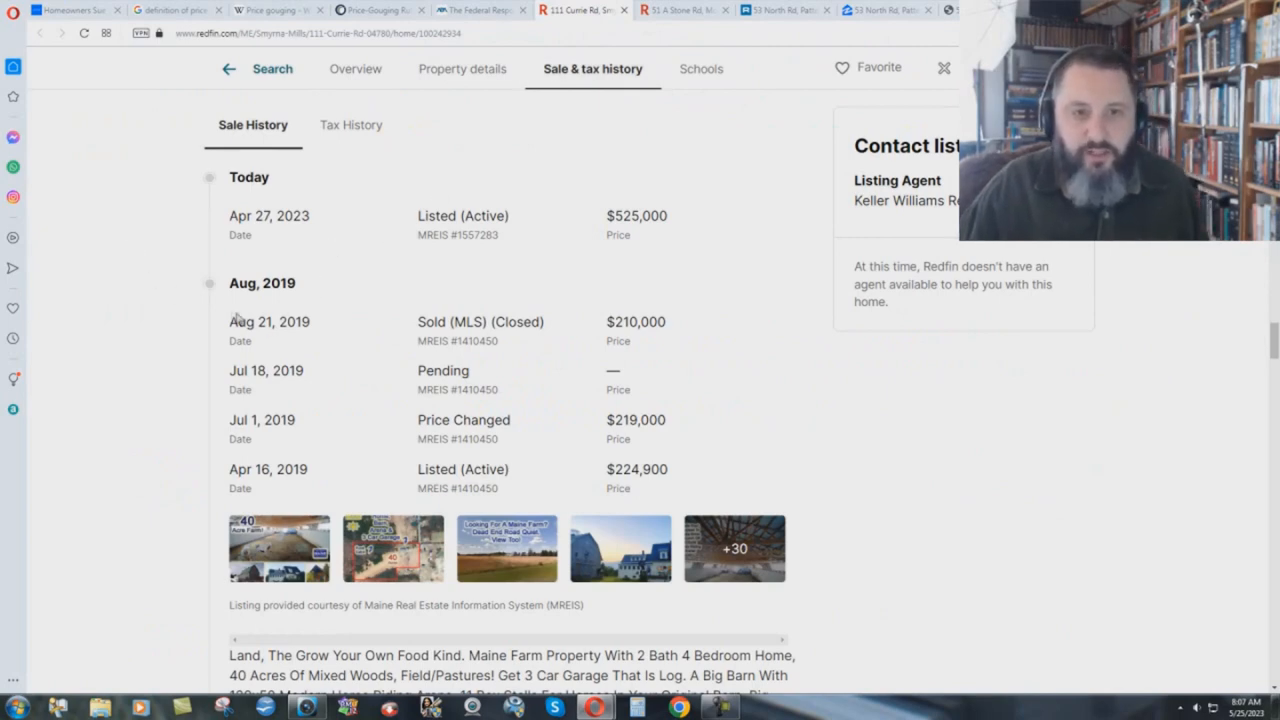
mouse_move(376, 336)
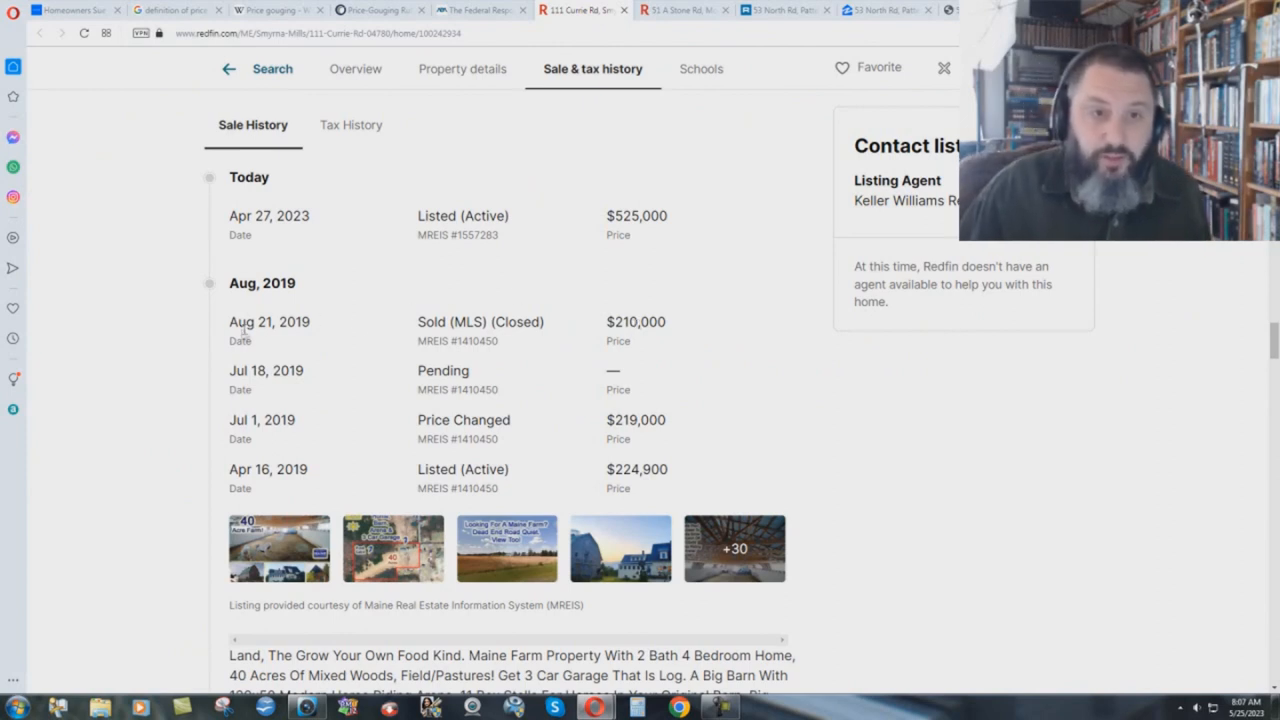
mouse_move(604, 328)
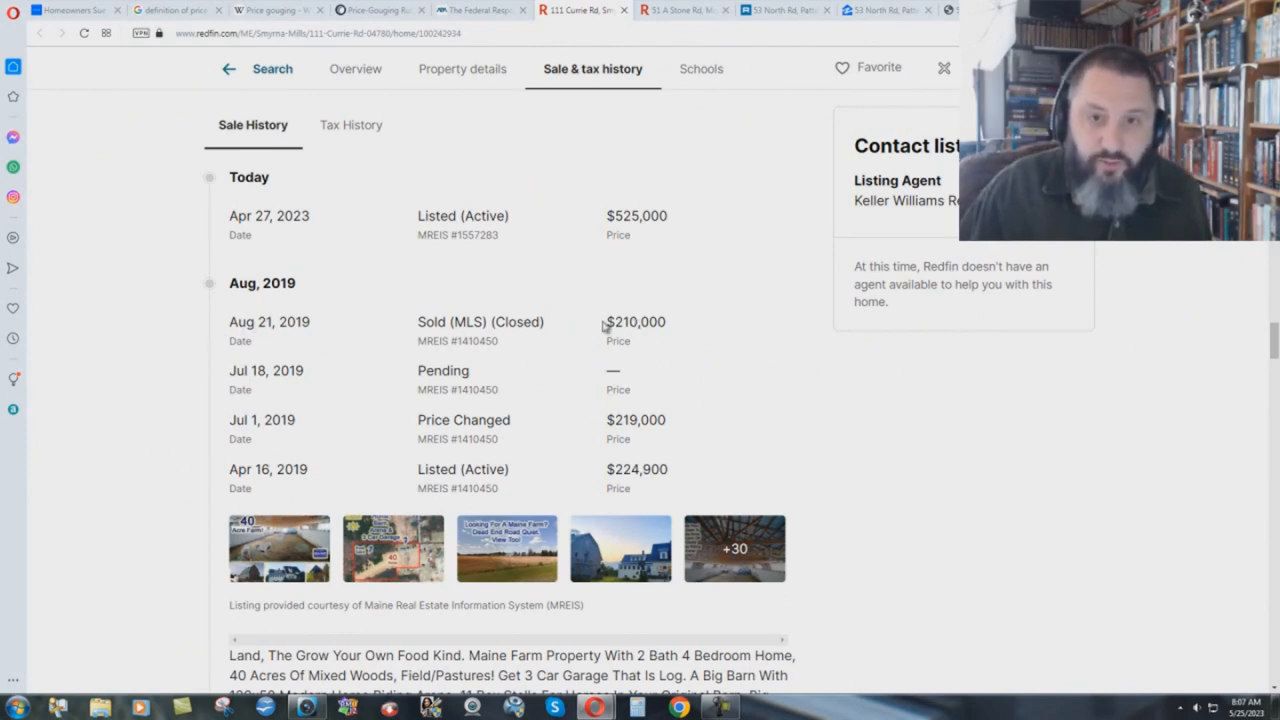
mouse_move(688, 332)
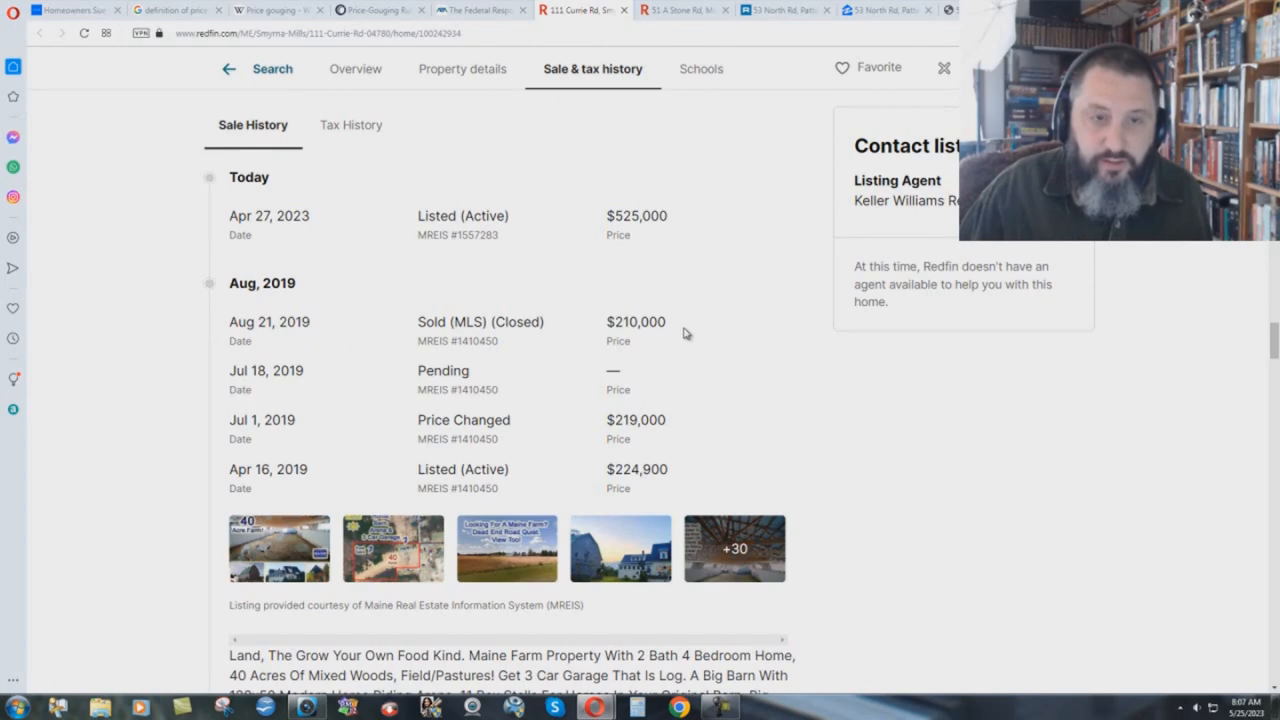
mouse_move(240, 308)
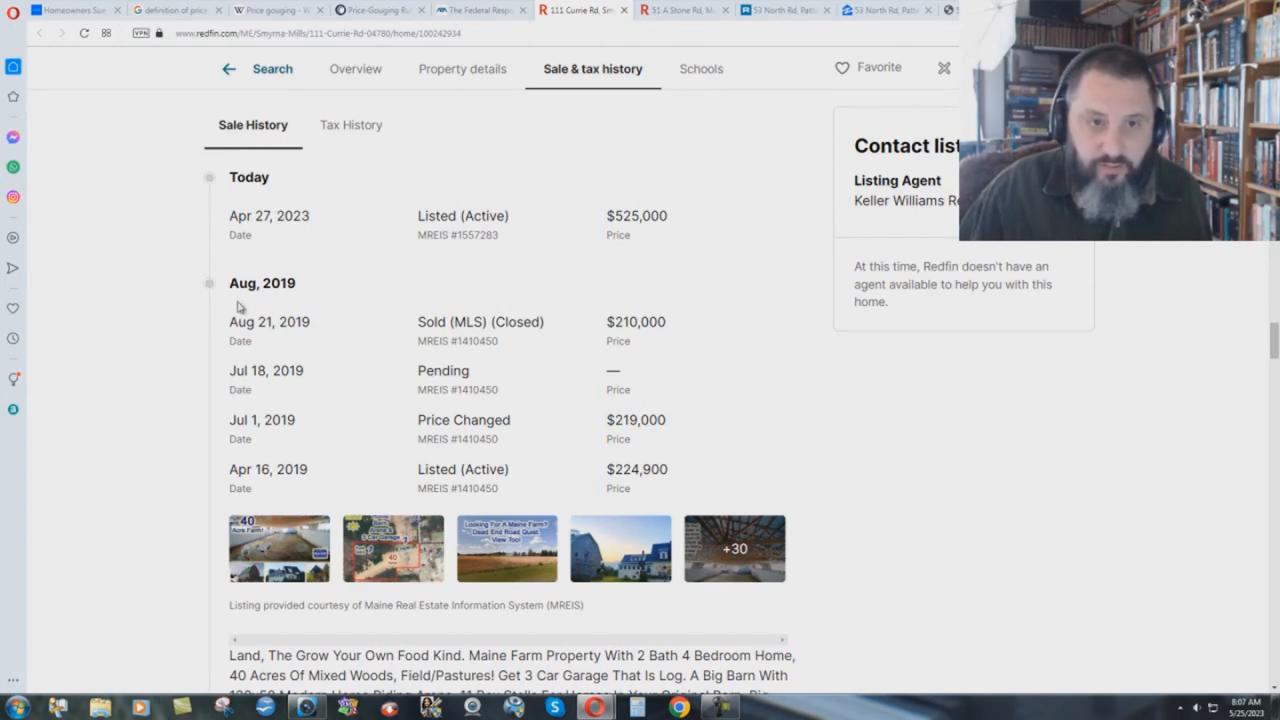
mouse_move(254, 216)
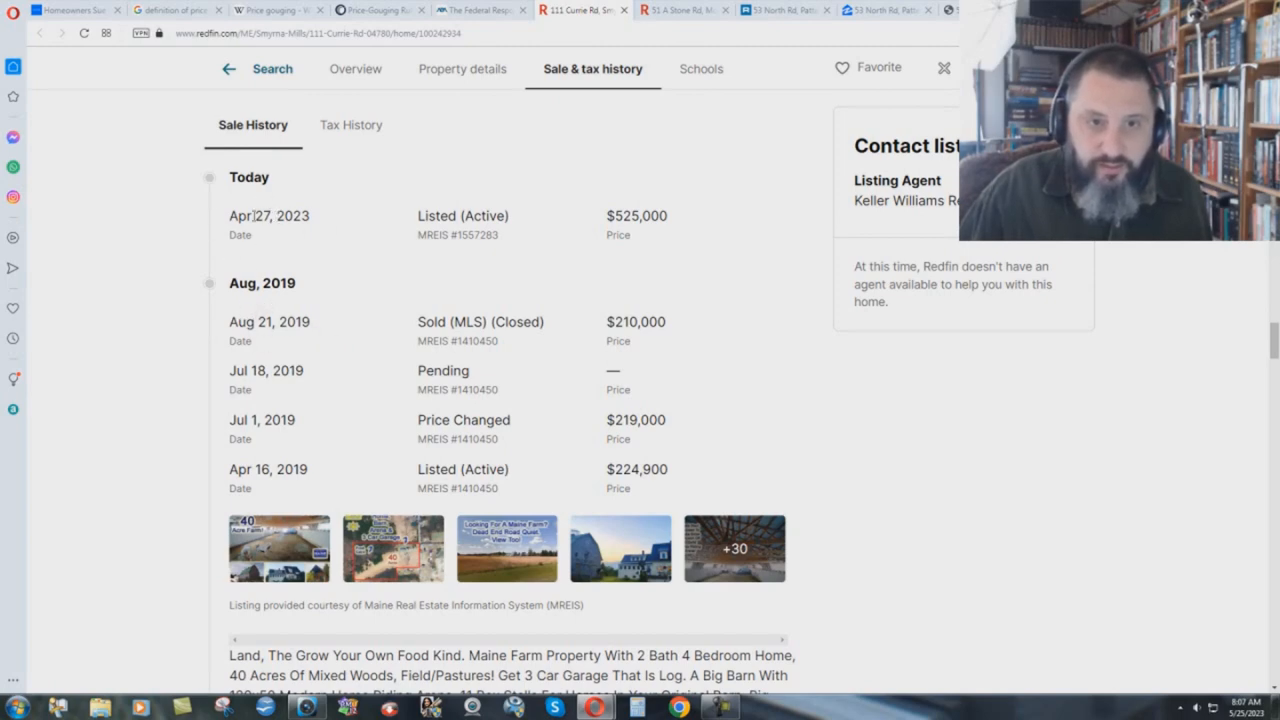
mouse_move(744, 420)
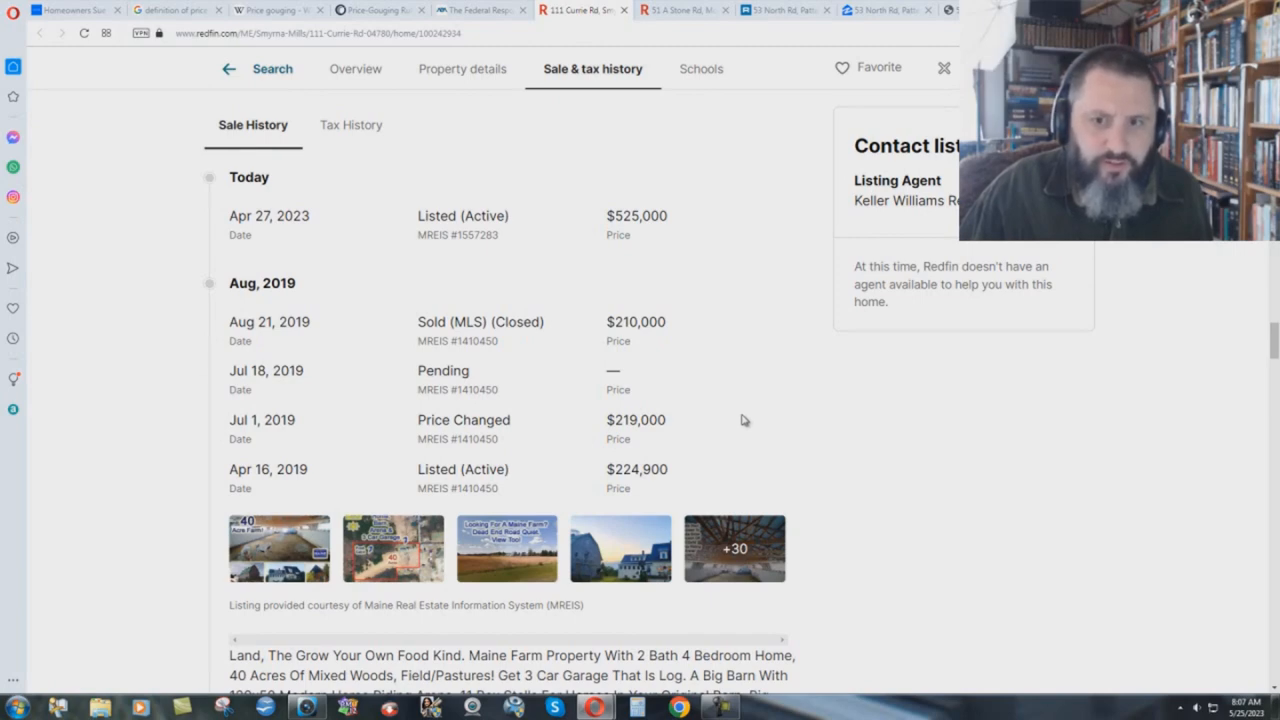
mouse_move(738, 418)
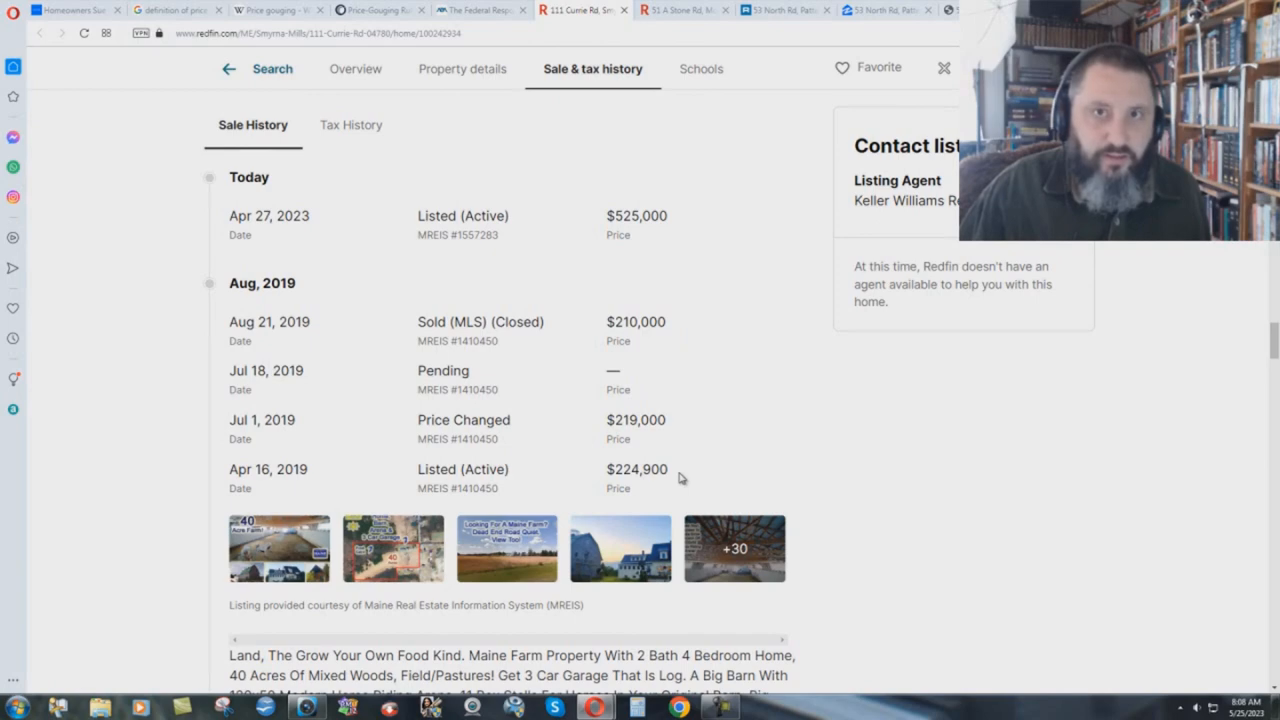
mouse_move(972, 388)
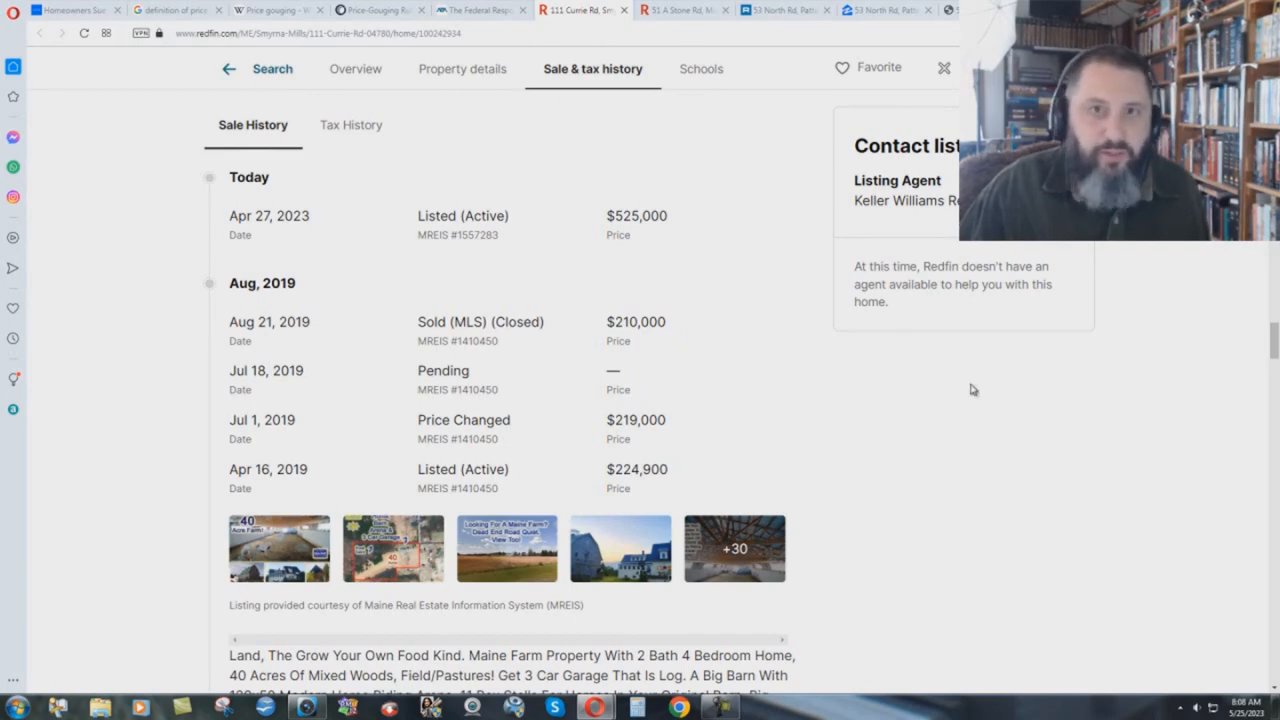
mouse_move(684, 8)
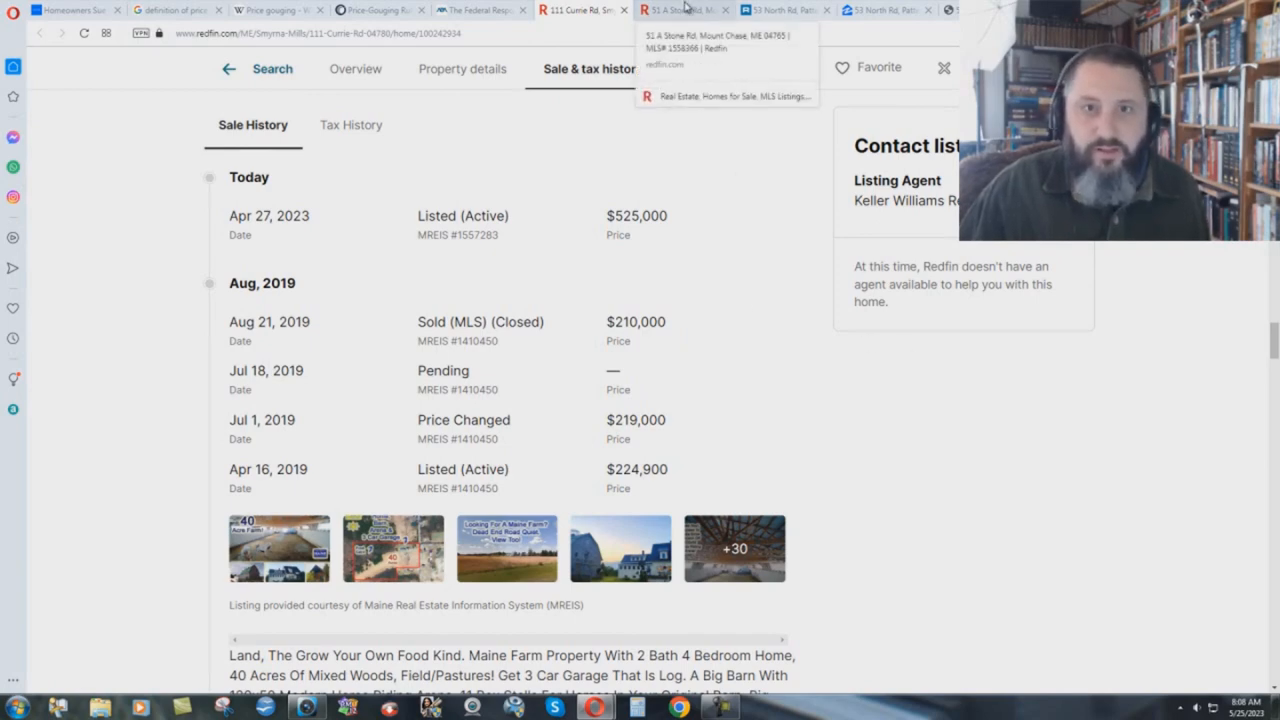
left_click(684, 8)
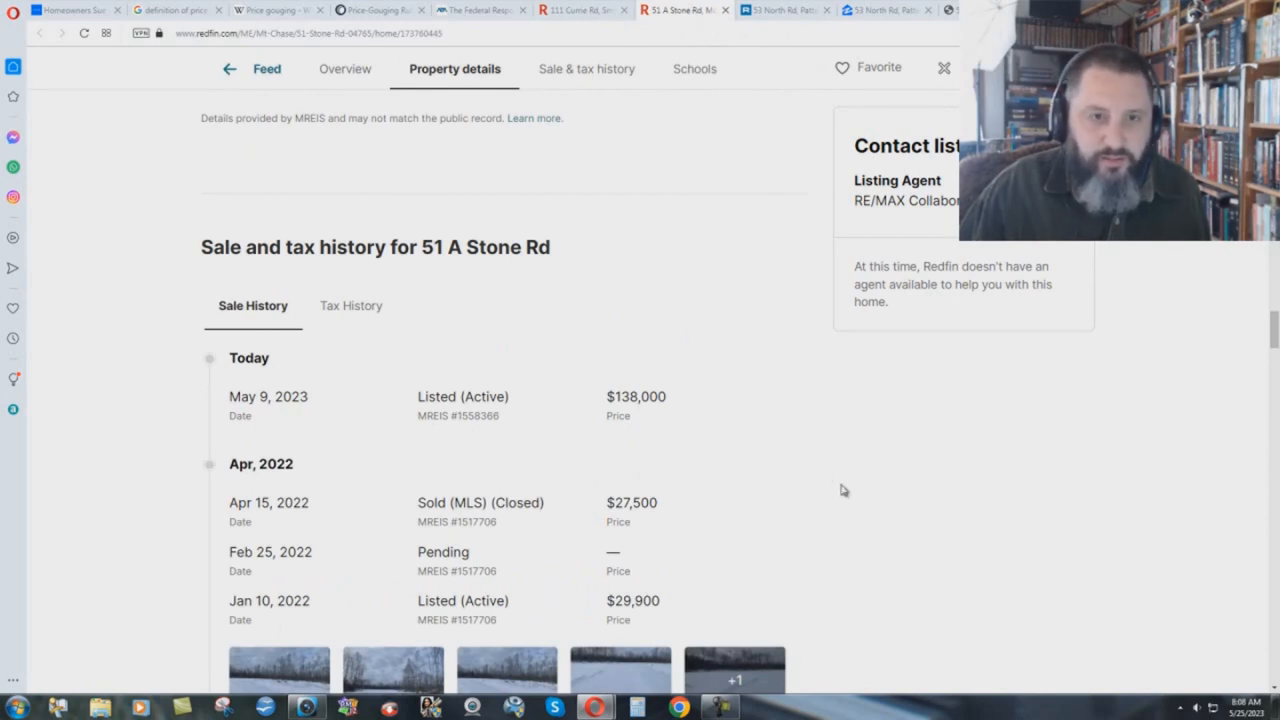
mouse_move(790, 466)
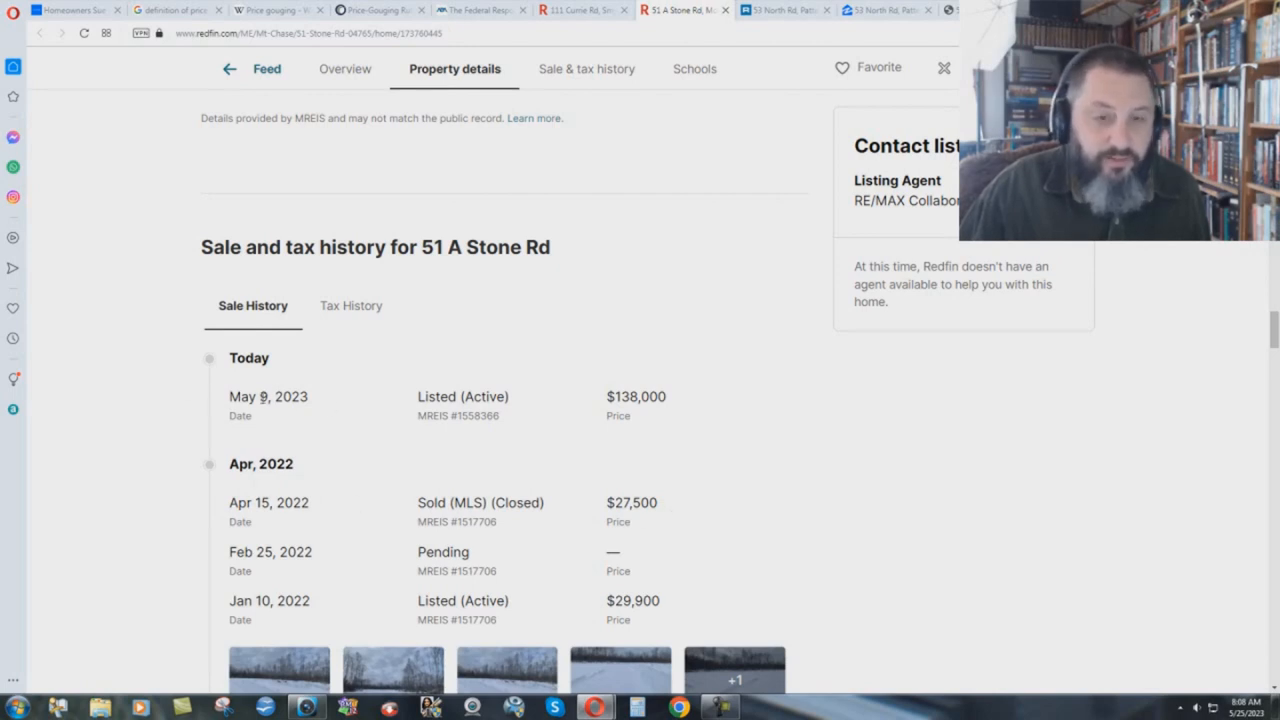
mouse_move(752, 560)
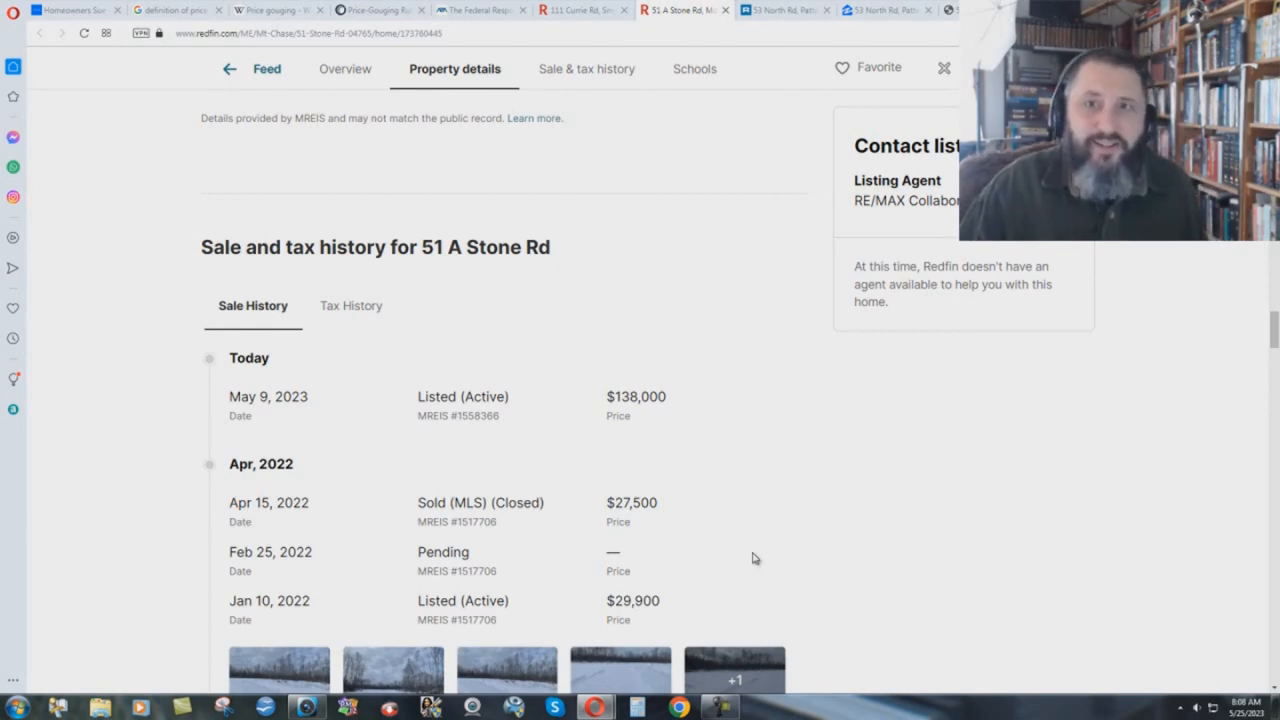
mouse_move(784, 10)
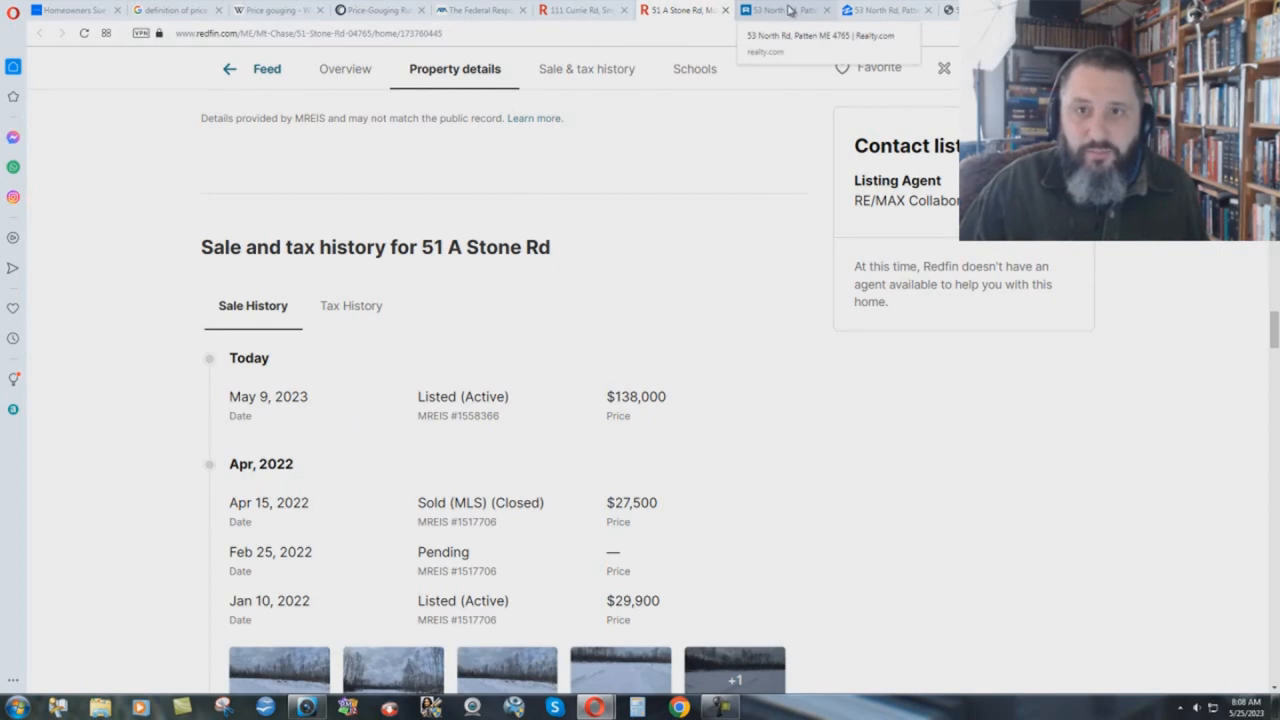
Switch to Realty.com's 53 North Rd page showing $183,900 tax assessments for 2020–2021
left_click(784, 8)
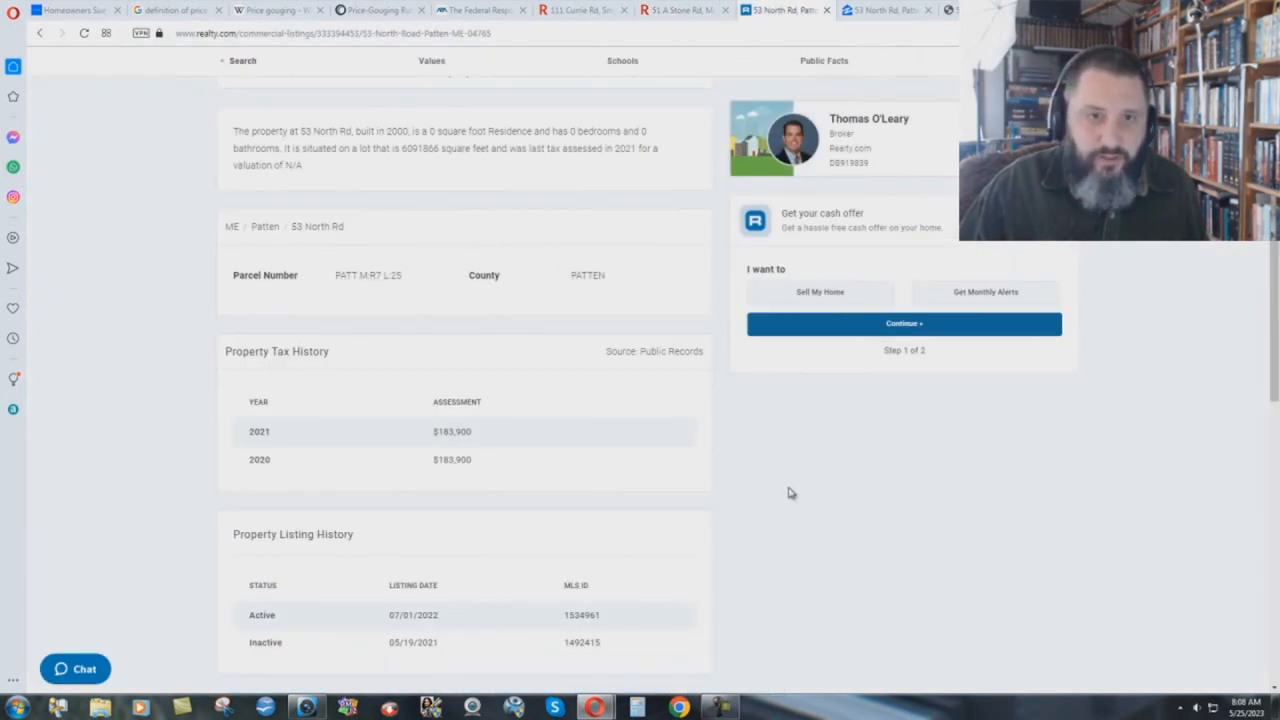
mouse_move(856, 444)
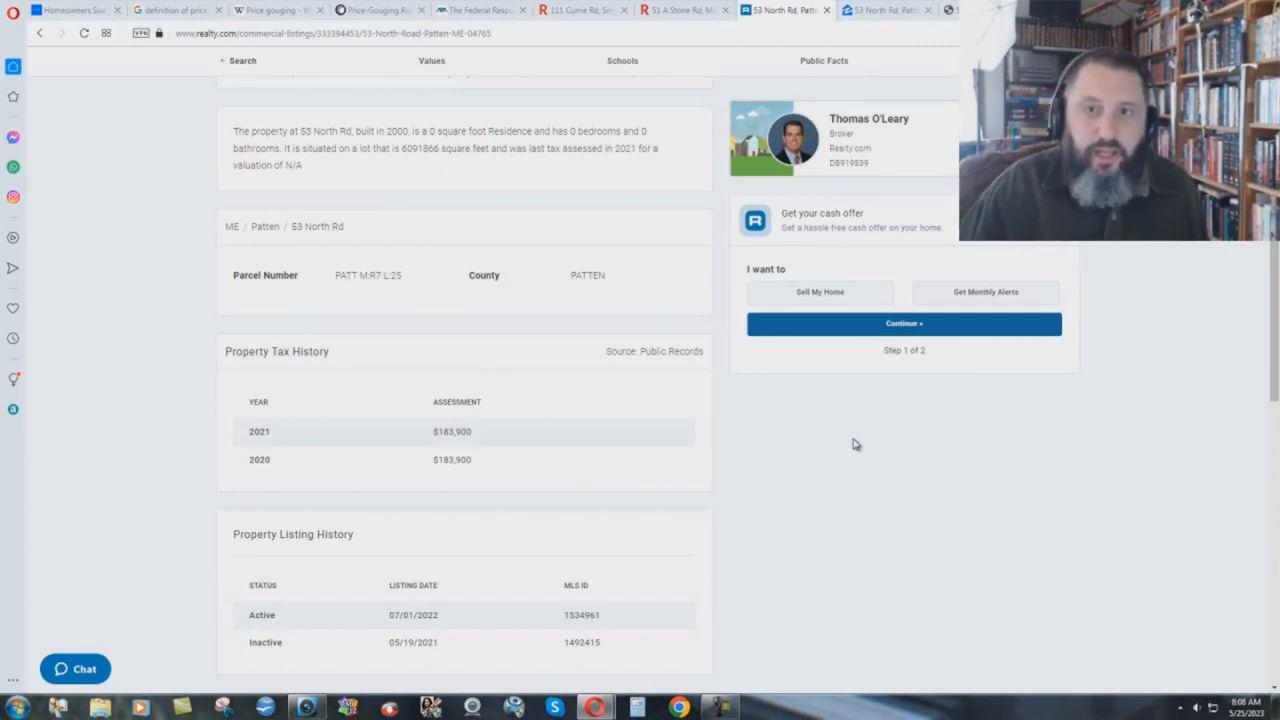
mouse_move(280, 460)
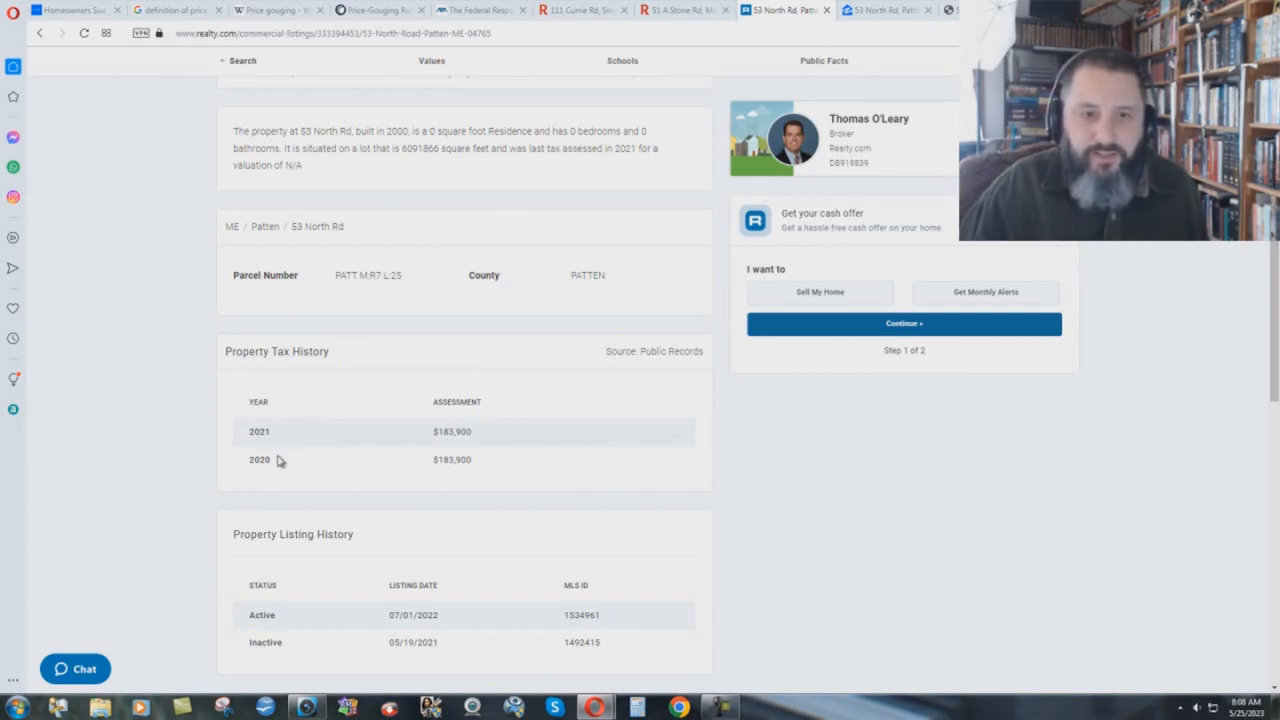
mouse_move(432, 436)
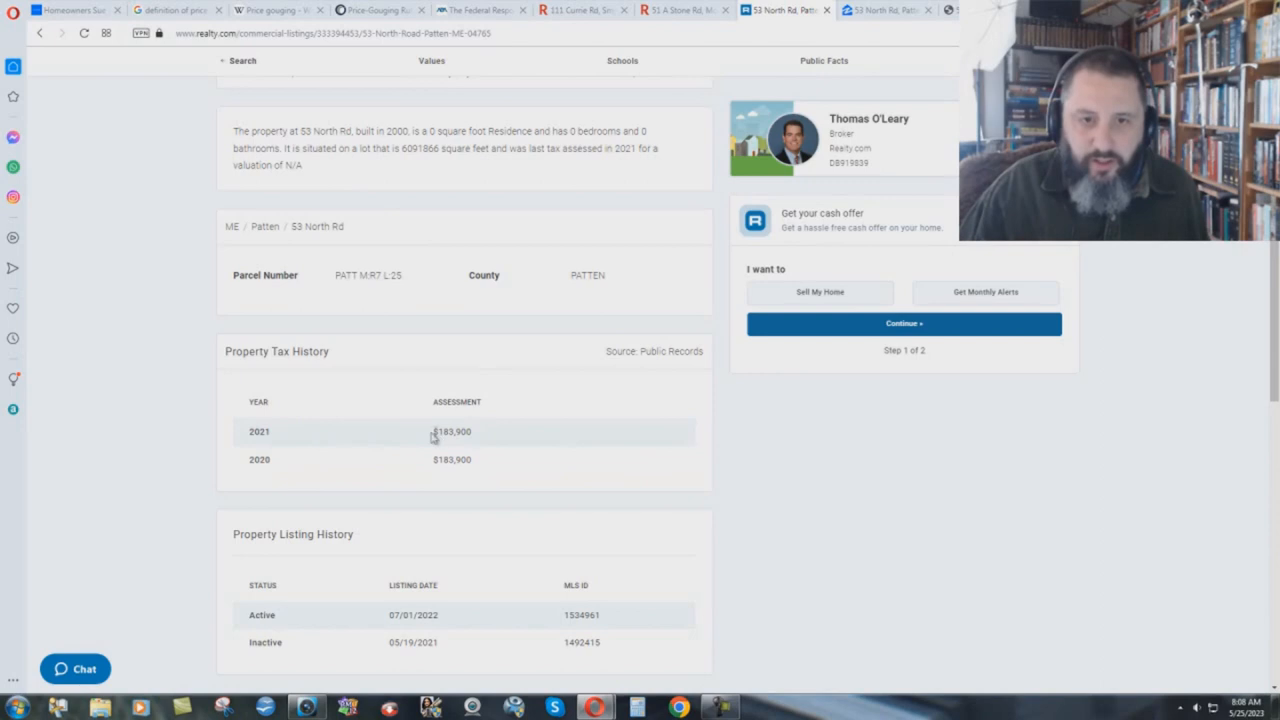
mouse_move(488, 444)
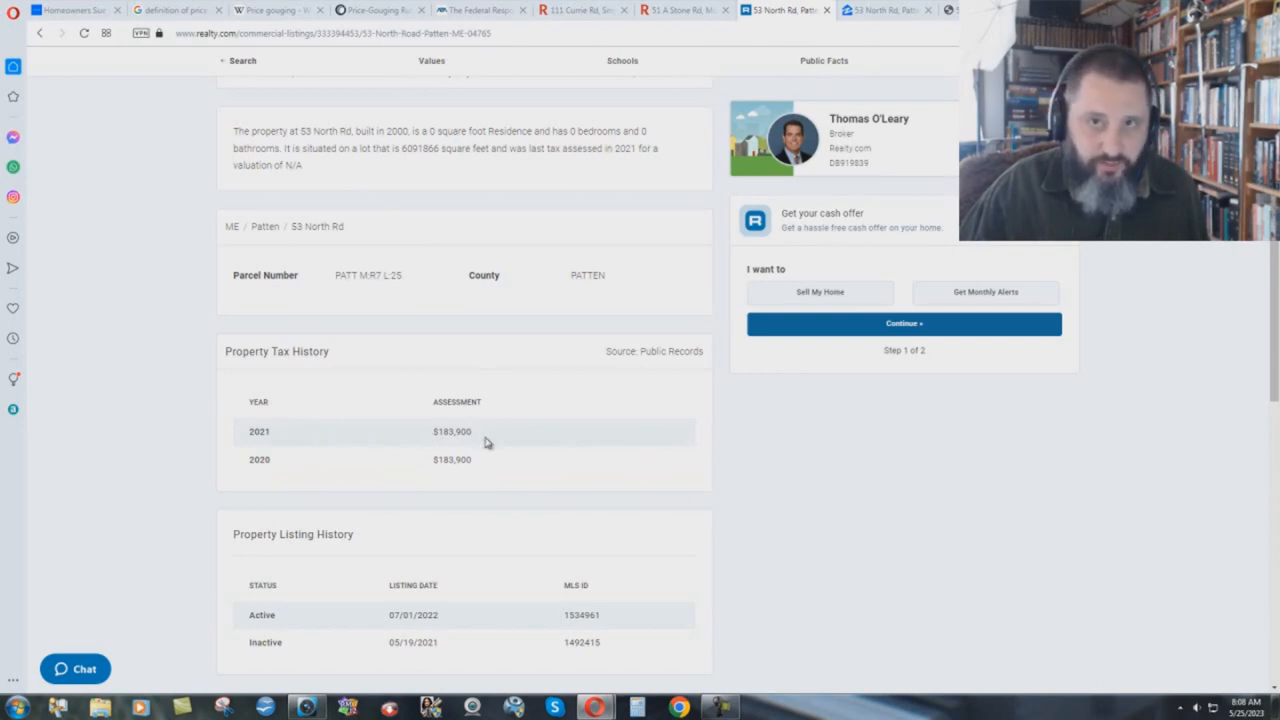
mouse_move(806, 418)
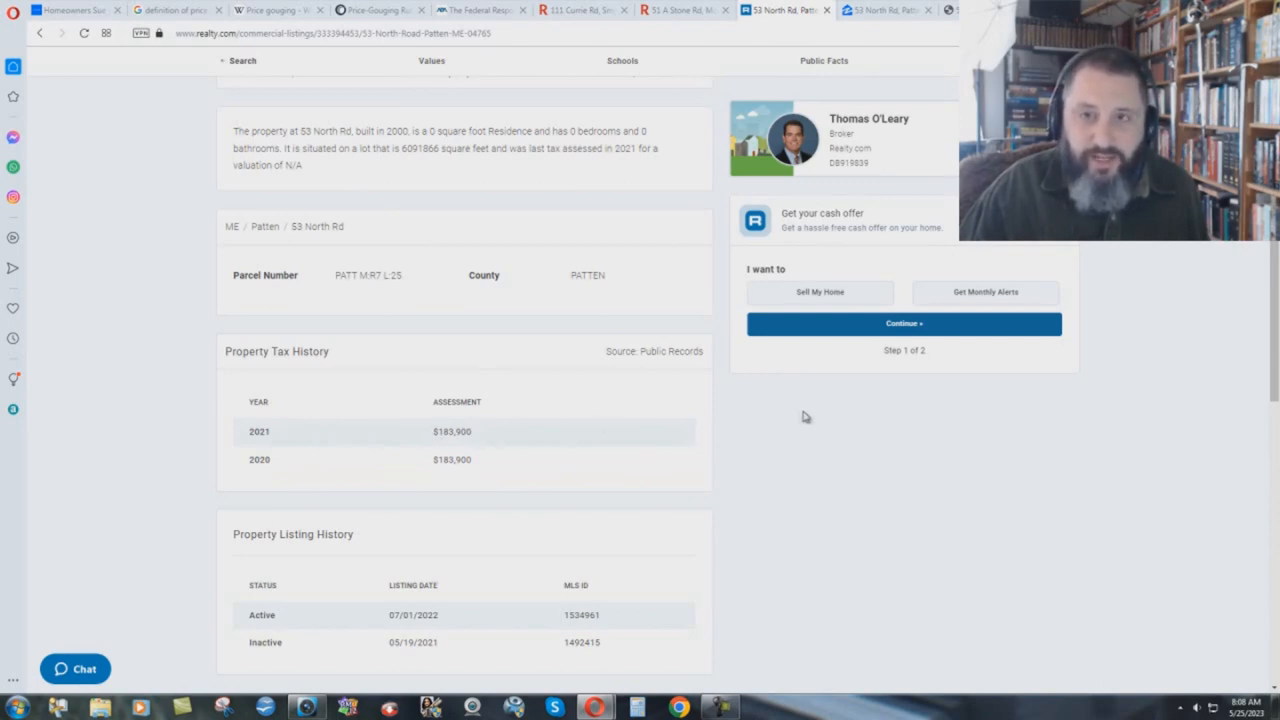
mouse_move(850, 414)
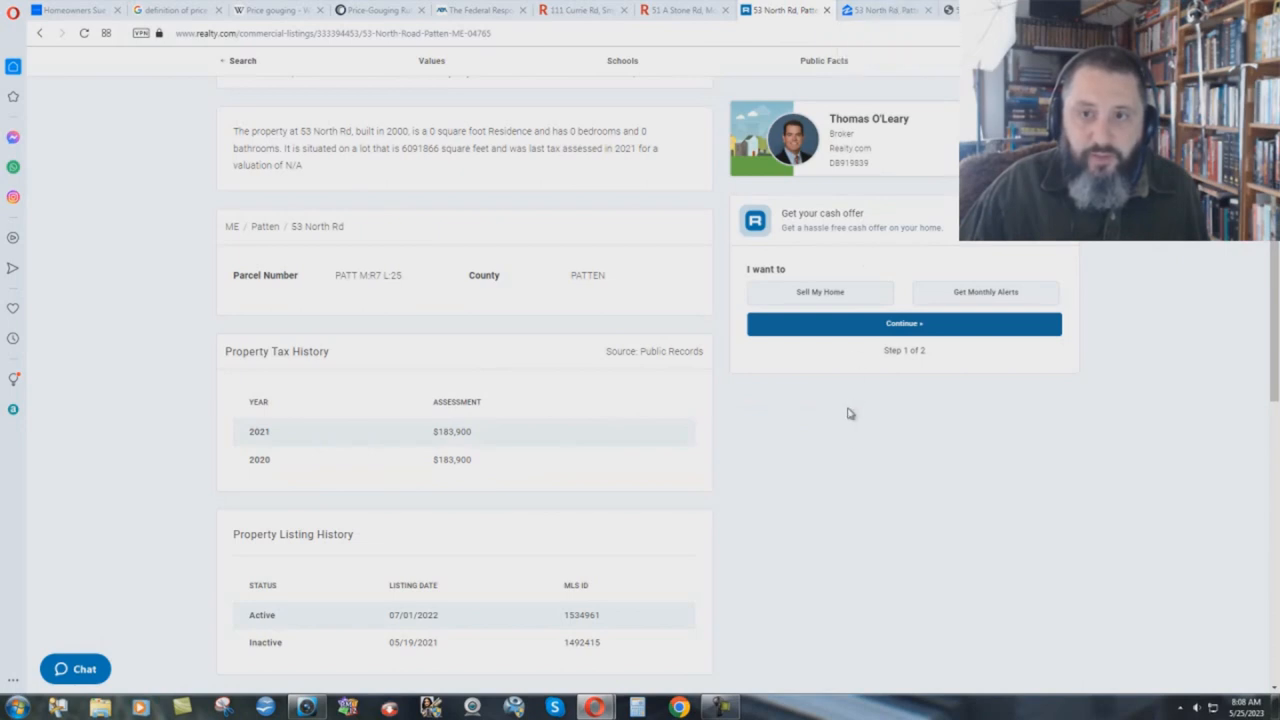
mouse_move(840, 446)
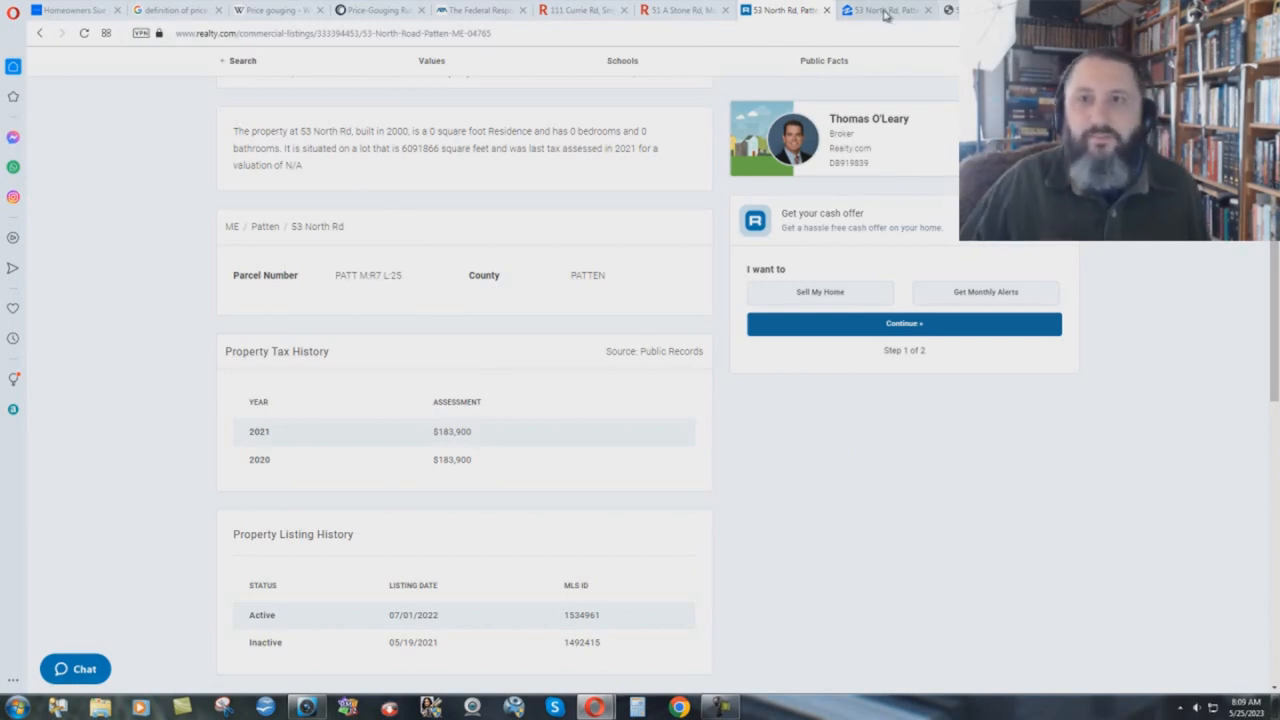
left_click(884, 10)
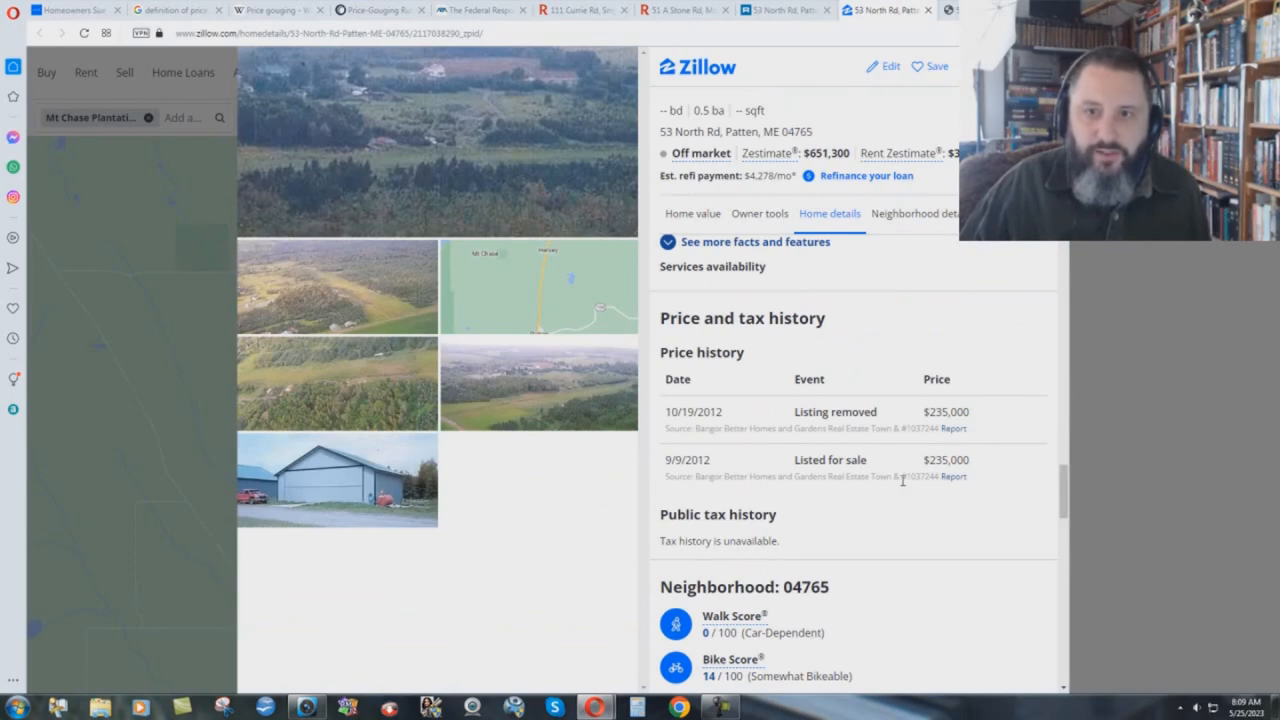
mouse_move(732, 424)
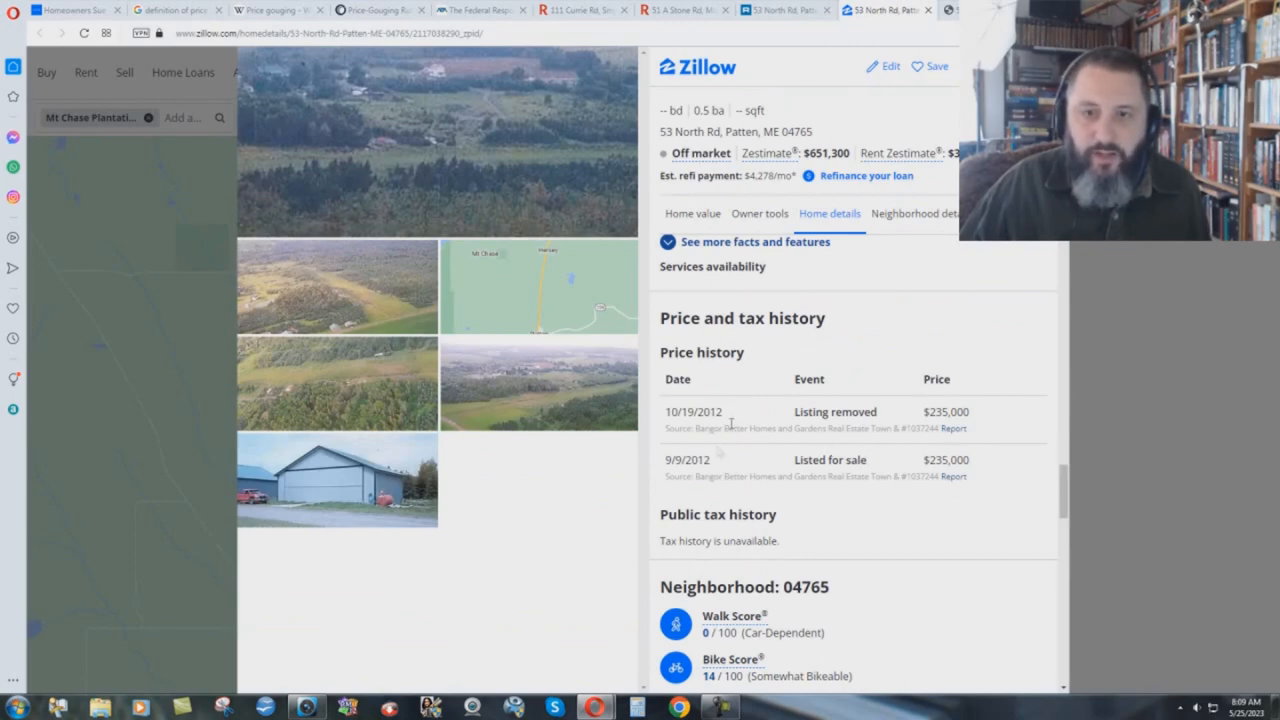
mouse_move(822, 428)
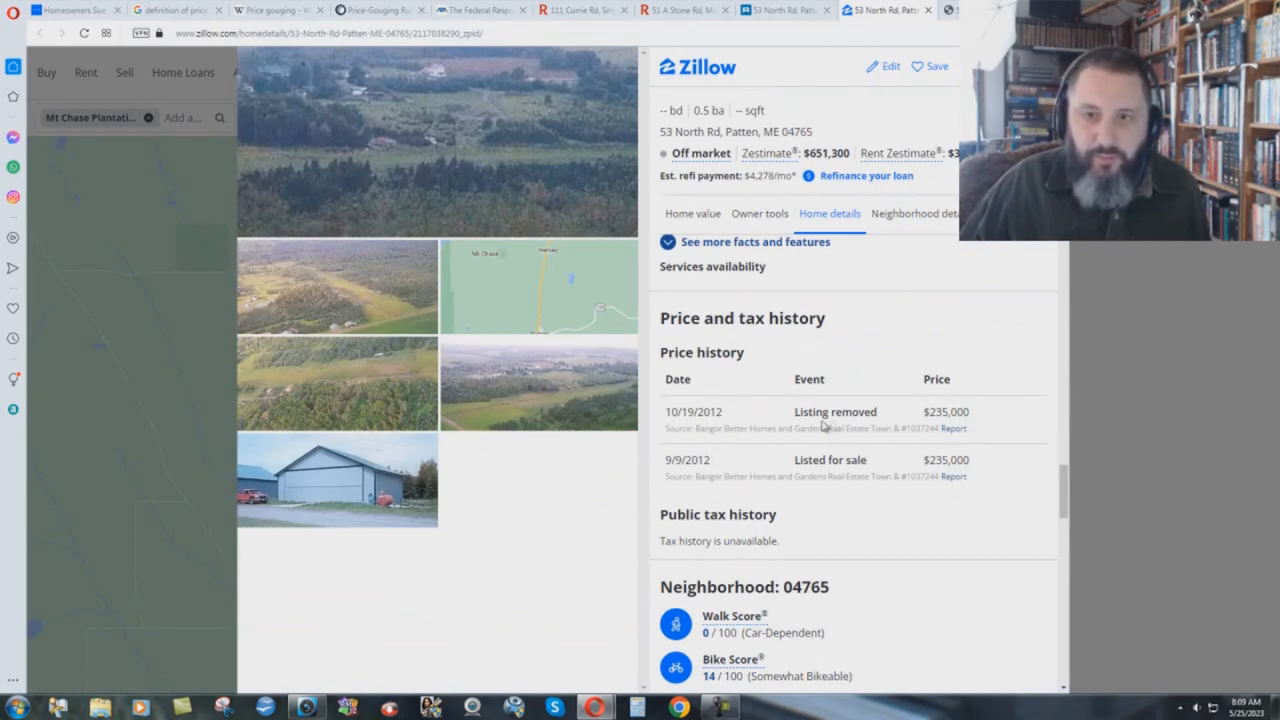
mouse_move(932, 418)
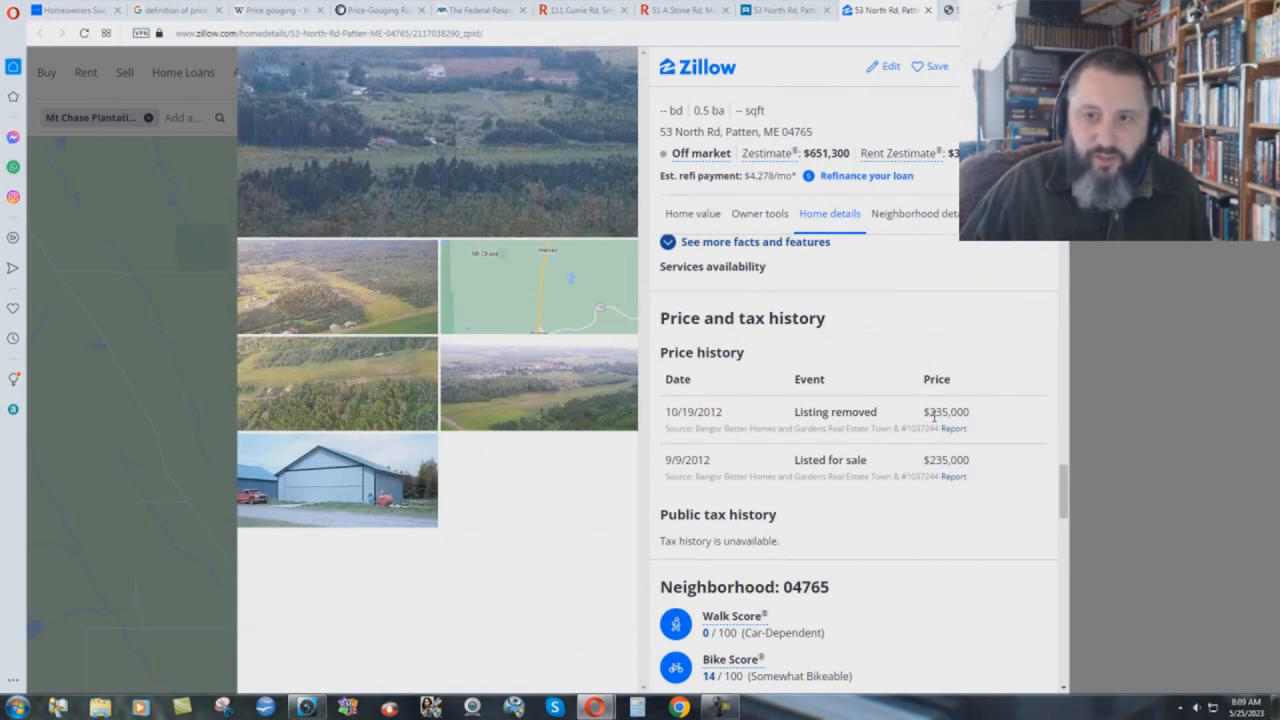
mouse_move(1008, 524)
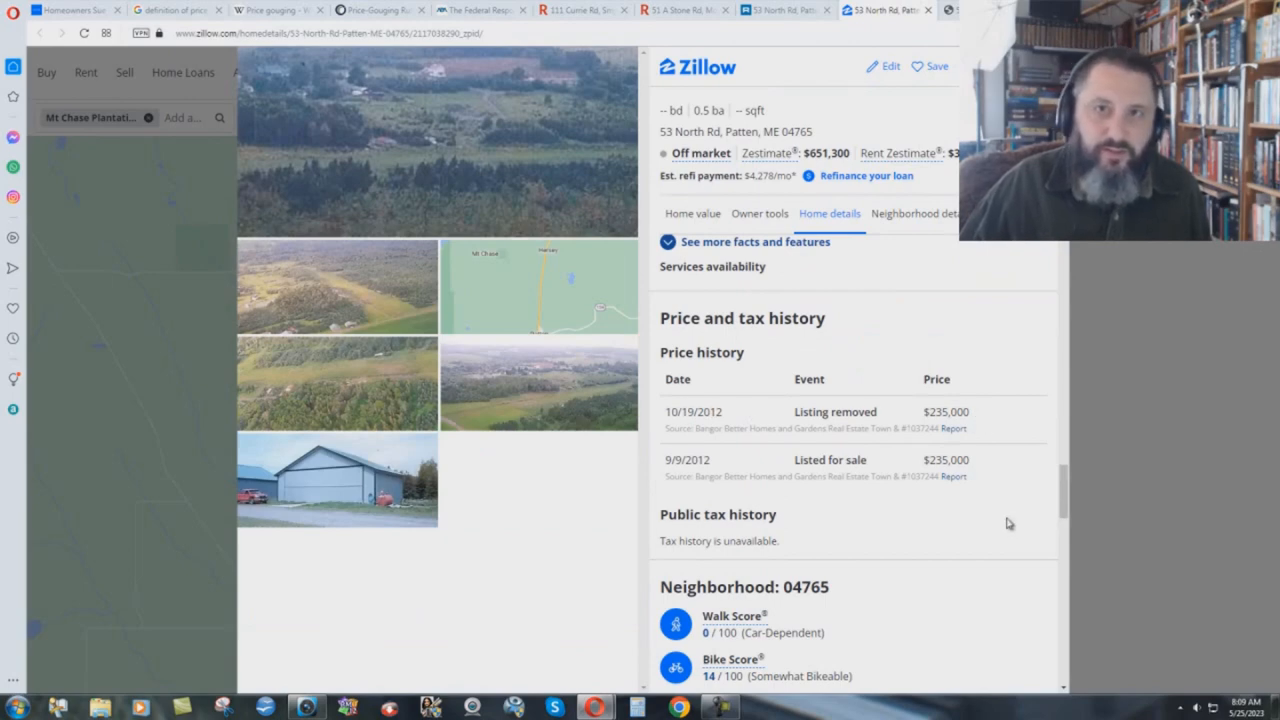
left_click(784, 10)
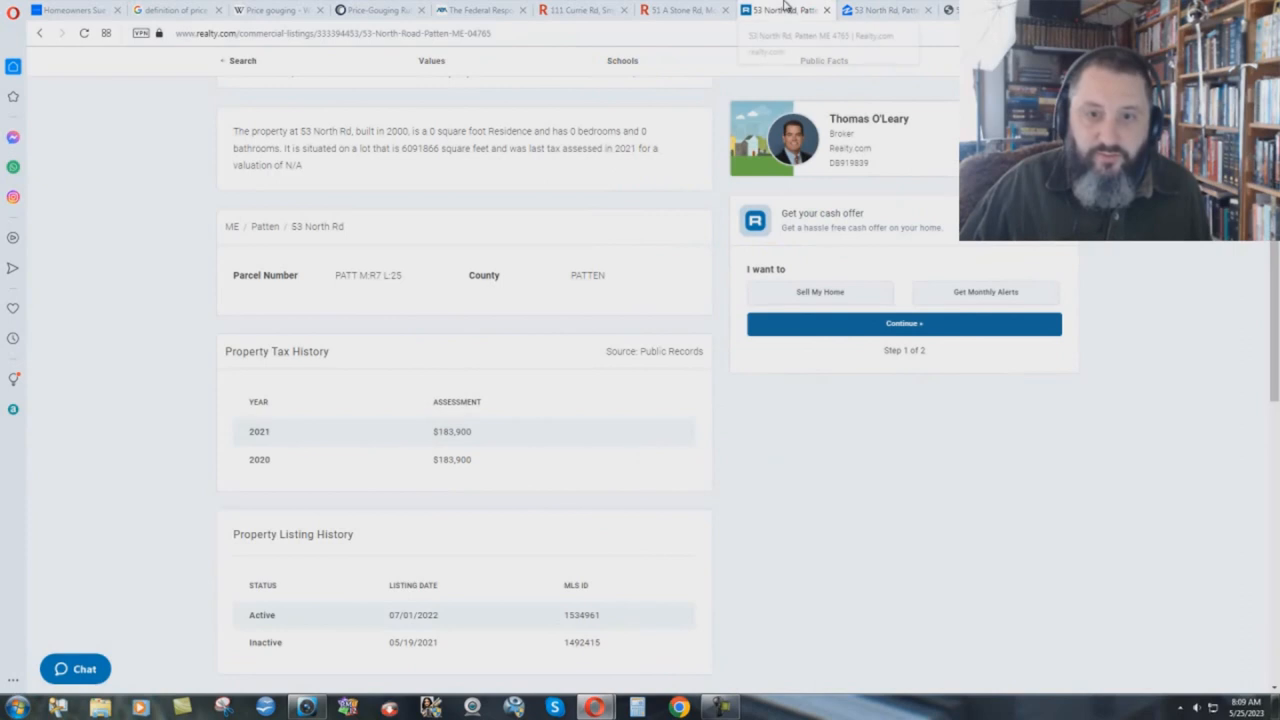
mouse_move(612, 484)
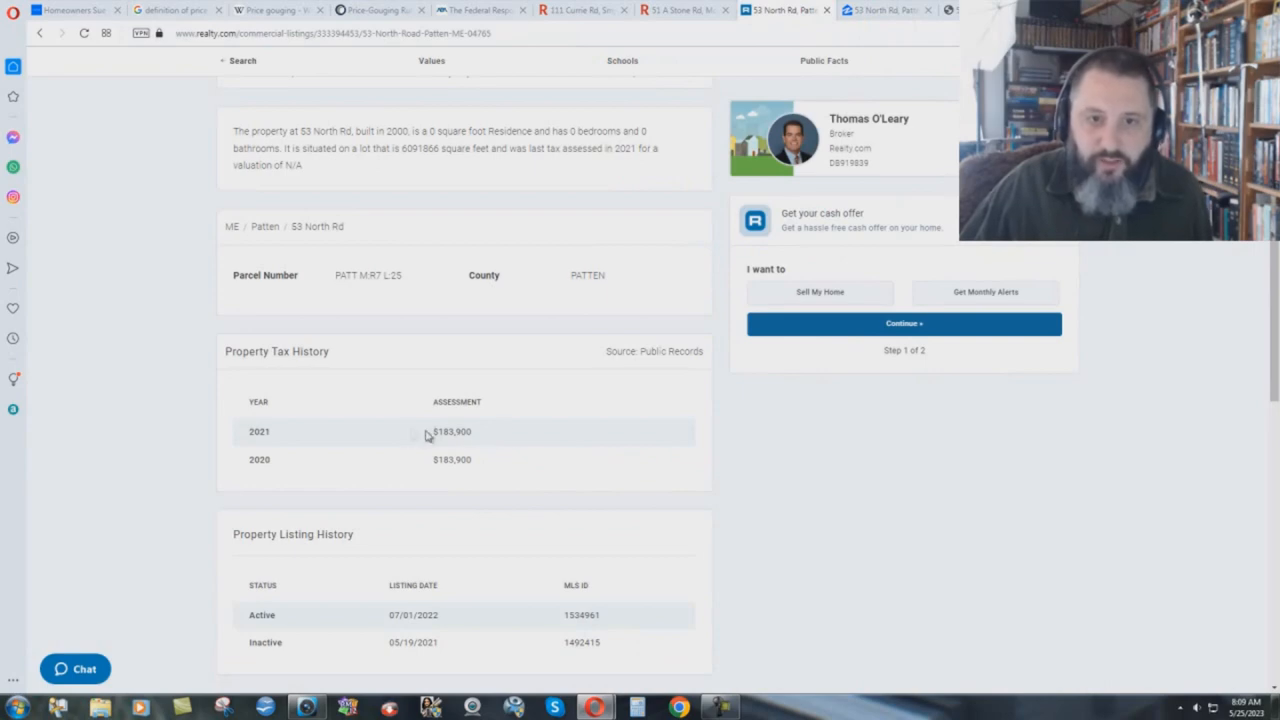
left_click(888, 10)
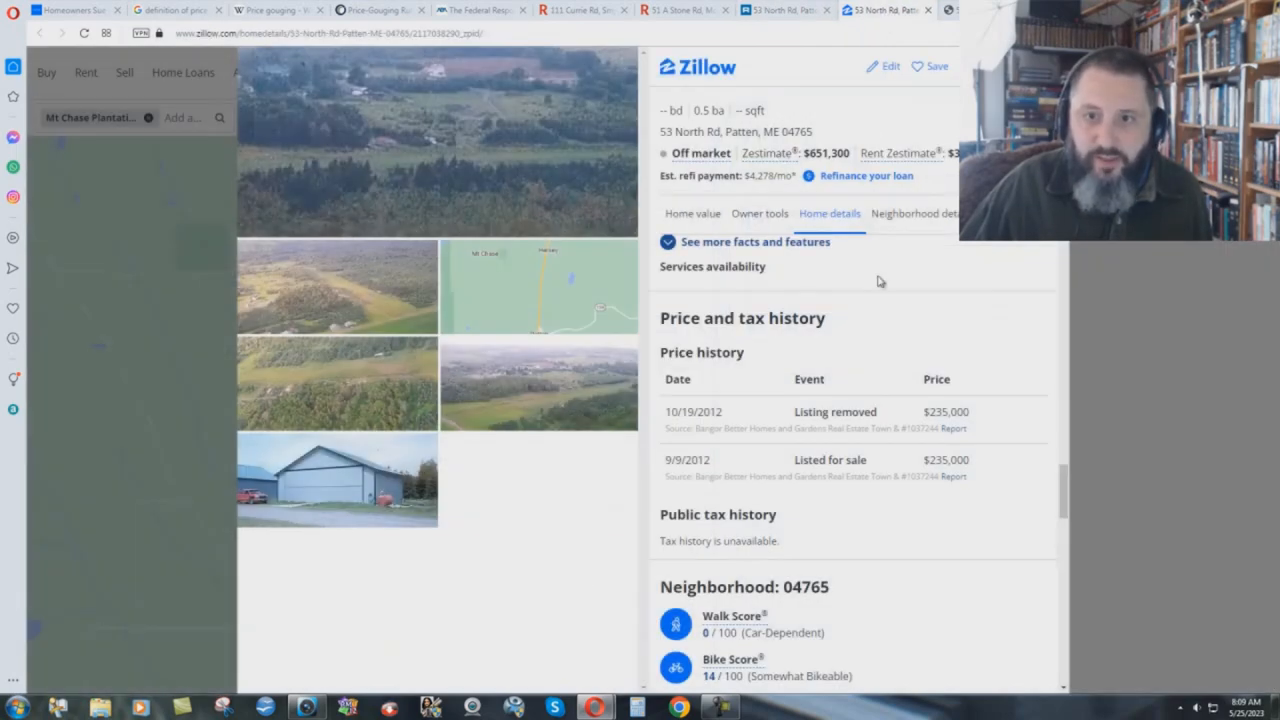
mouse_move(946, 510)
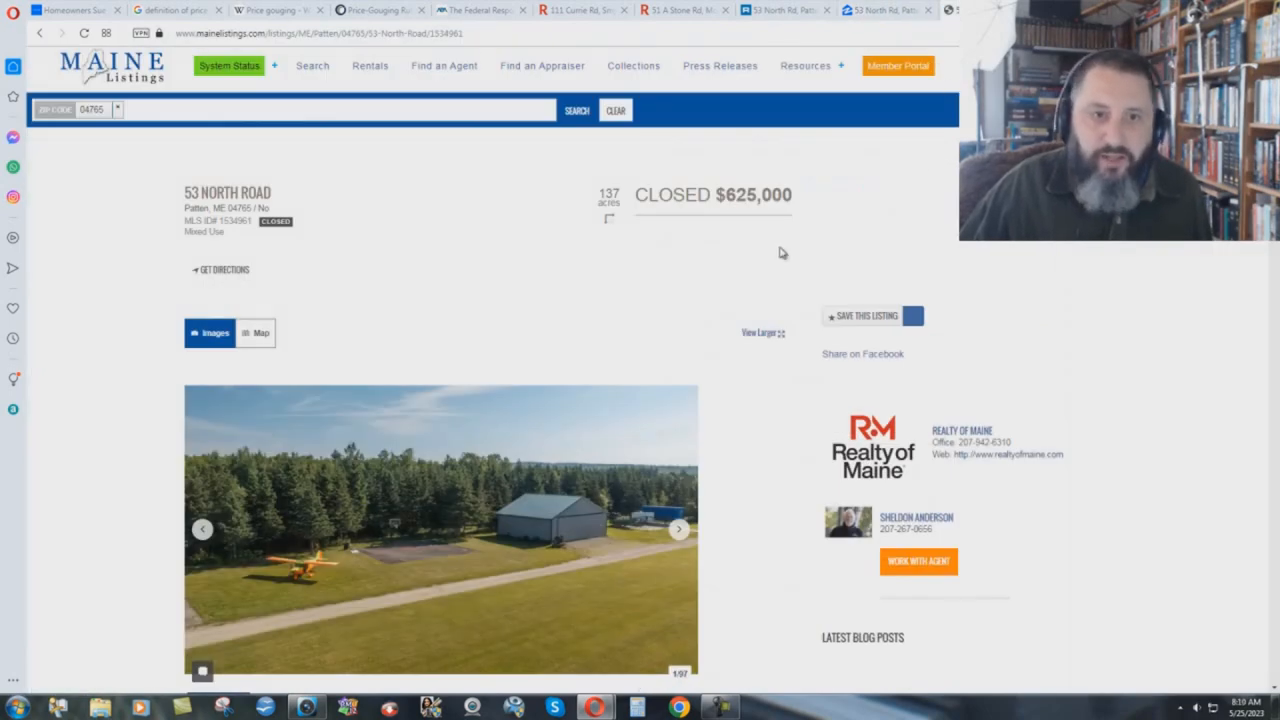
mouse_move(774, 536)
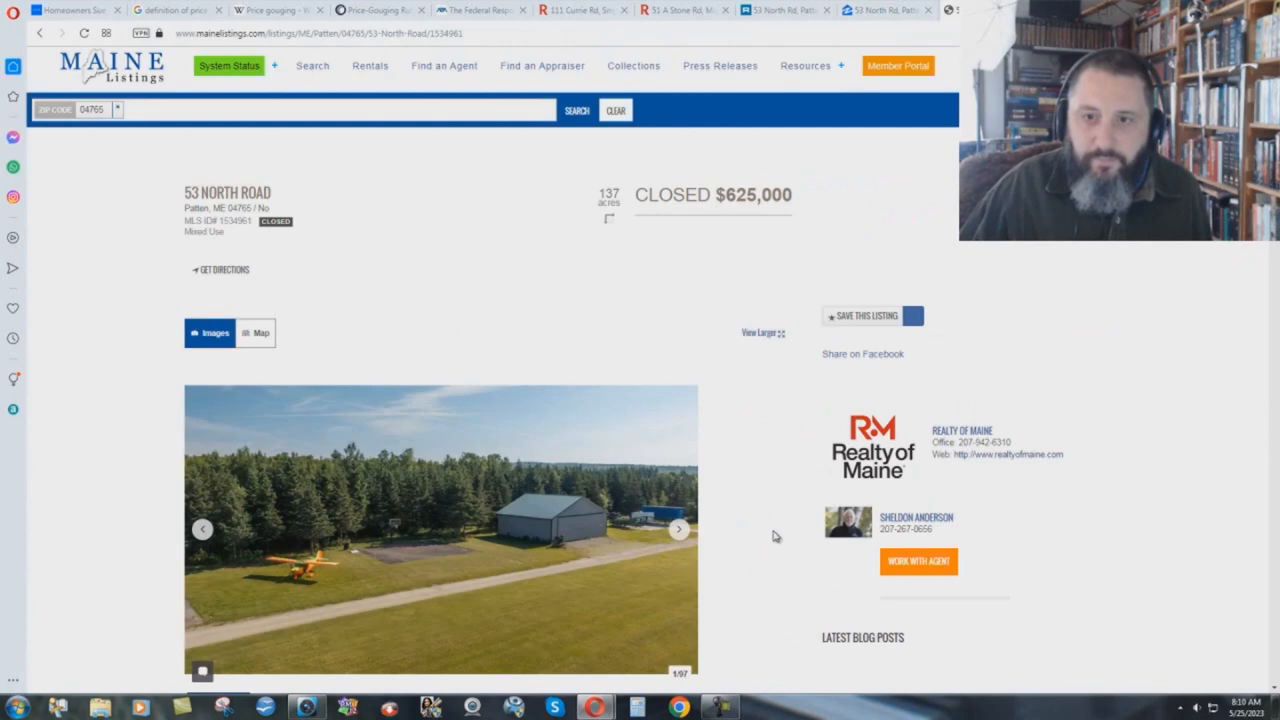
mouse_move(484, 240)
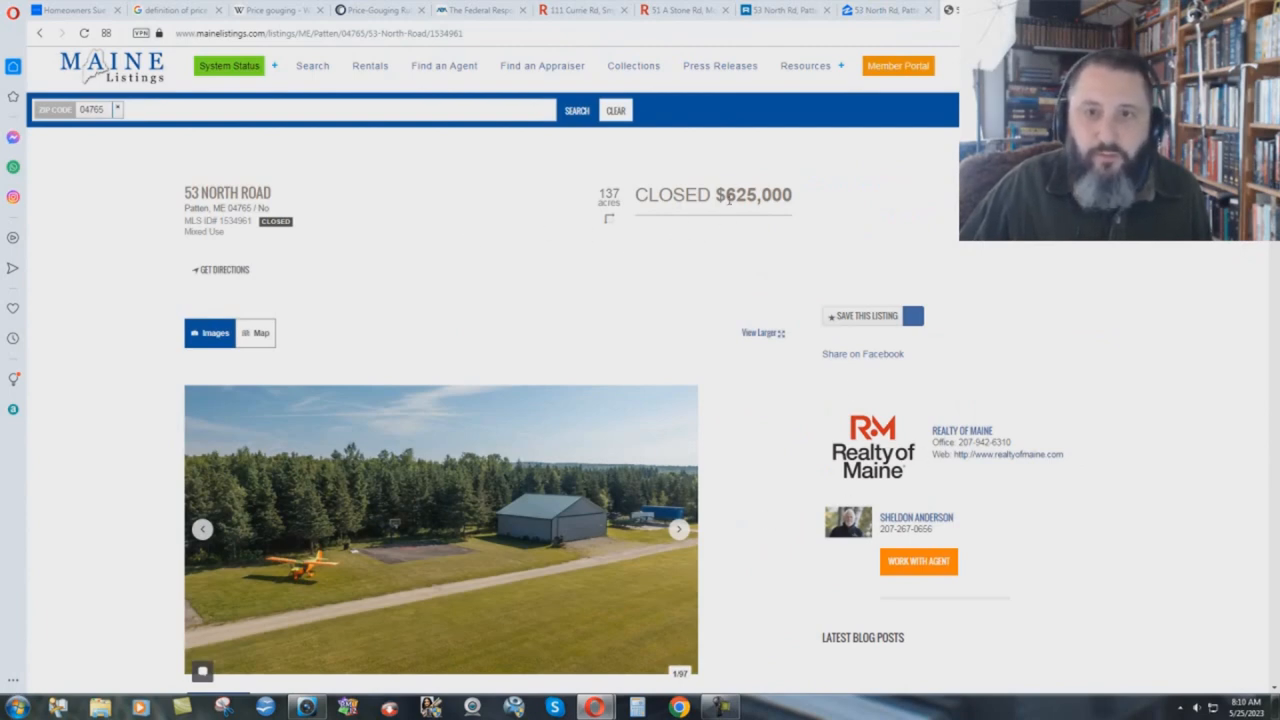
mouse_move(744, 374)
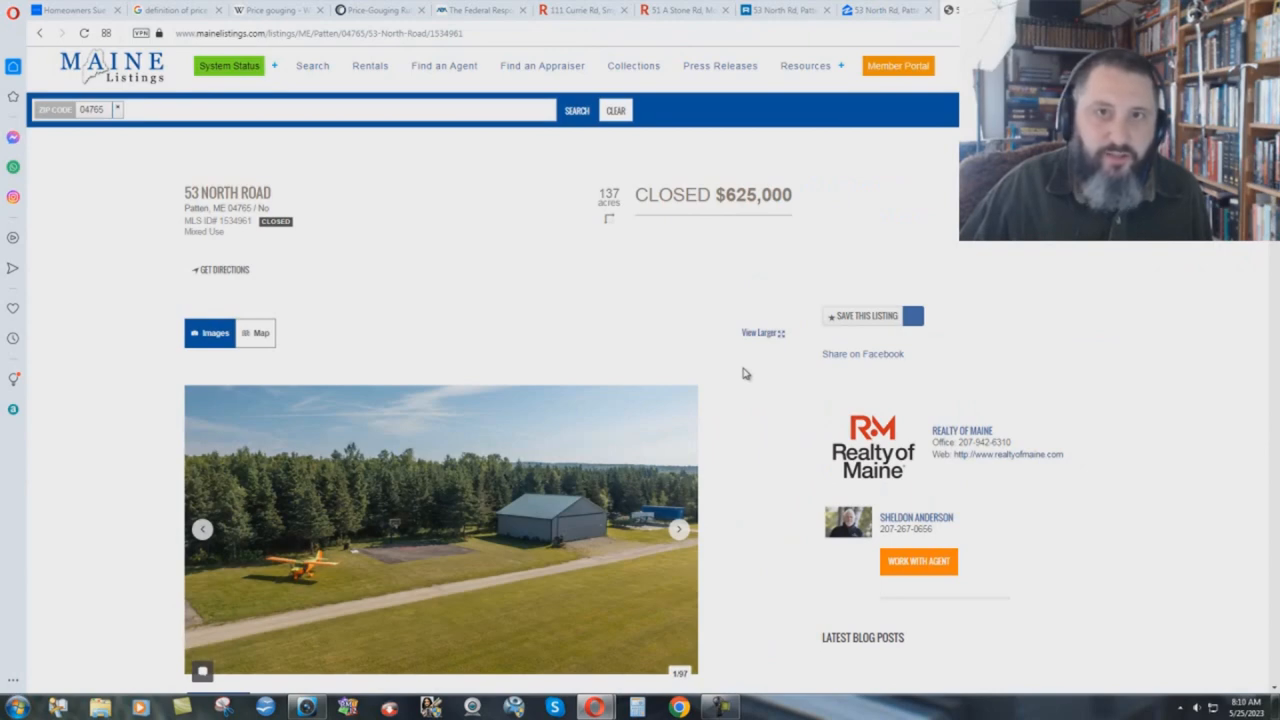
mouse_move(436, 220)
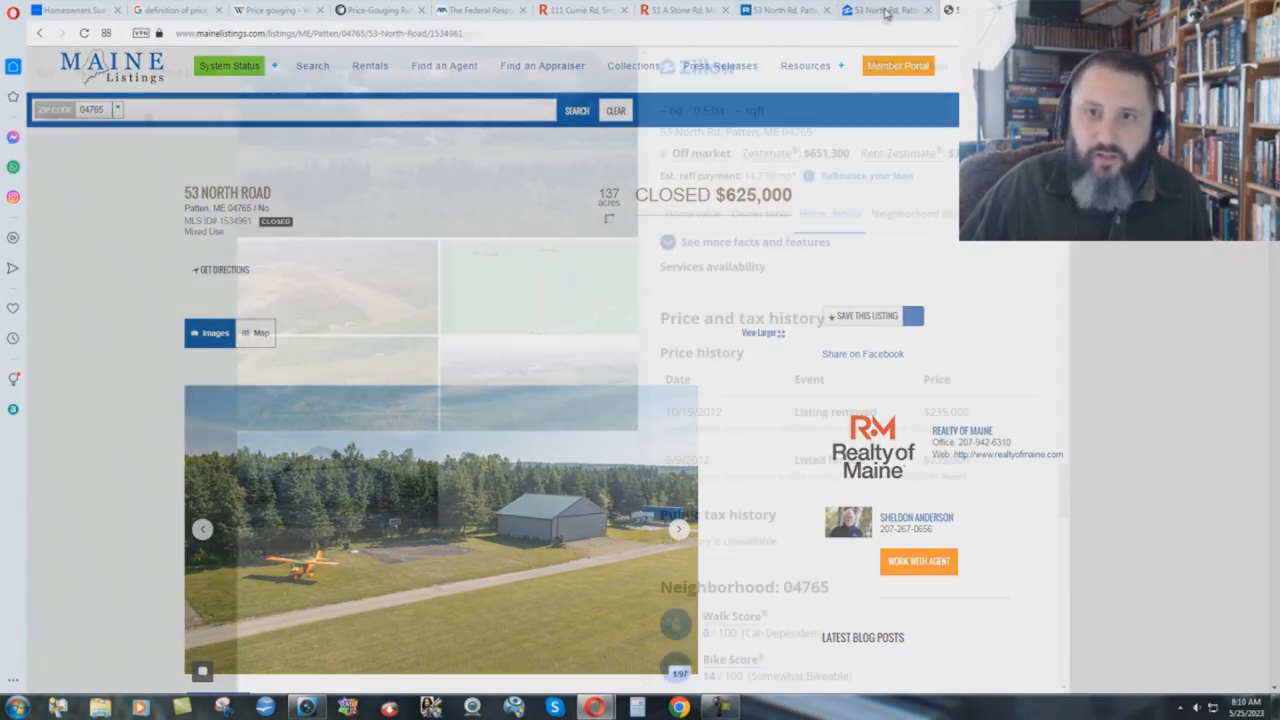
Recheck Realty.com's $183,900 assessments for 53 North Rd, then return to the Maine Listings page
left_click(884, 10)
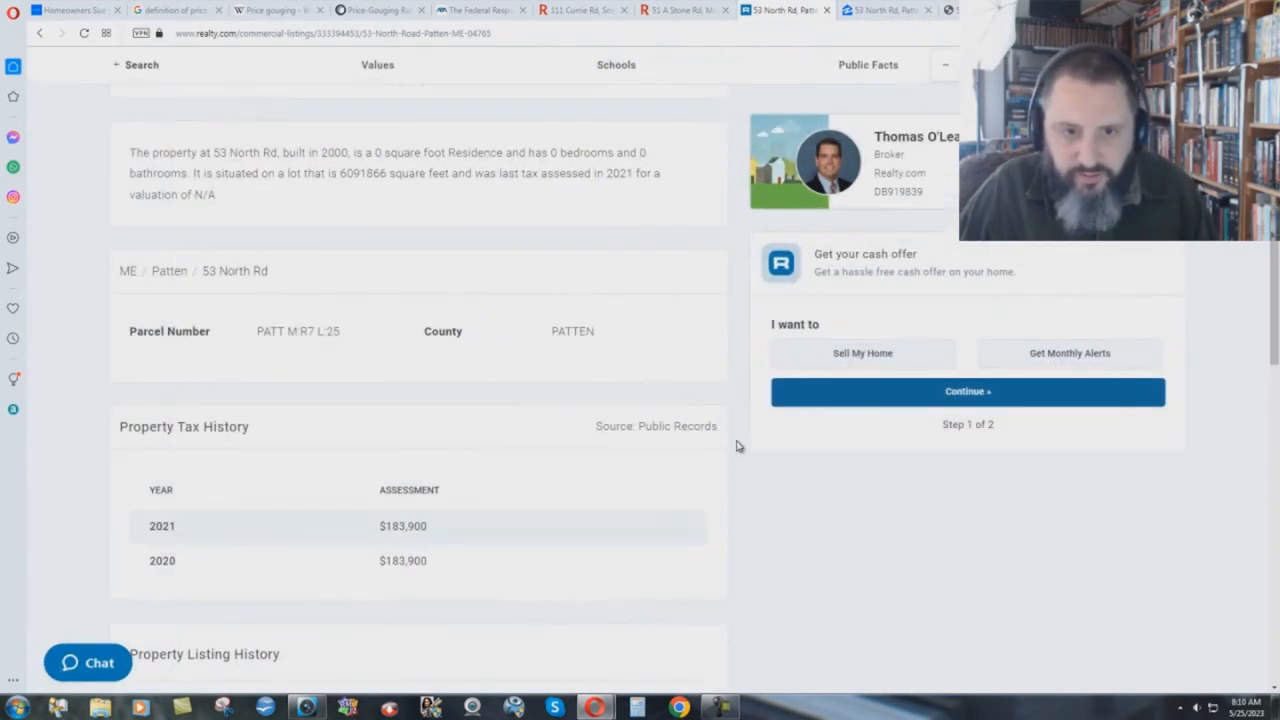
scroll("down", 3)
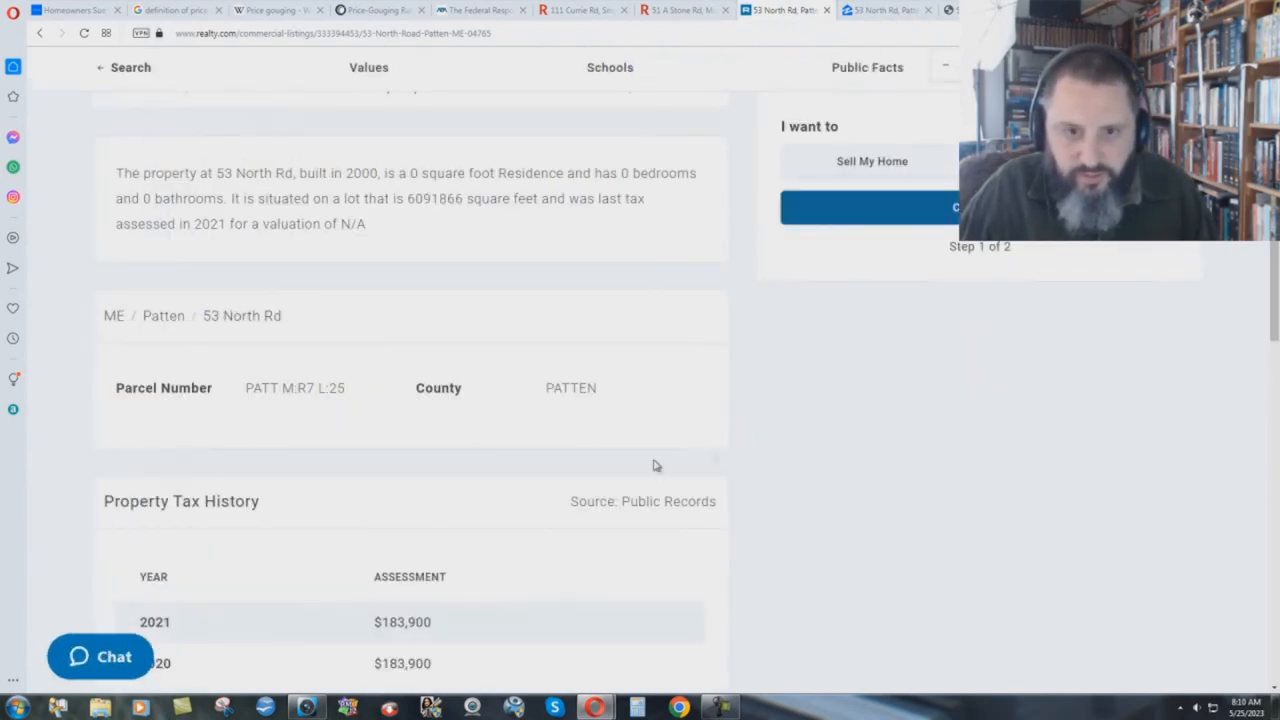
scroll("down", 3)
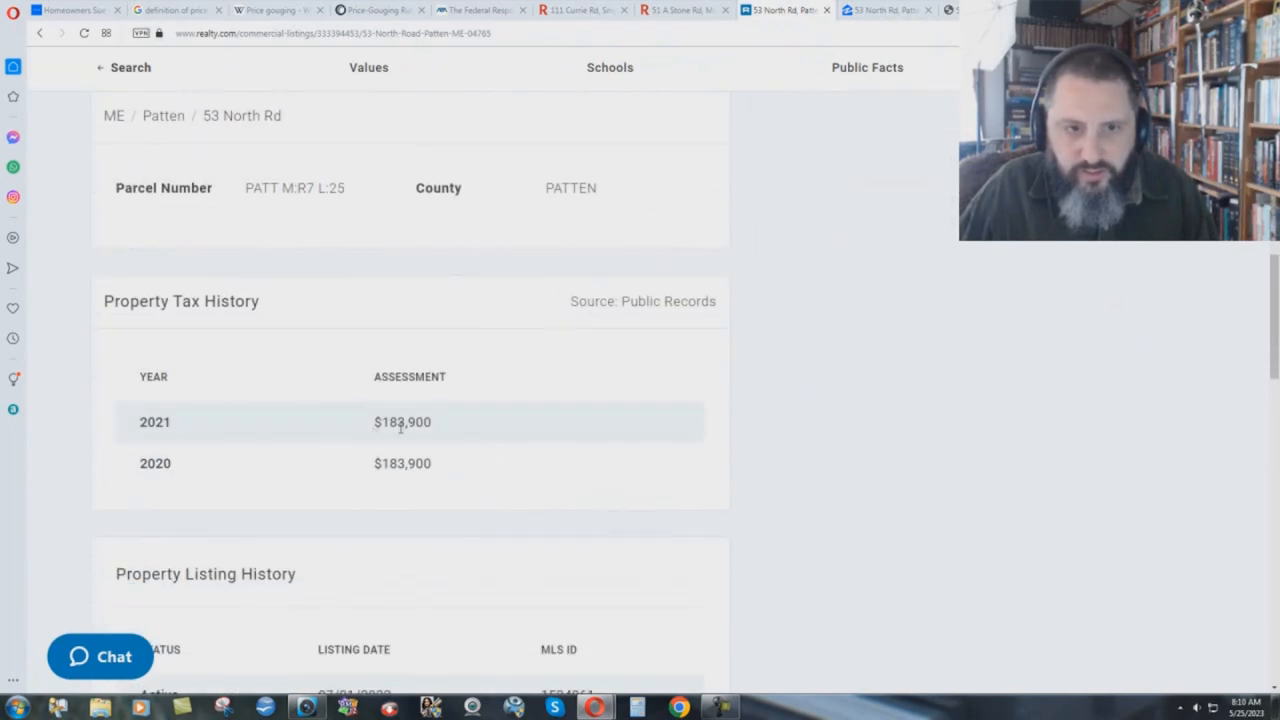
left_click(884, 10)
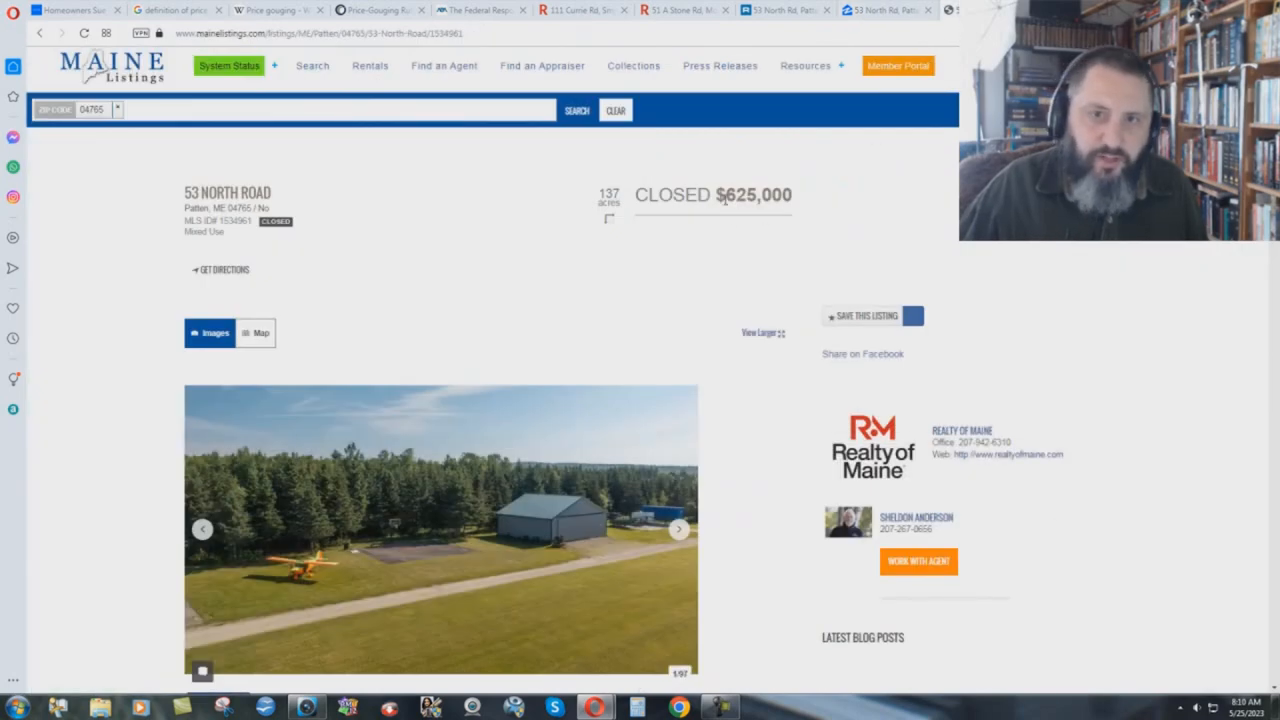
mouse_move(876, 300)
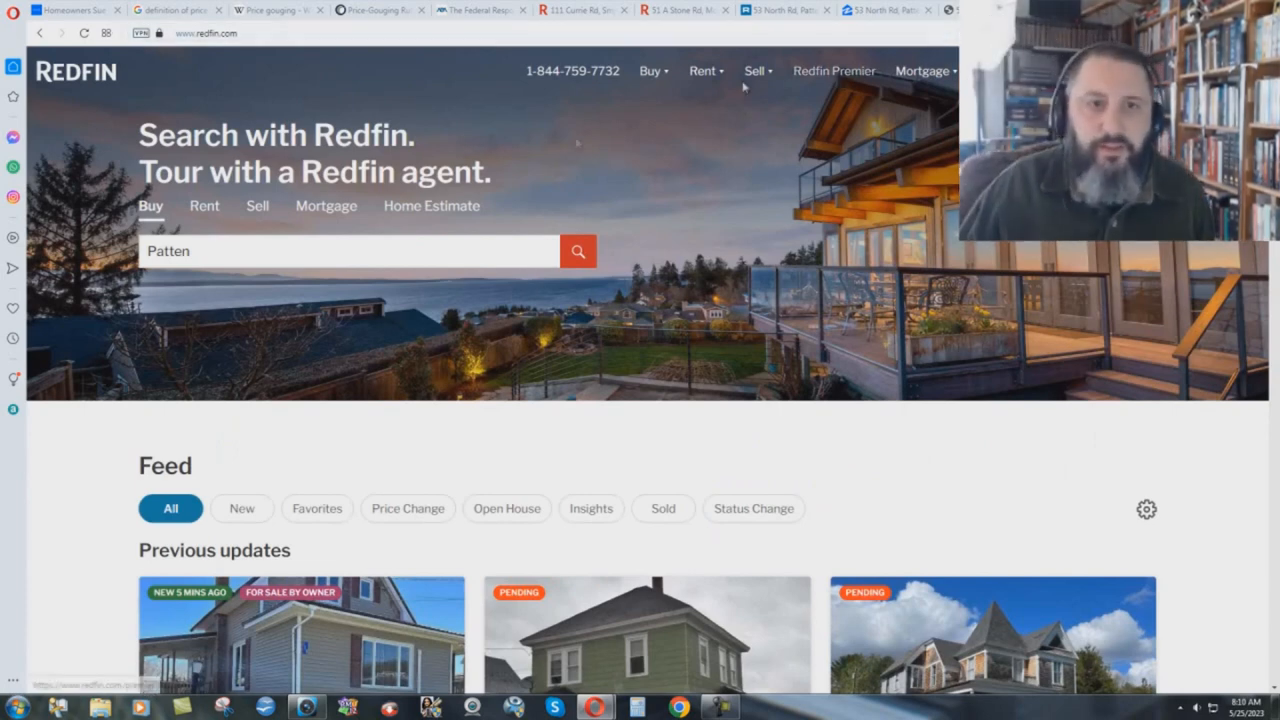
mouse_move(252, 280)
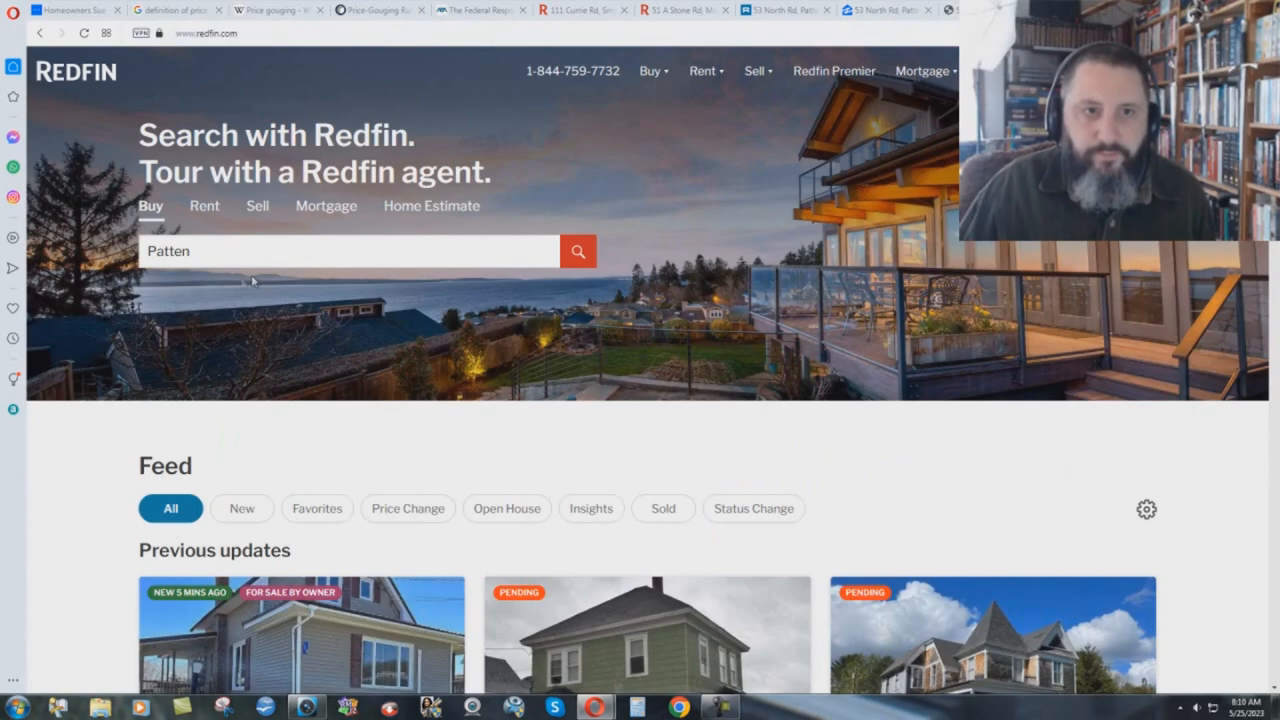
mouse_move(578, 252)
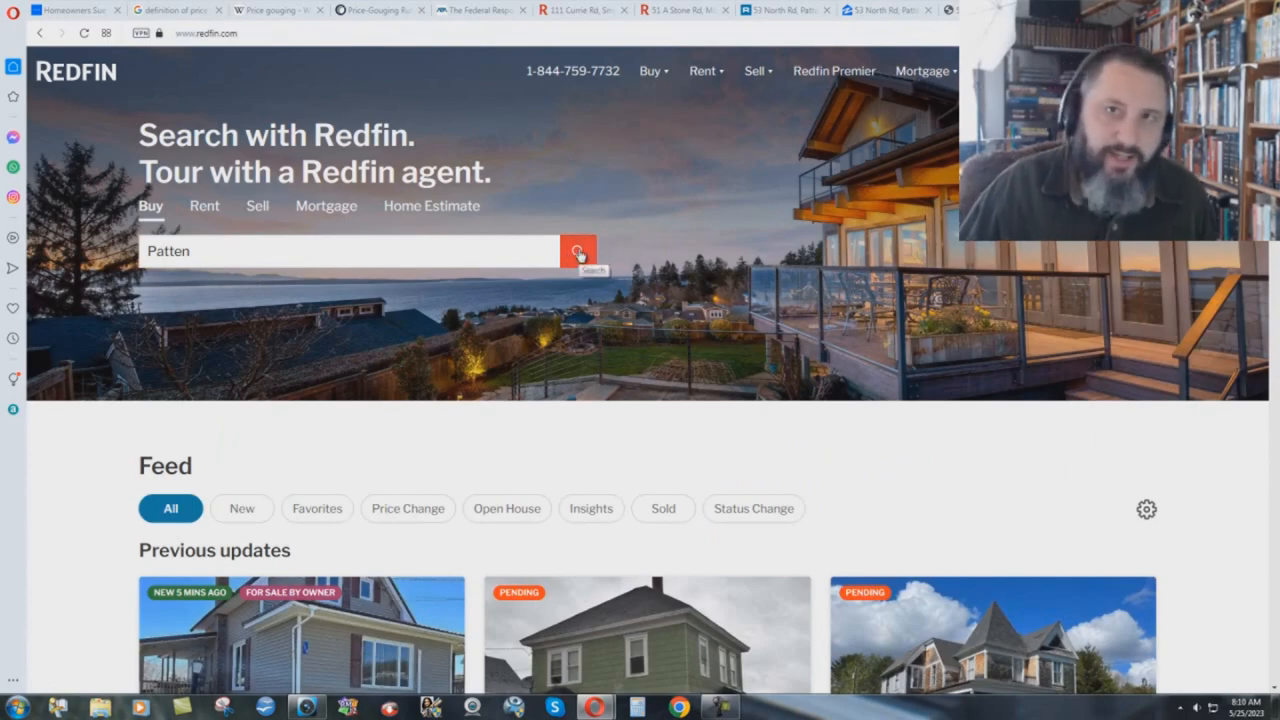
Search Redfin for Patten and view 6 Main St's sale history: listed Feb 2023 at $399,500
left_click(578, 252)
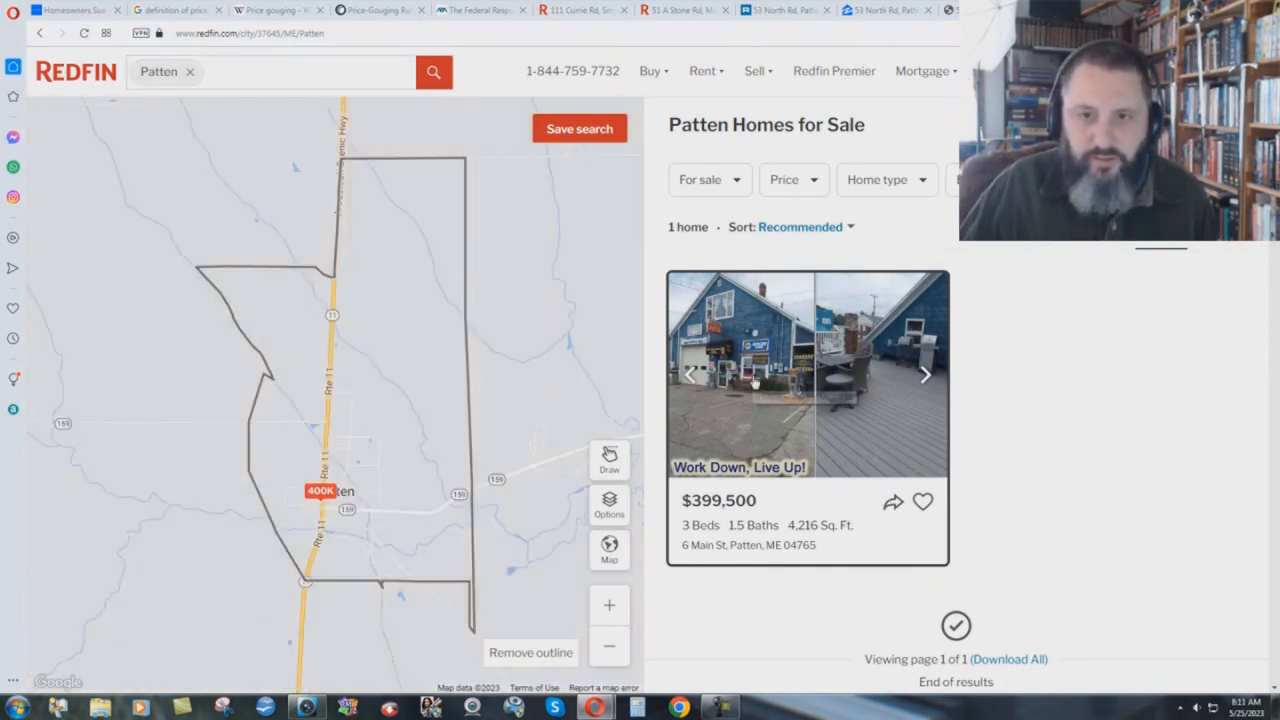
mouse_move(800, 384)
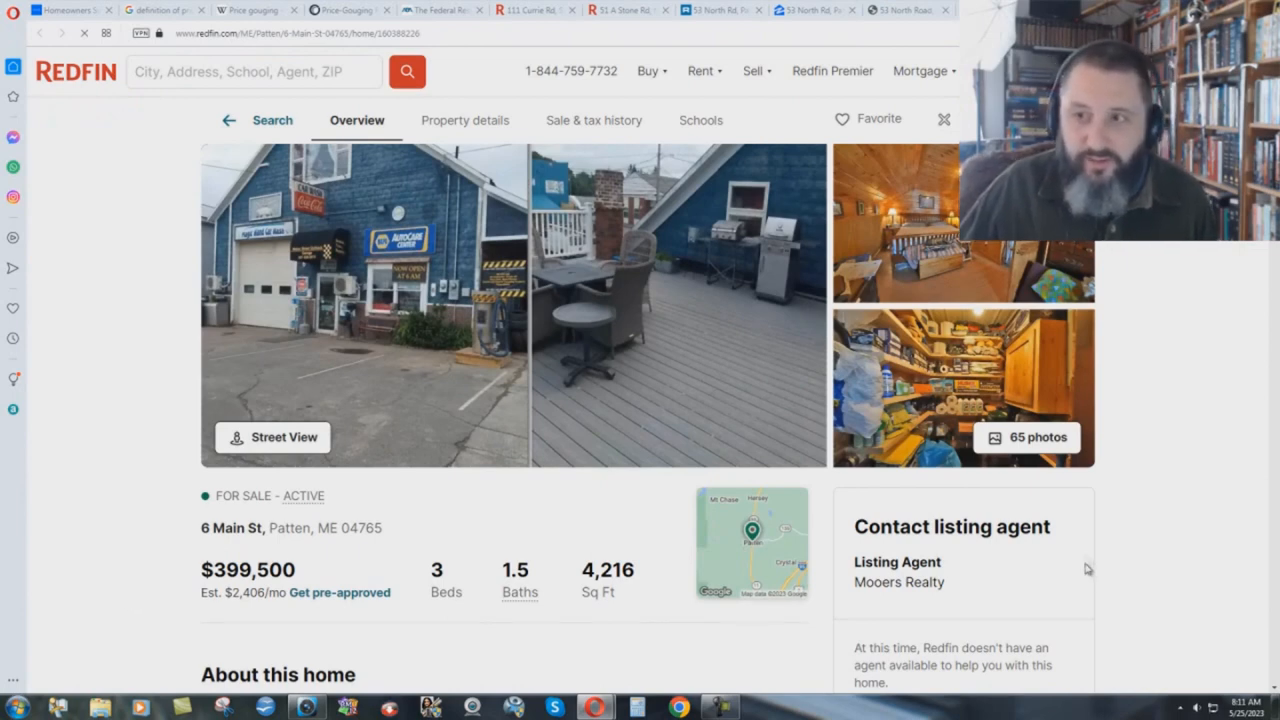
scroll("down", 3)
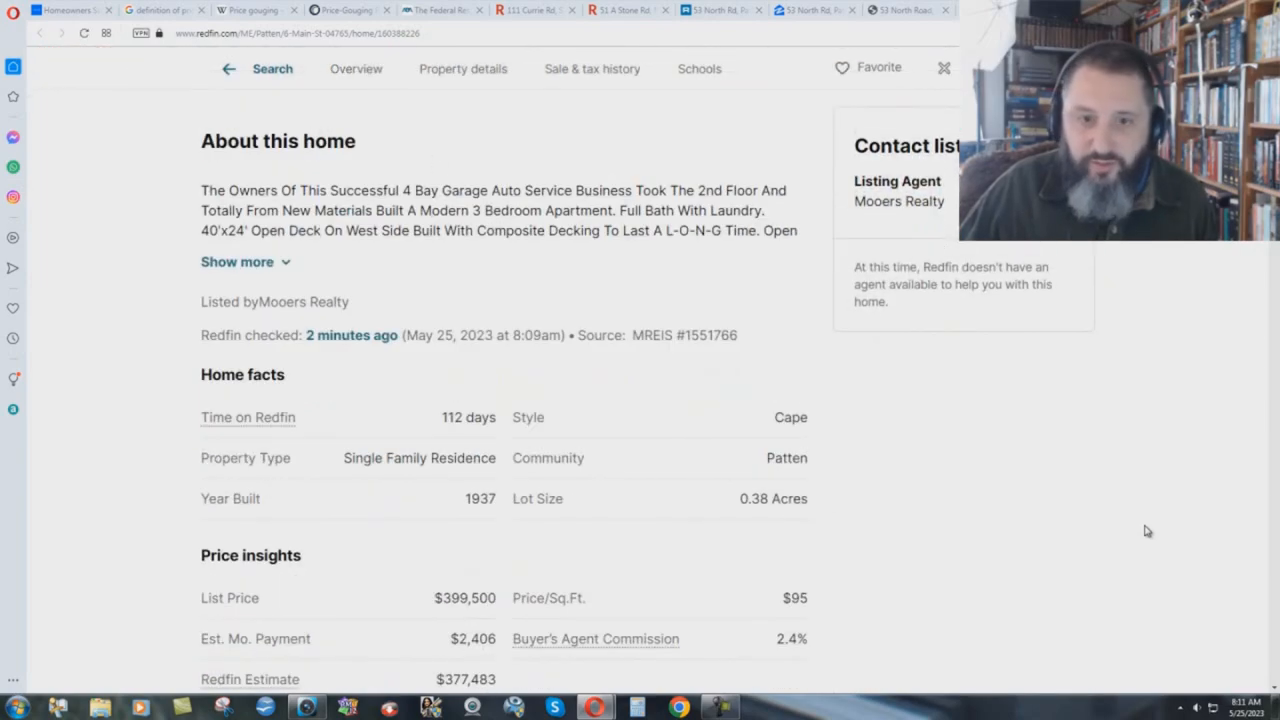
scroll("down", 3)
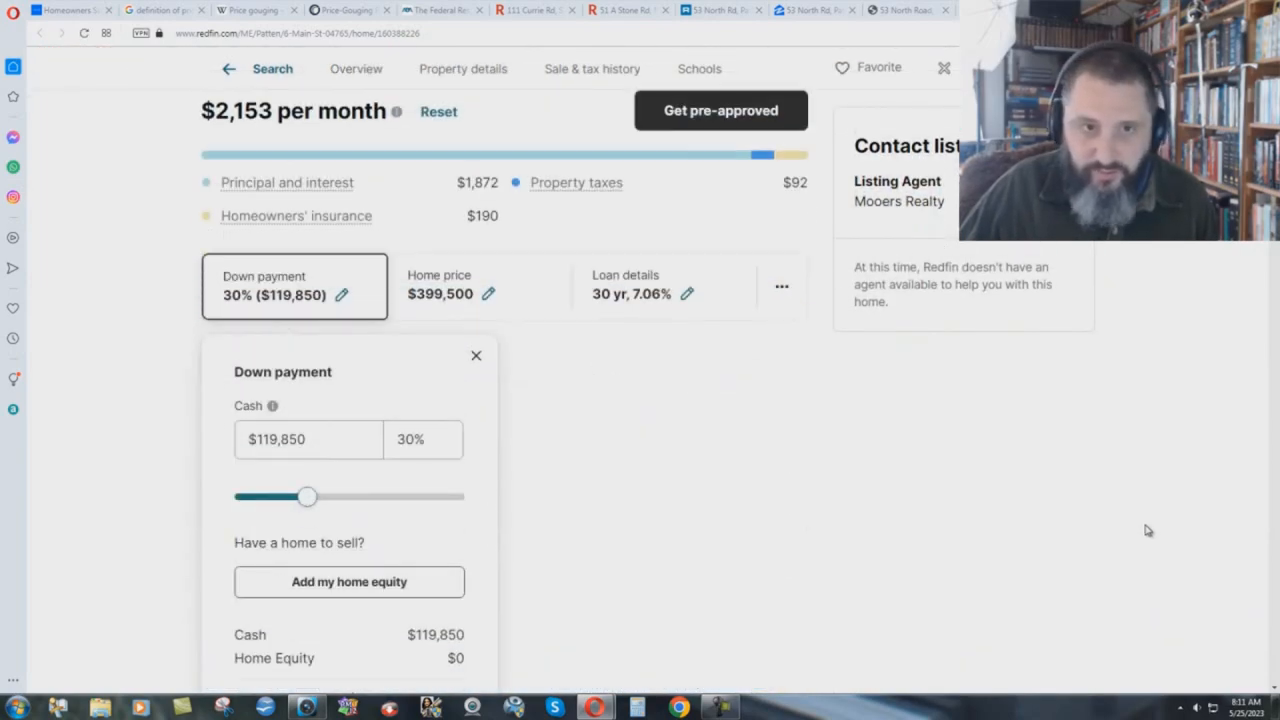
left_click(464, 68)
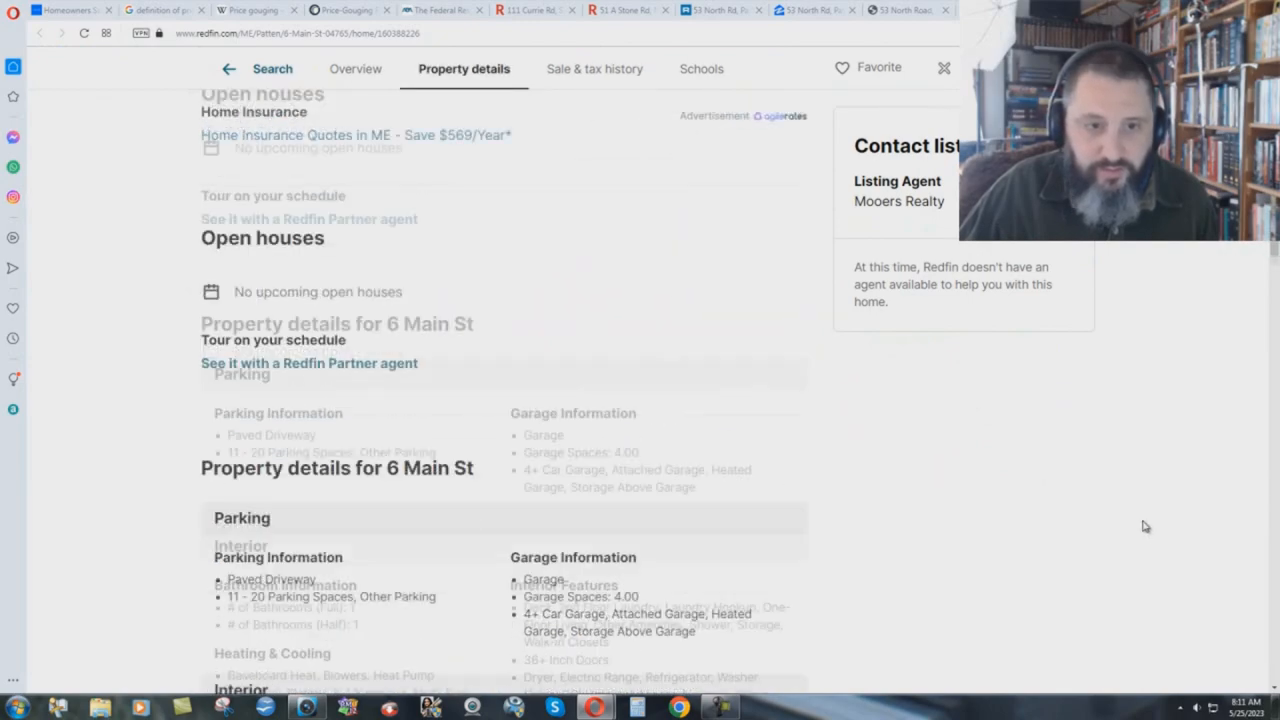
scroll("down", 3)
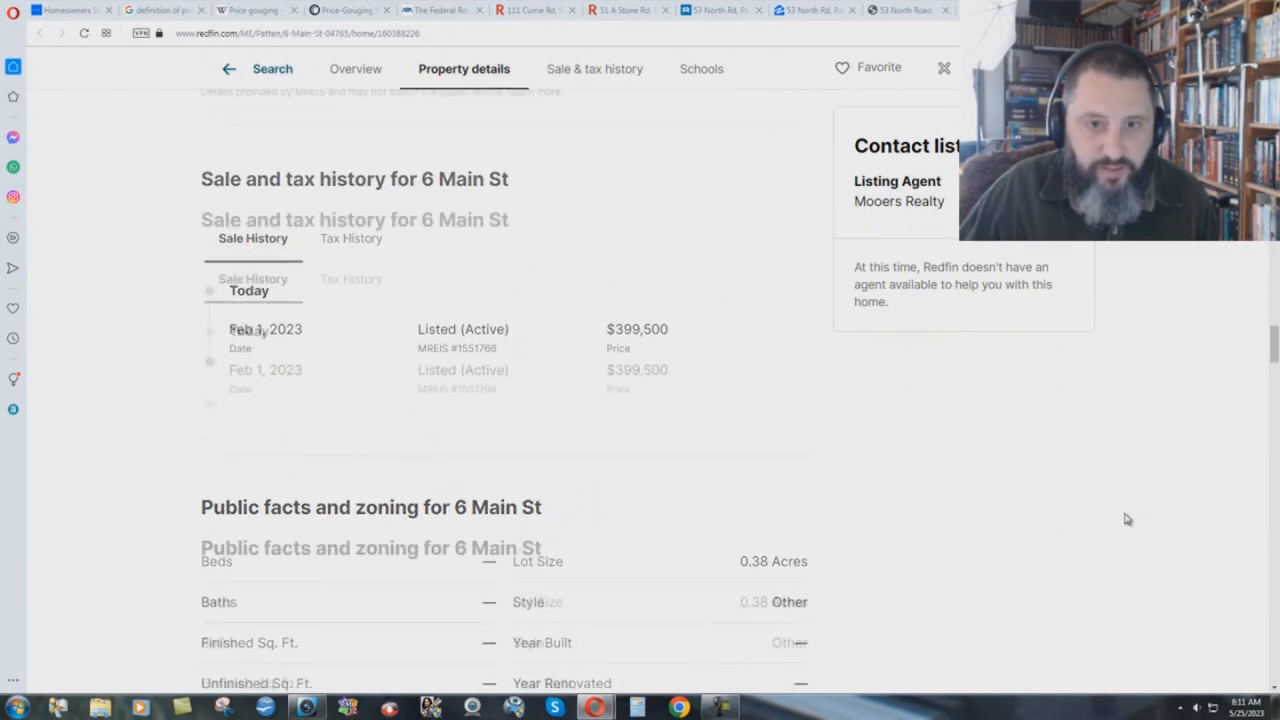
scroll("up", 3)
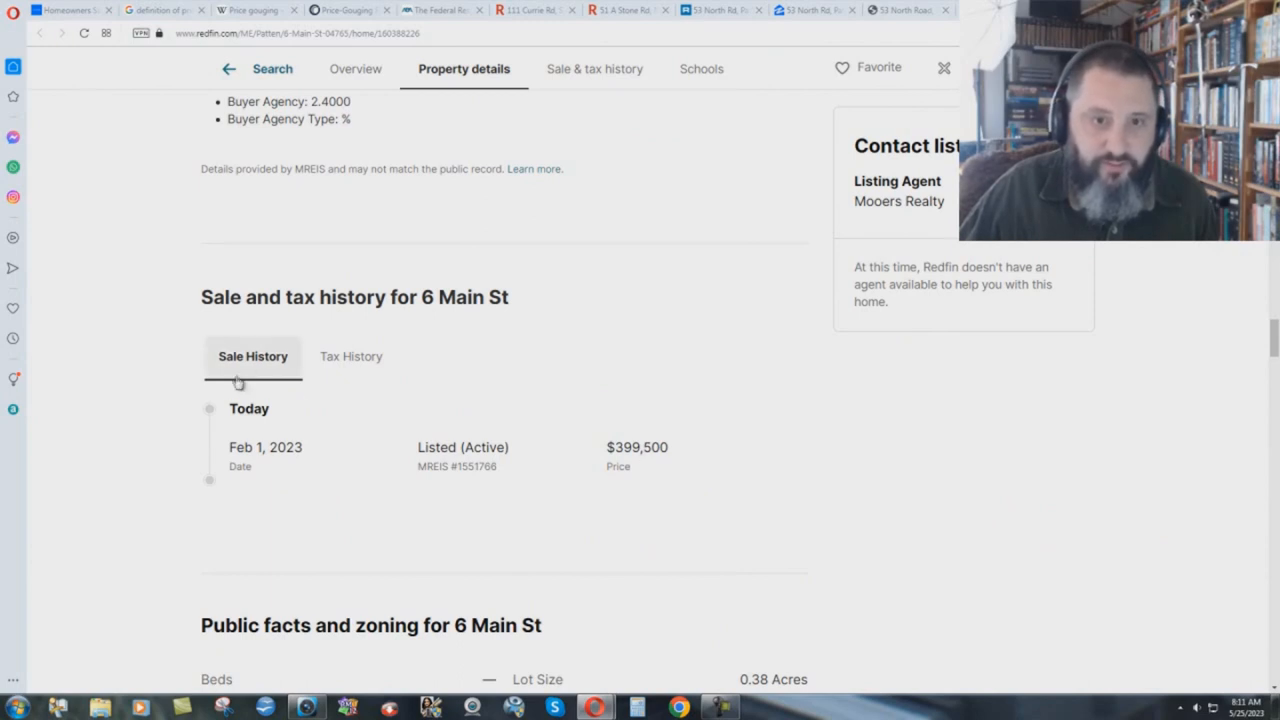
Show the 6 Main St tax history: 2022 property tax $1,103 on a $39,400 assessed value
left_click(352, 356)
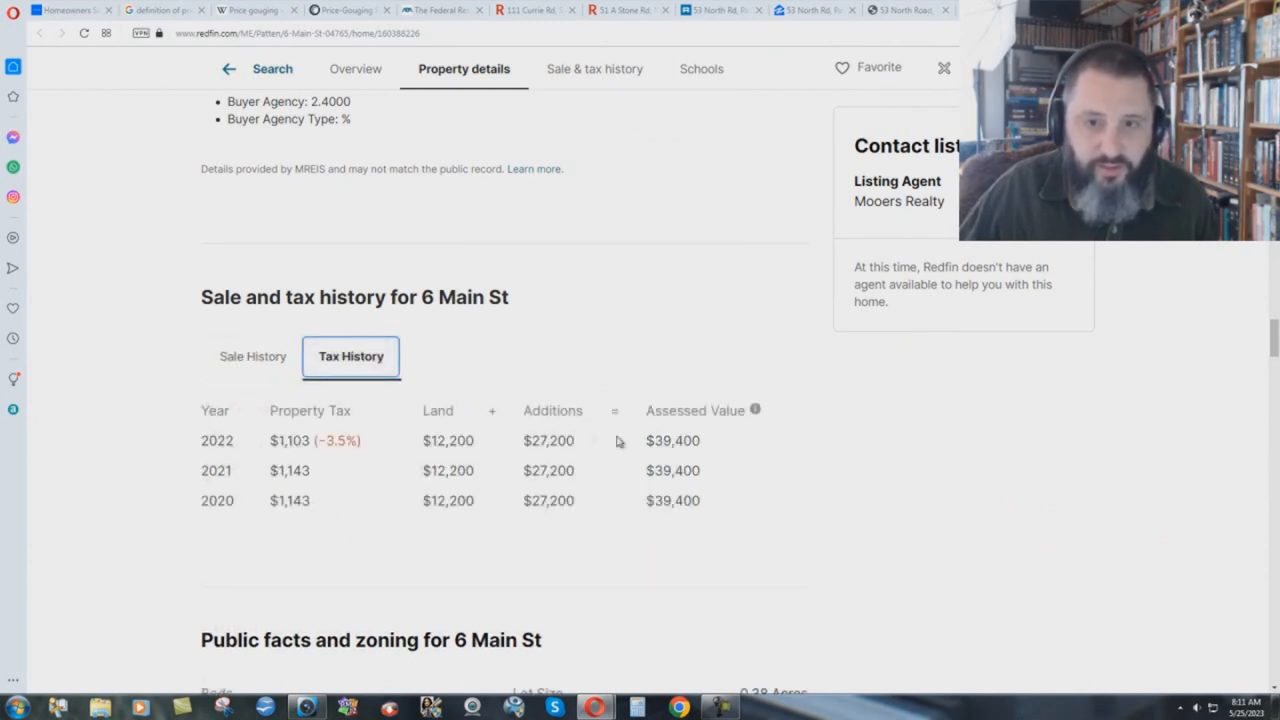
mouse_move(910, 528)
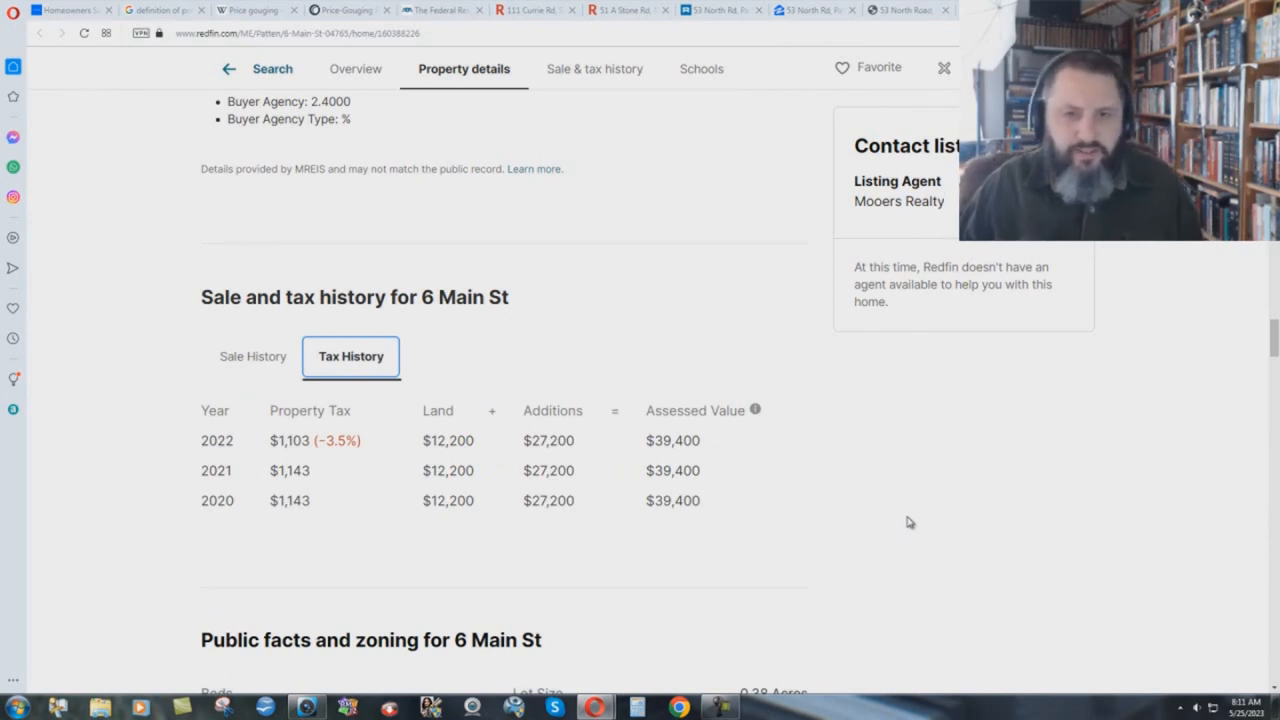
left_click(252, 356)
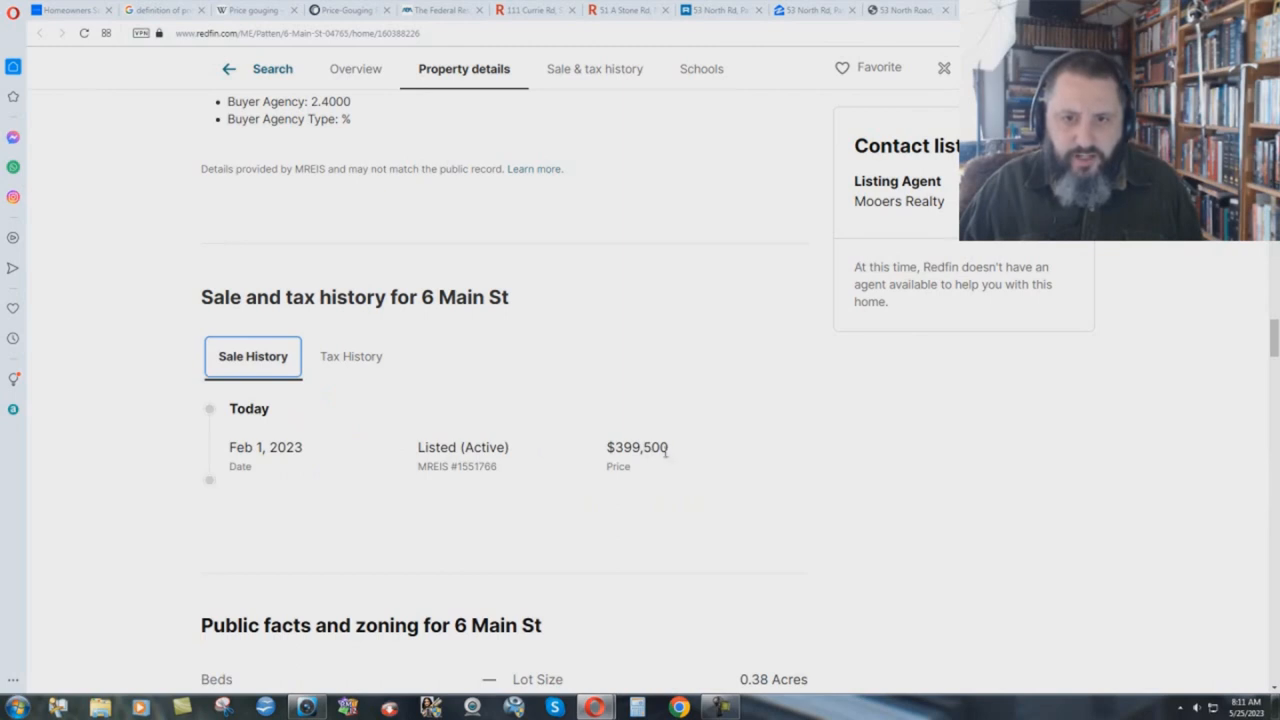
left_click(352, 356)
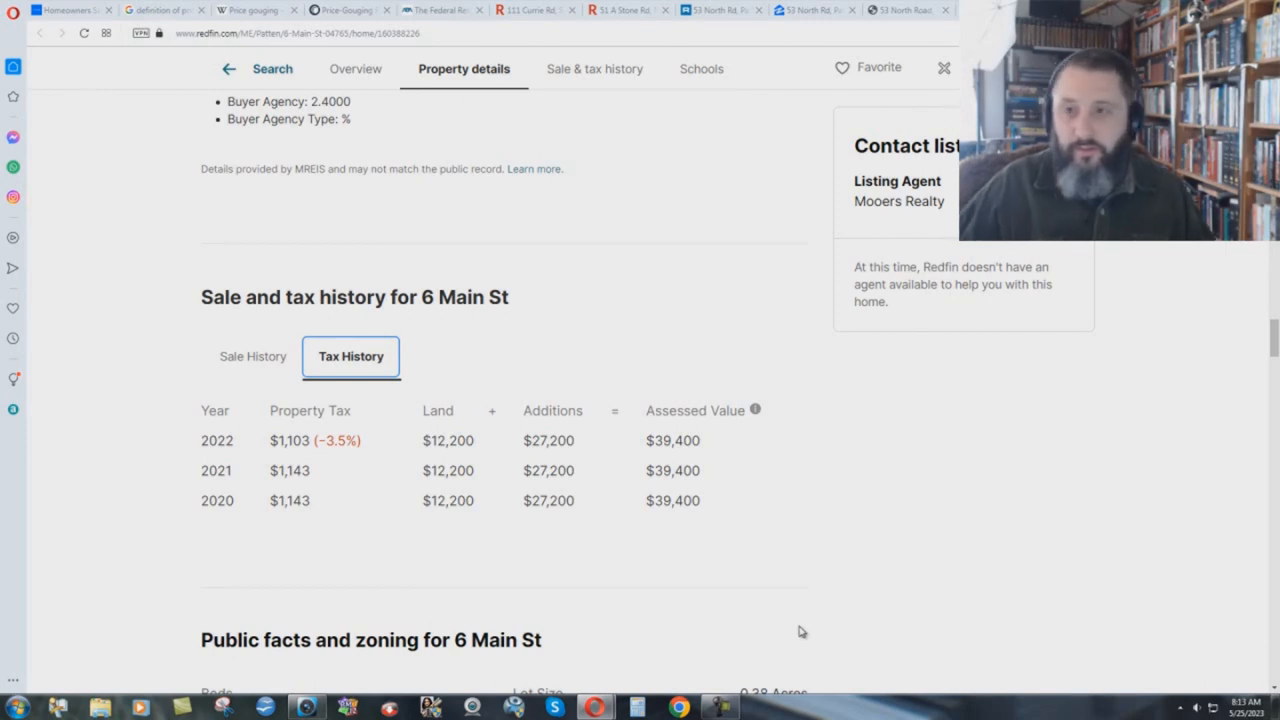
mouse_move(224, 430)
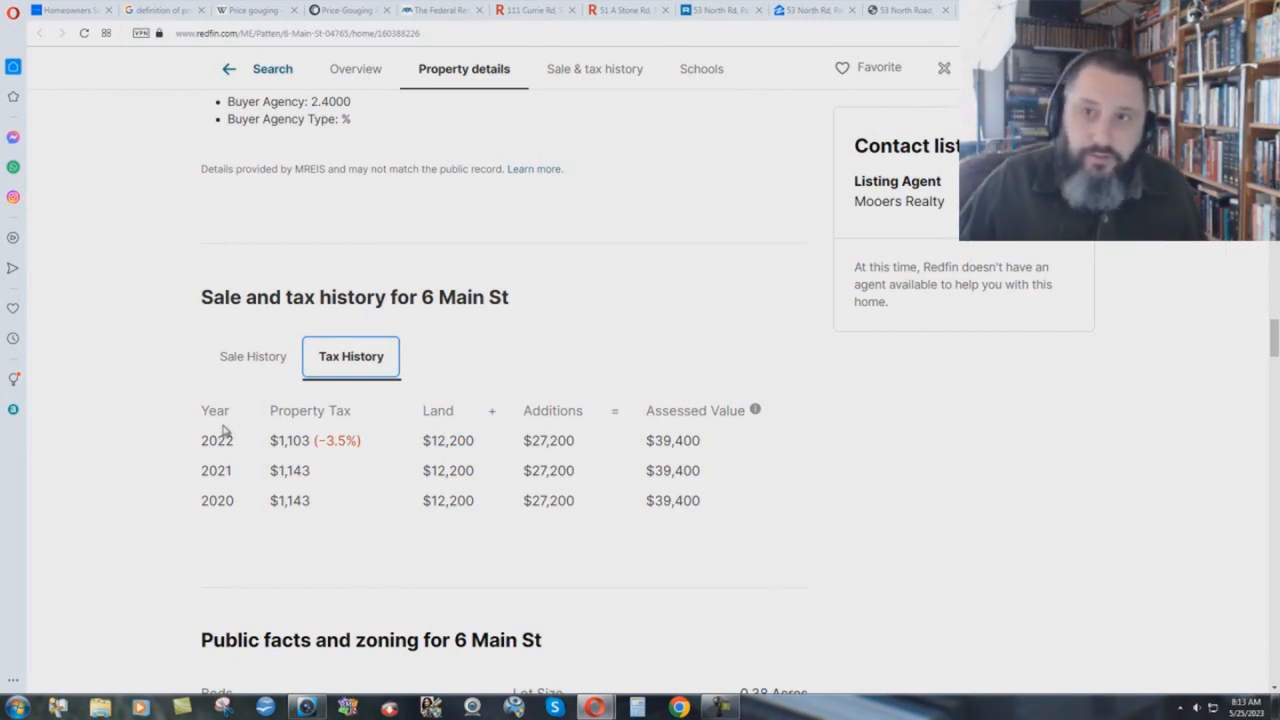
mouse_move(584, 290)
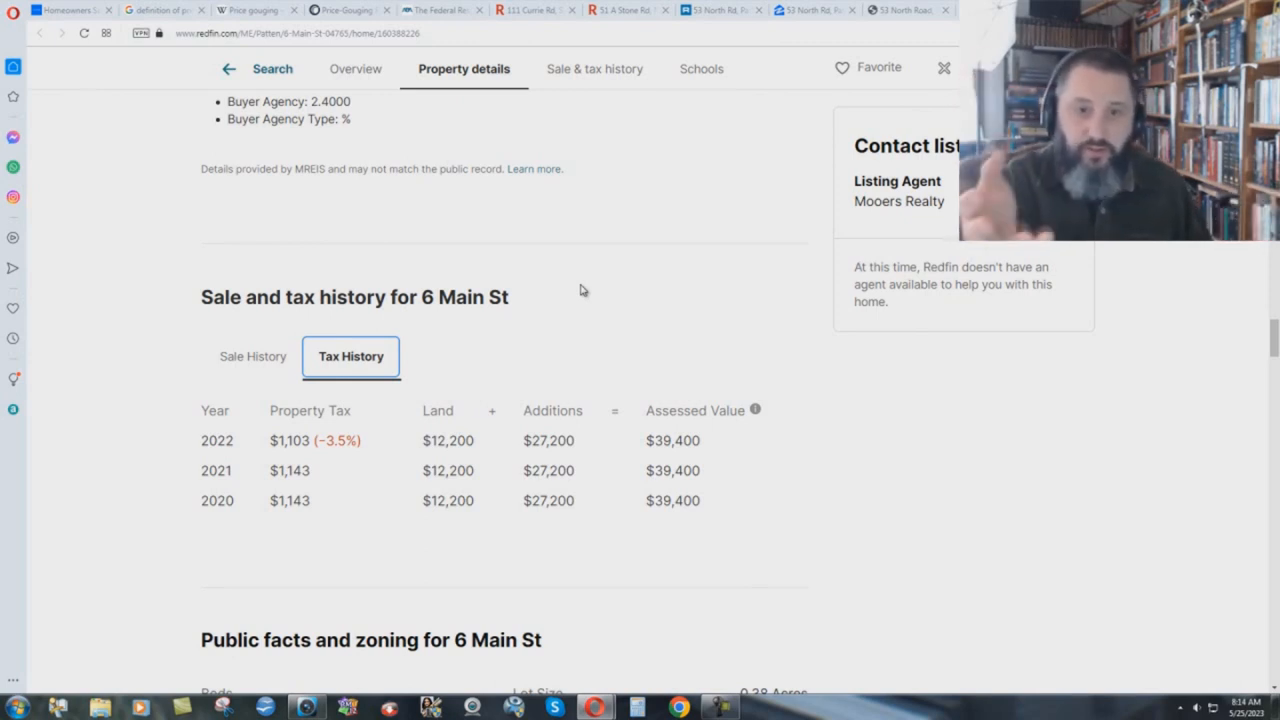
left_click(252, 356)
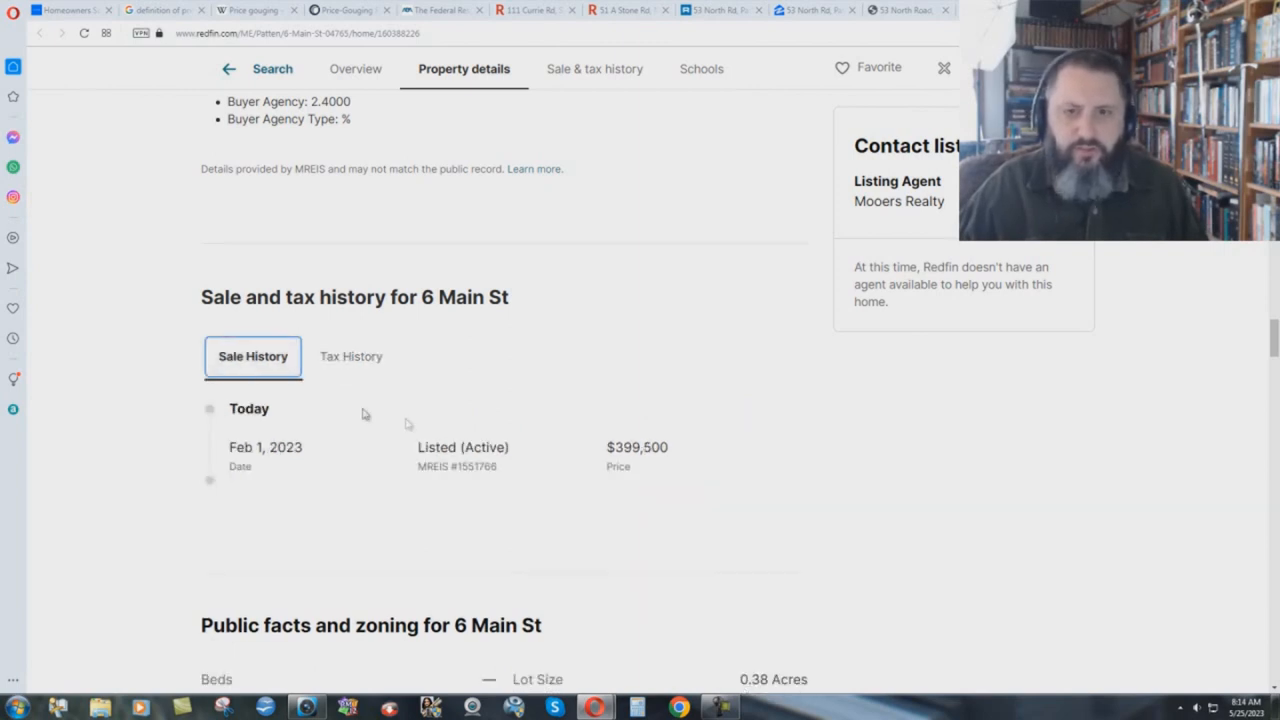
left_click(352, 356)
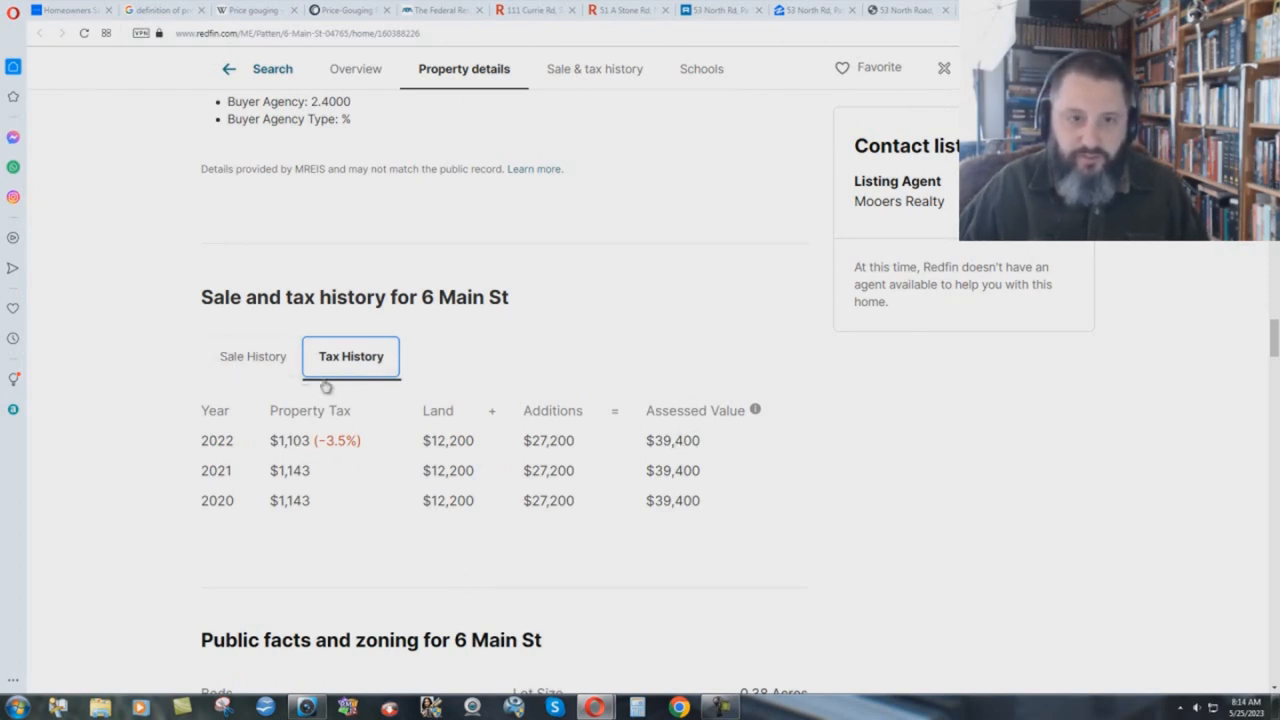
left_click(252, 356)
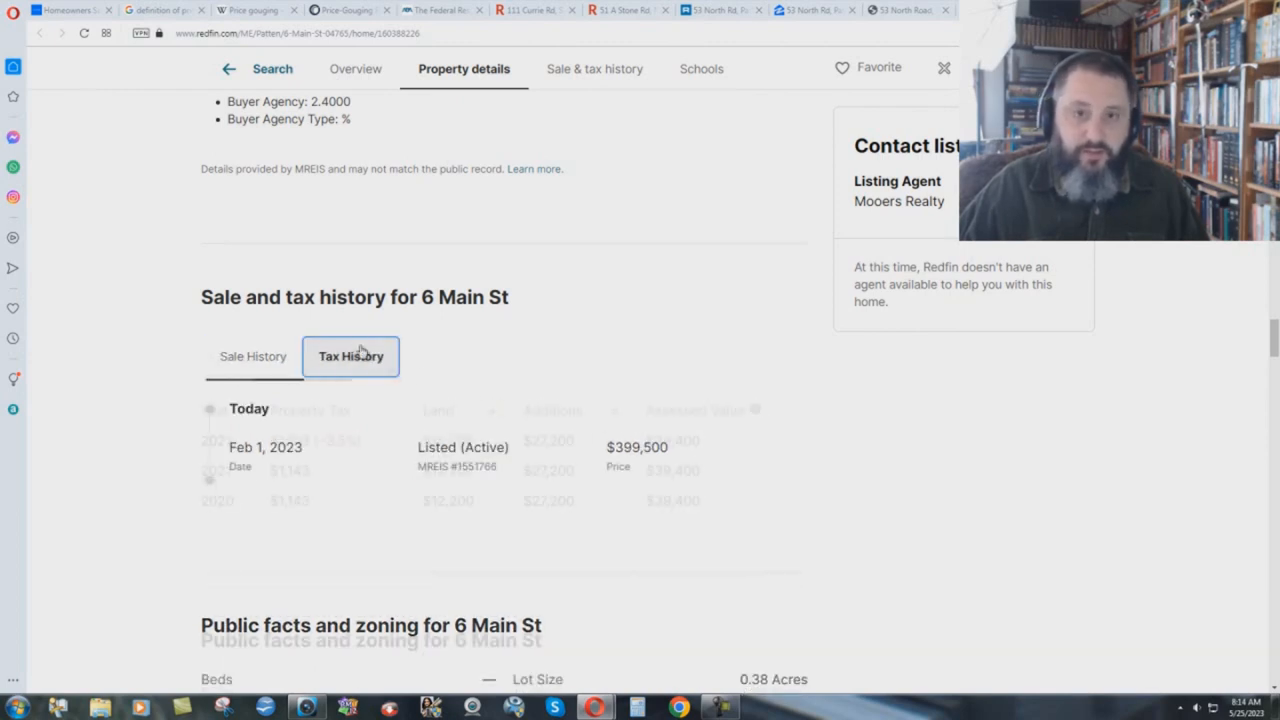
left_click(352, 356)
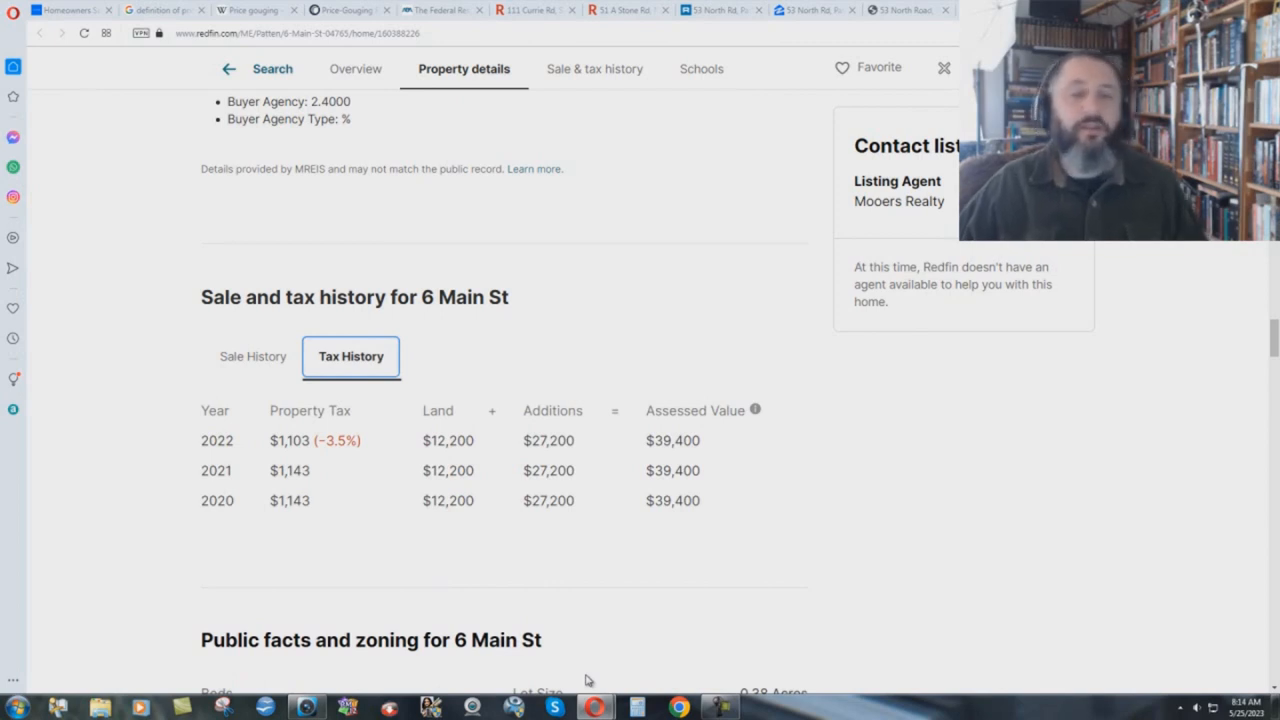
mouse_move(840, 568)
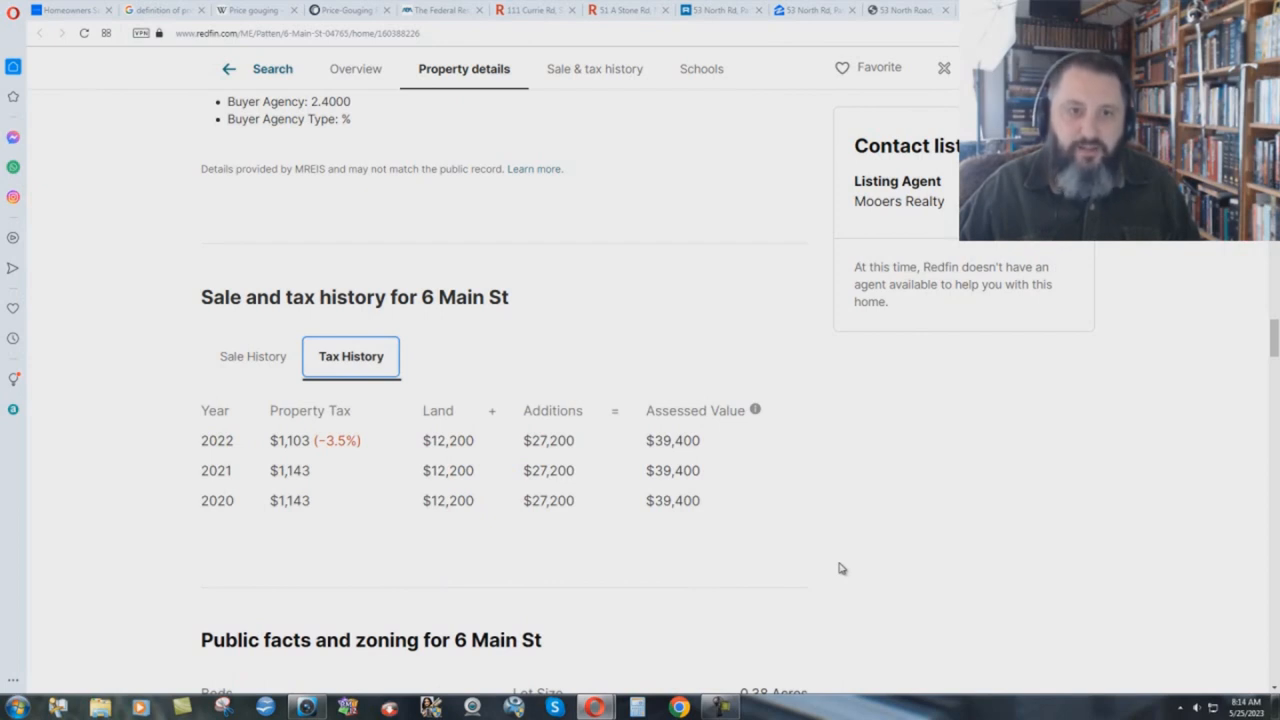
mouse_move(780, 452)
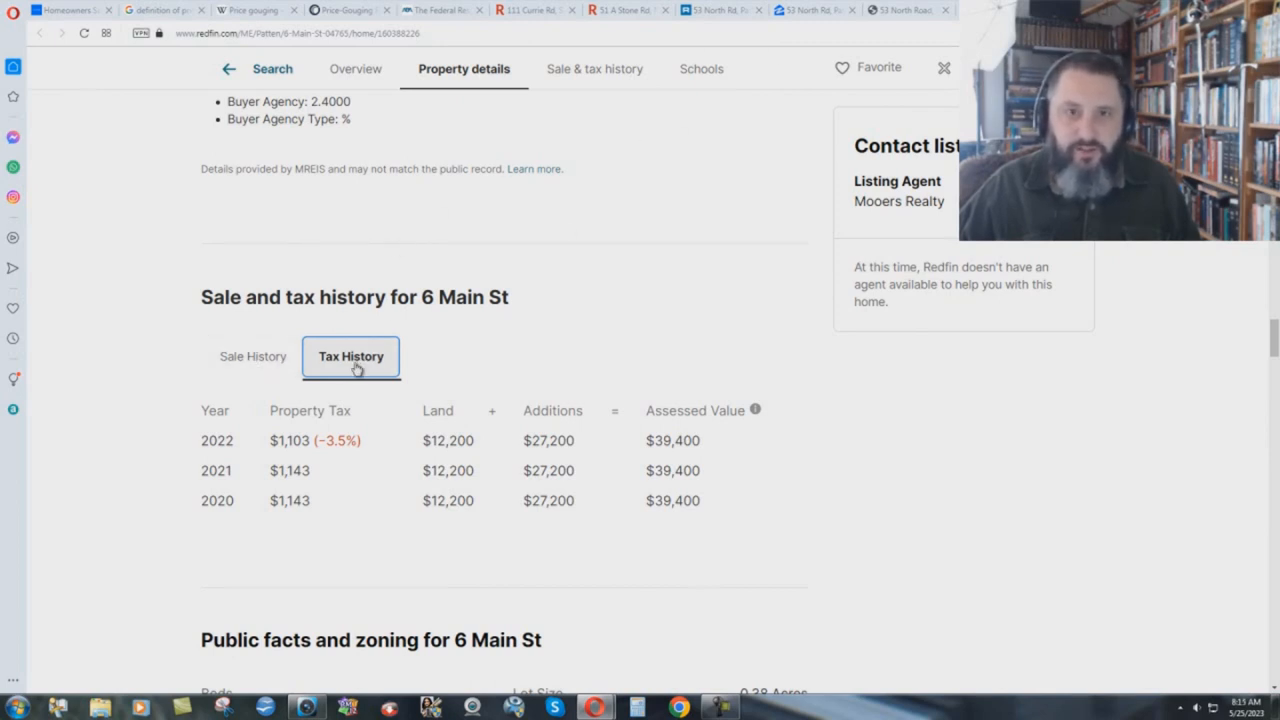
mouse_move(252, 356)
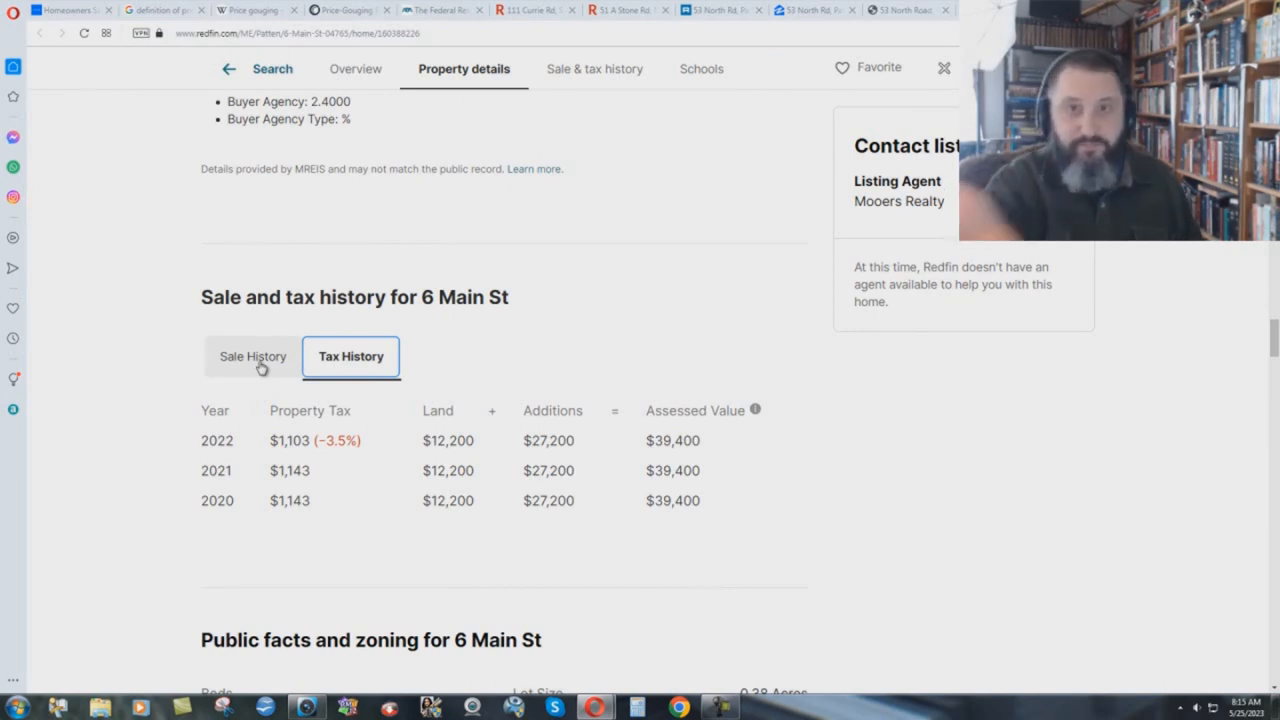
mouse_move(760, 154)
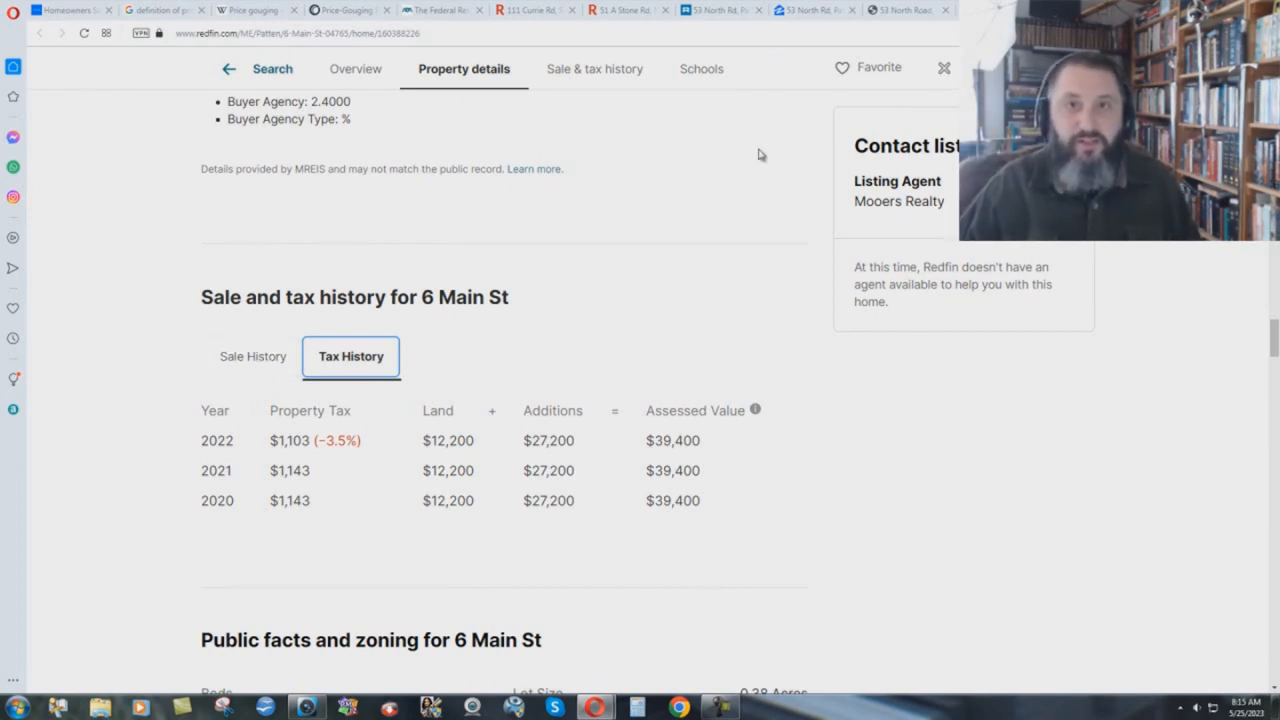
mouse_move(736, 220)
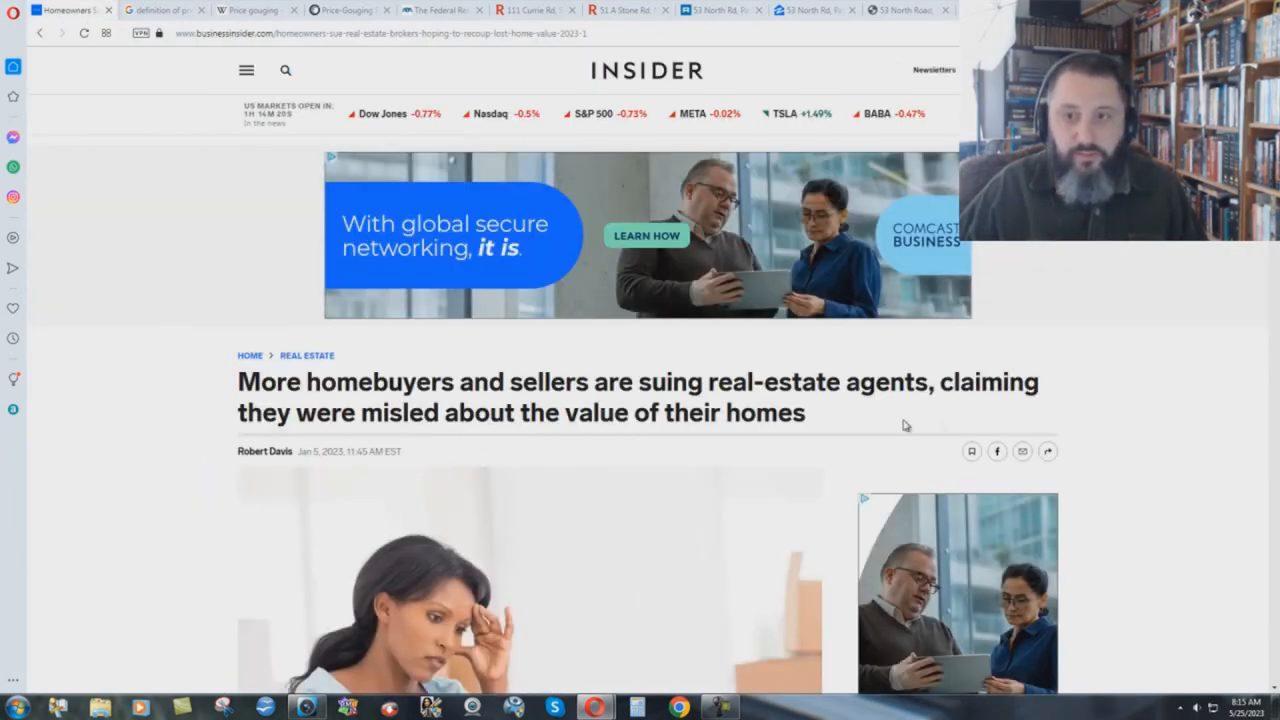
mouse_move(882, 410)
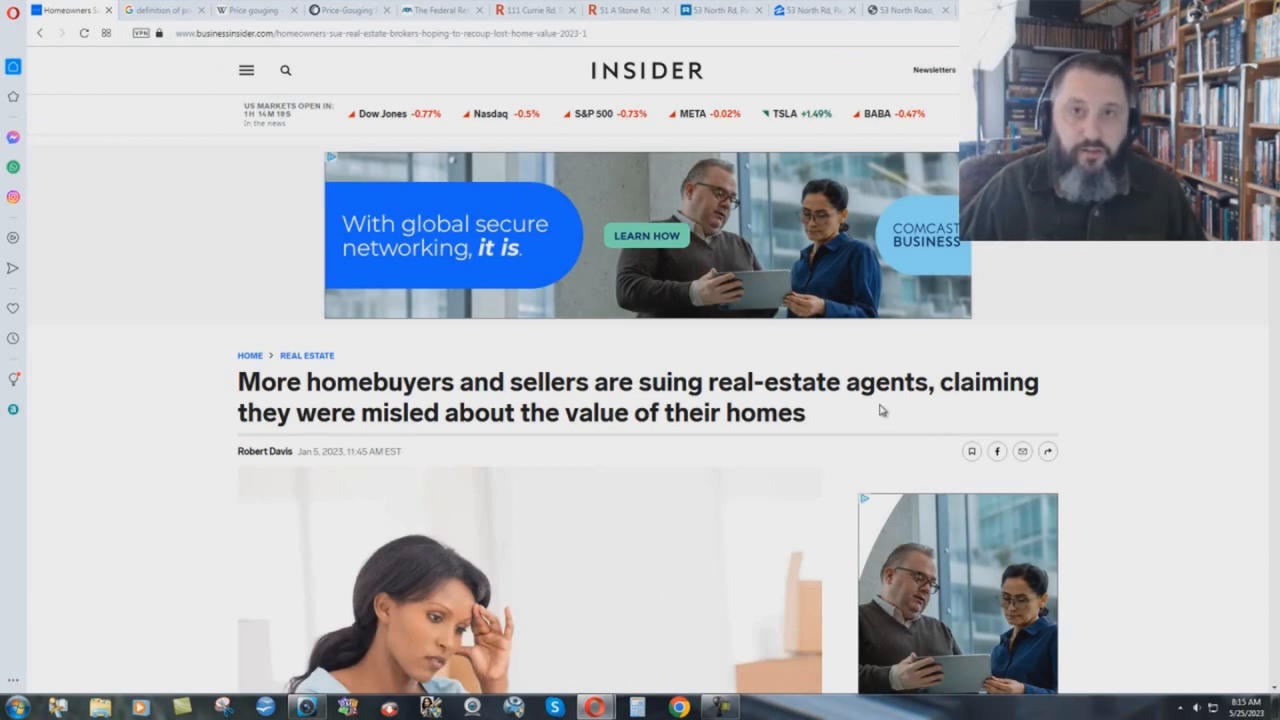
mouse_move(100, 340)
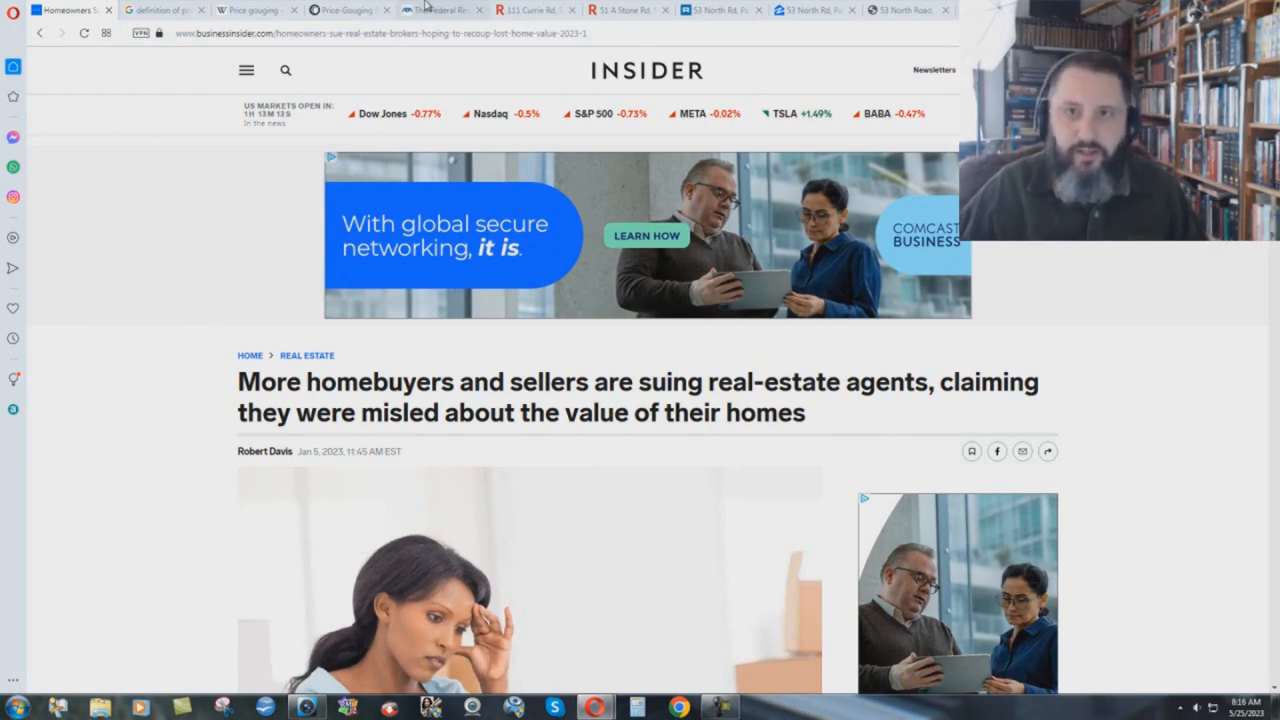
View the Currie Rd sale history: listed $525,000 in April 2023 after a $210,000 sale in 2019
left_click(536, 8)
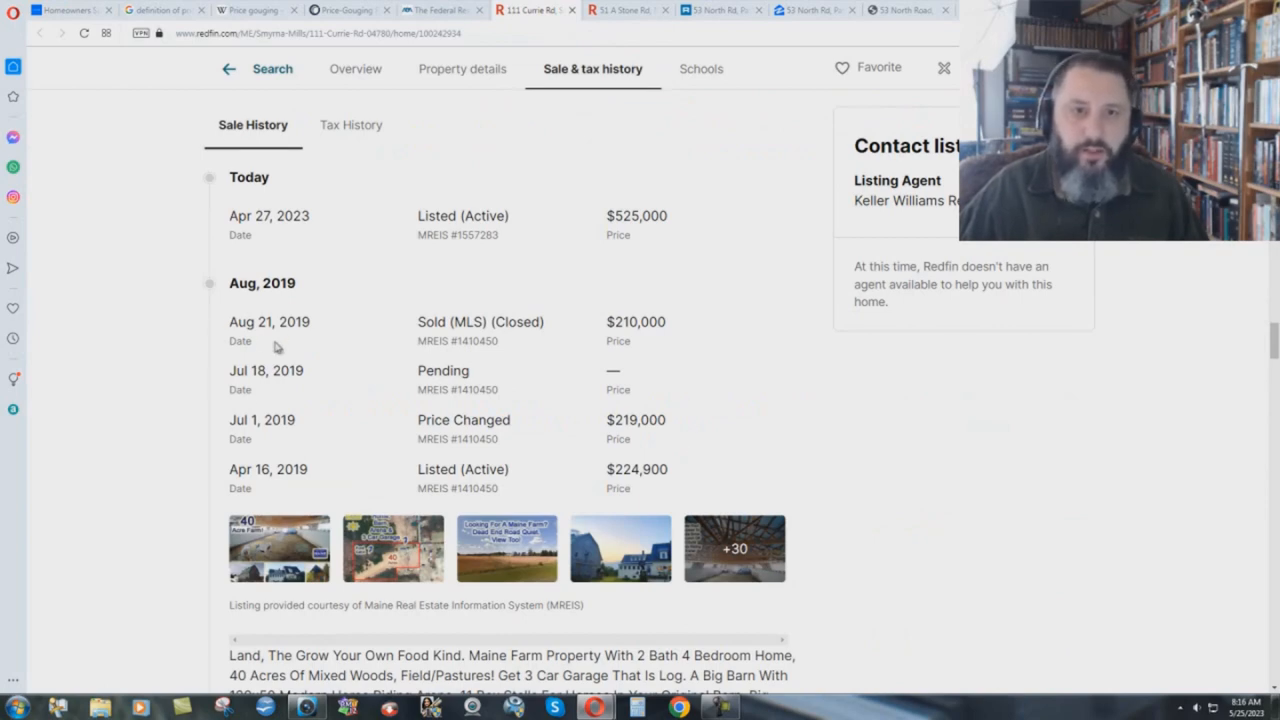
mouse_move(680, 236)
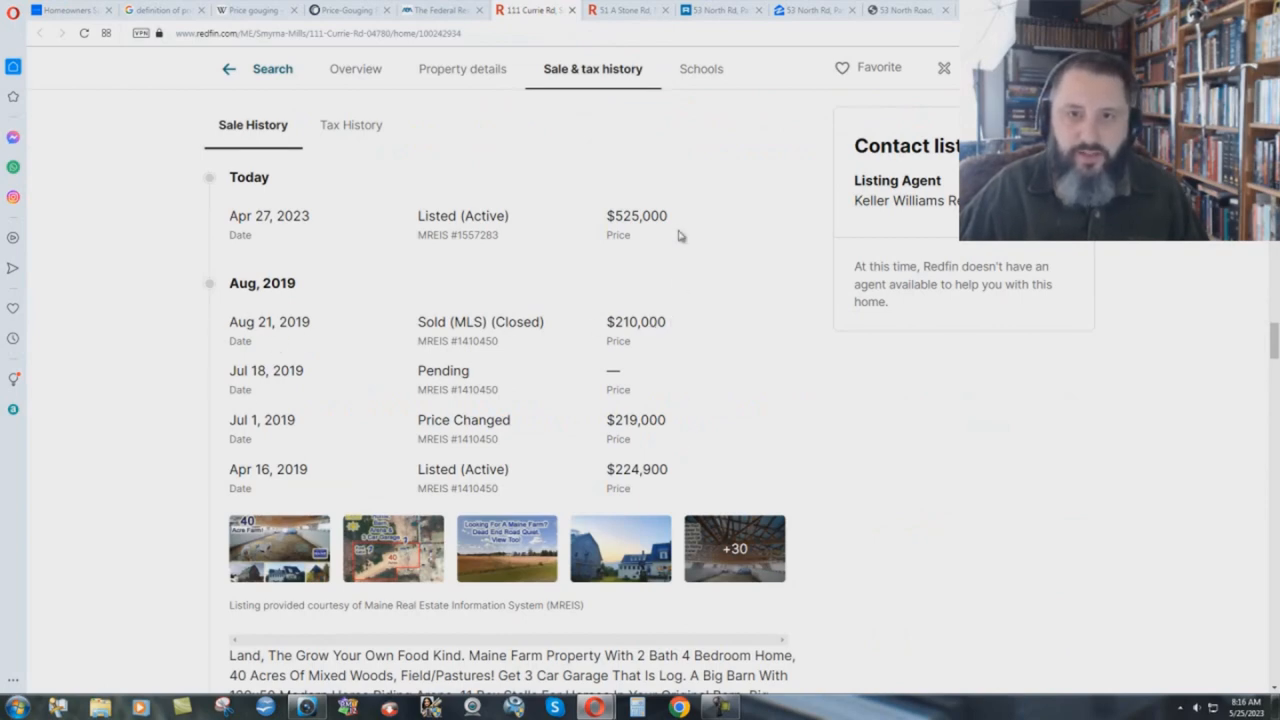
mouse_move(798, 494)
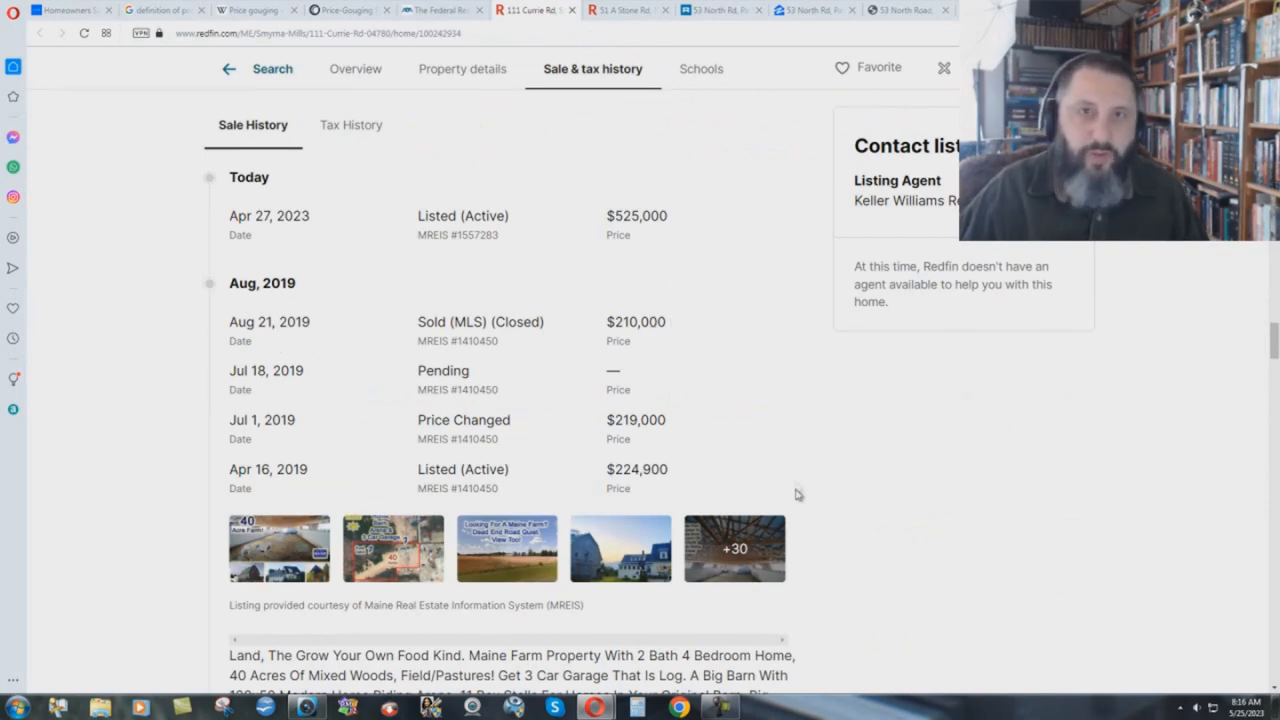
Return to the 51 A Stone Rd overview: $138,000 asking, 2 beds, 693 sq ft in Mount Chase
left_click(624, 8)
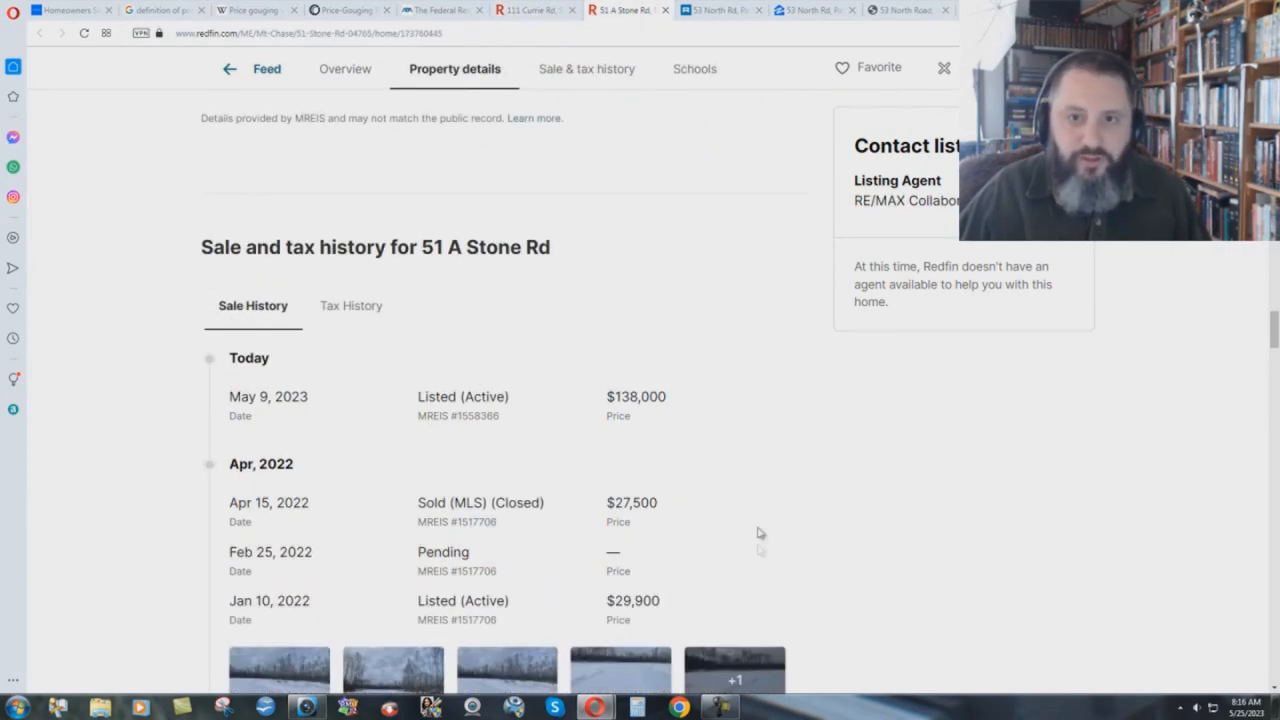
mouse_move(684, 518)
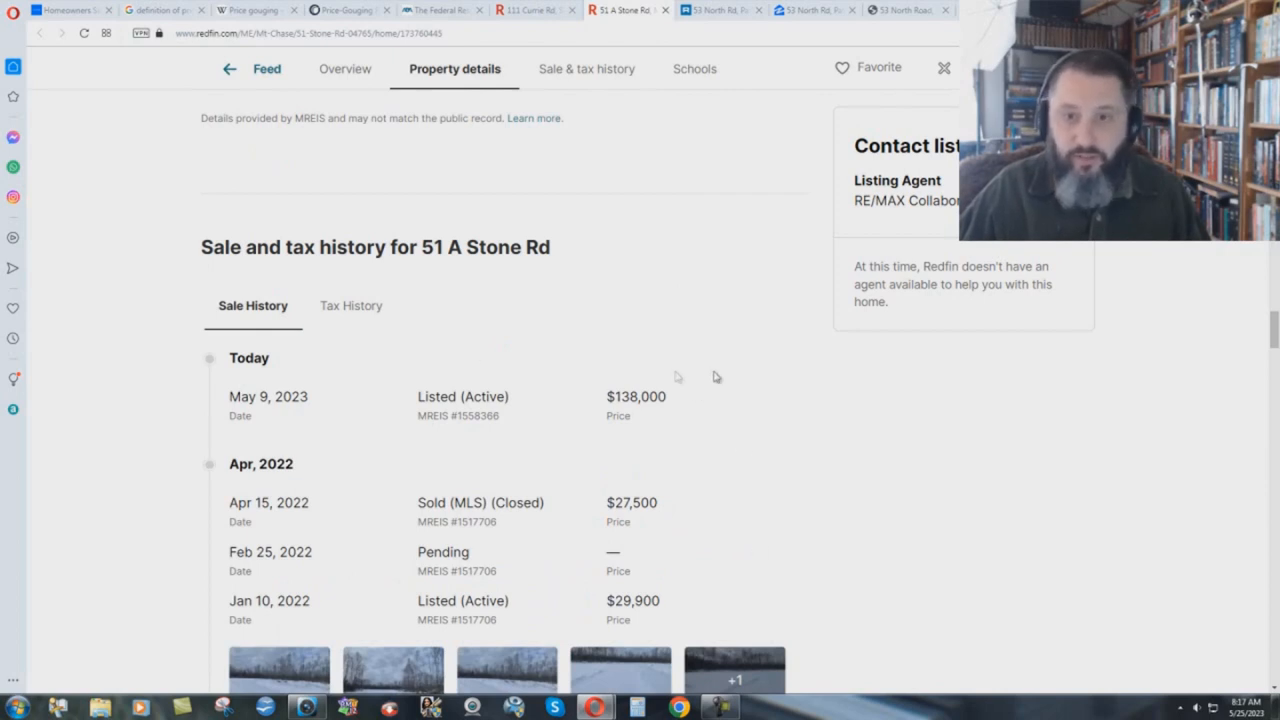
mouse_move(910, 552)
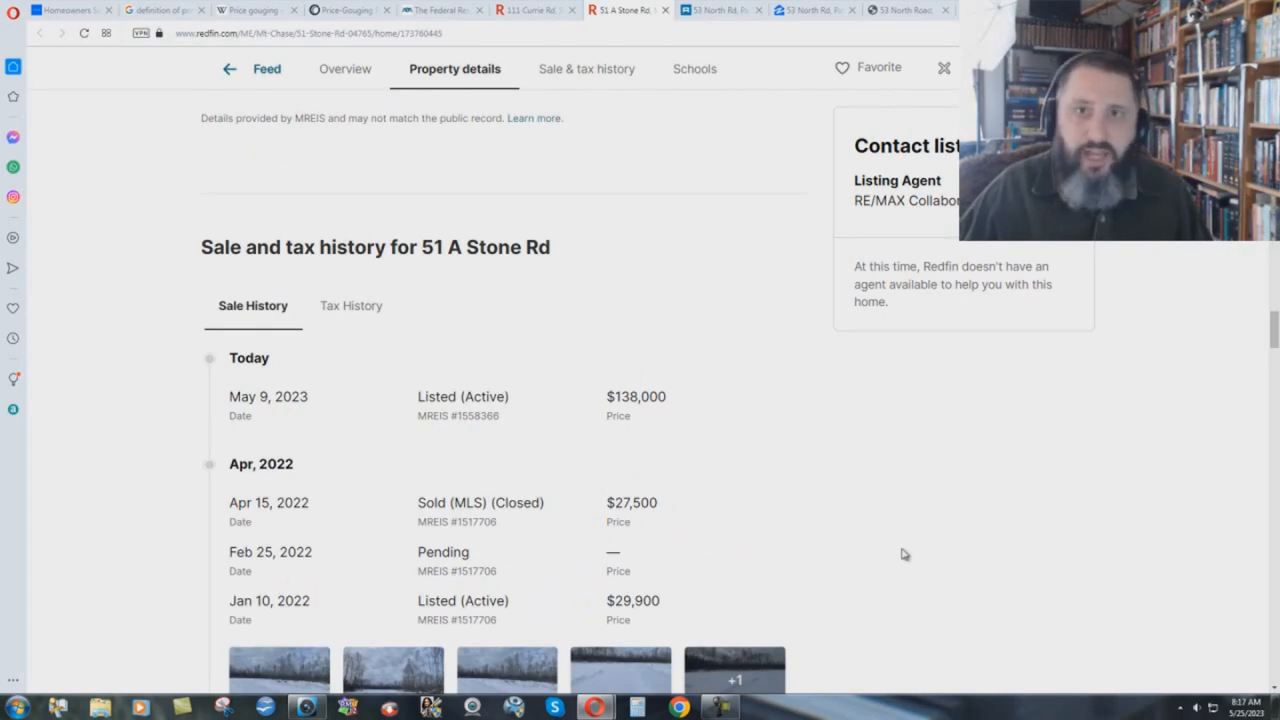
scroll("up", 3)
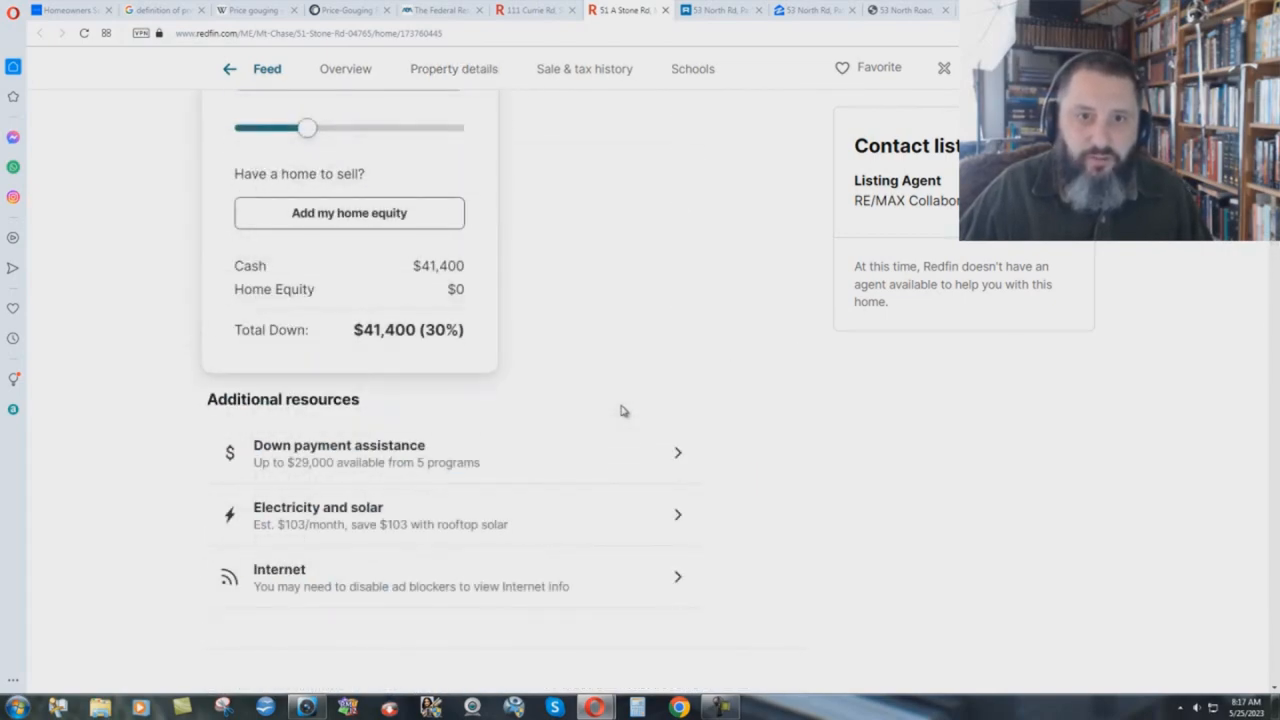
scroll("up", 3)
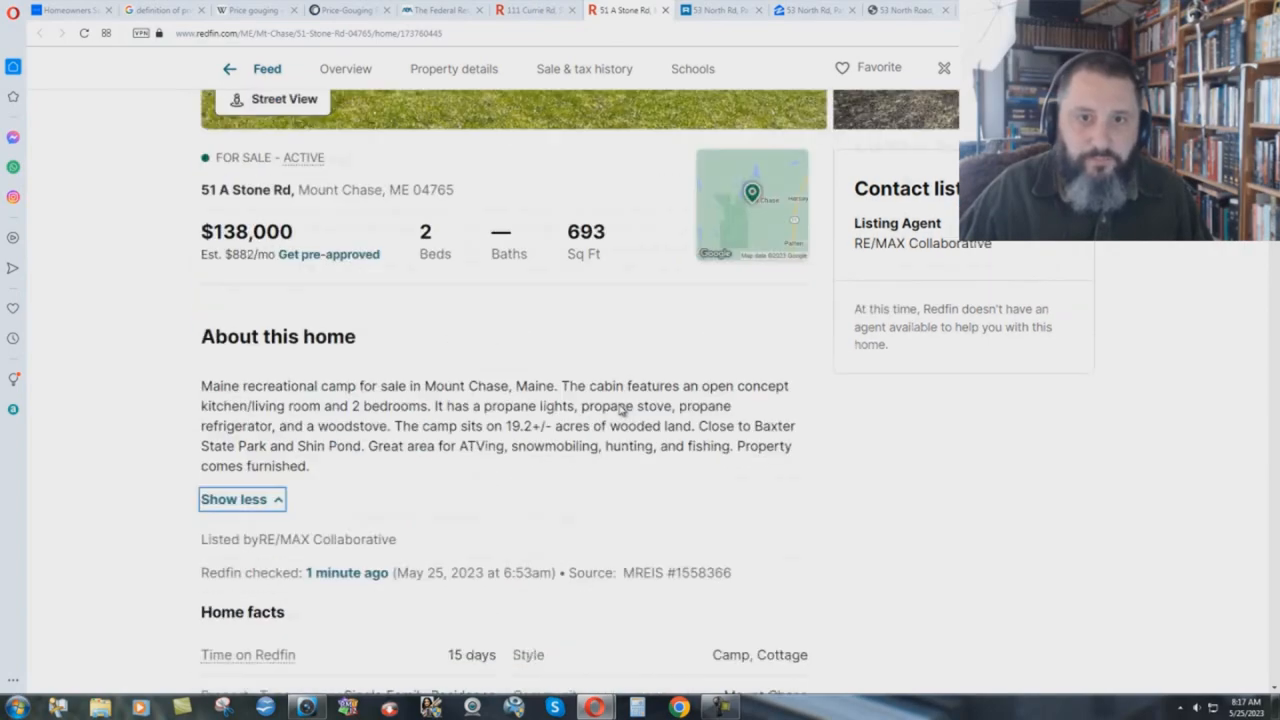
scroll("up", 3)
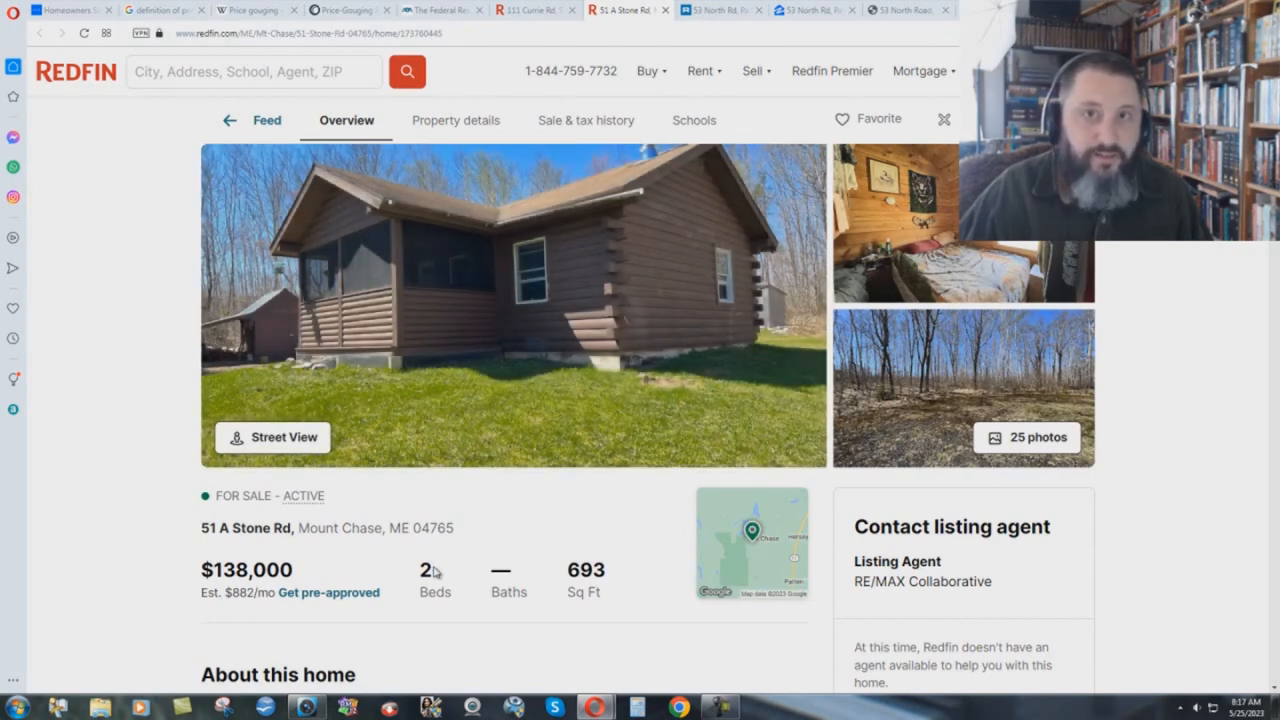
mouse_move(188, 424)
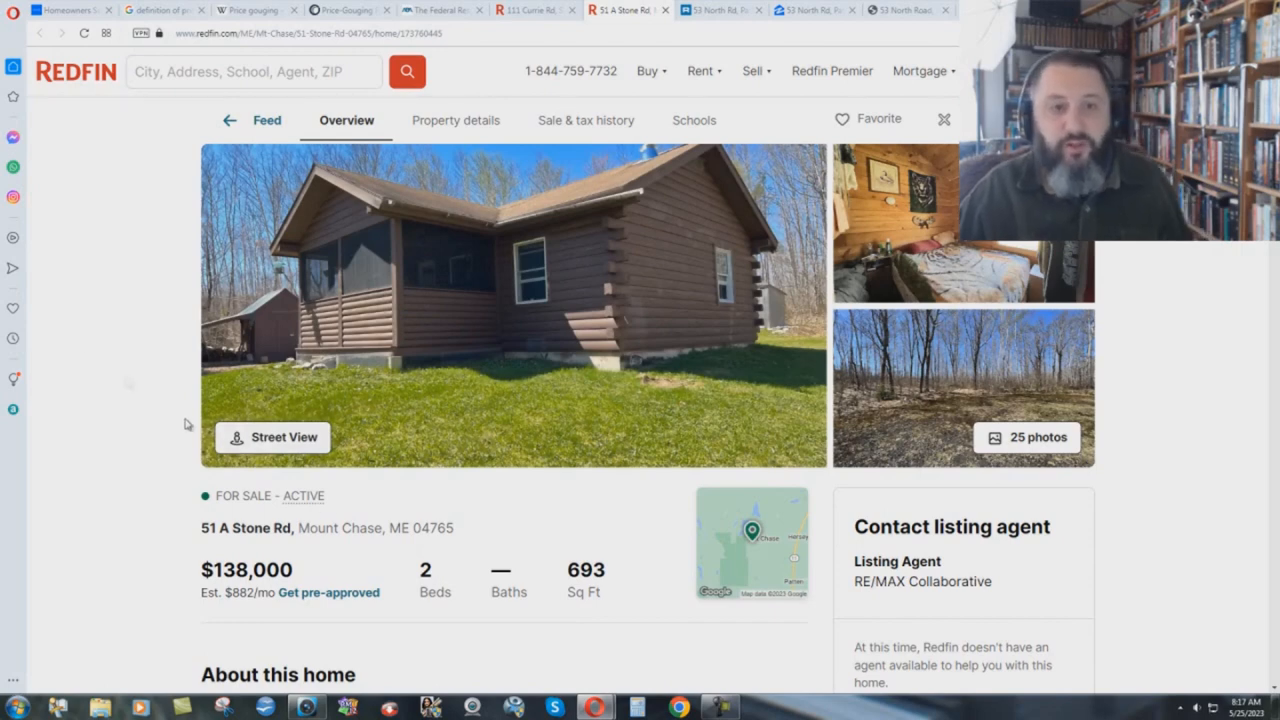
mouse_move(86, 320)
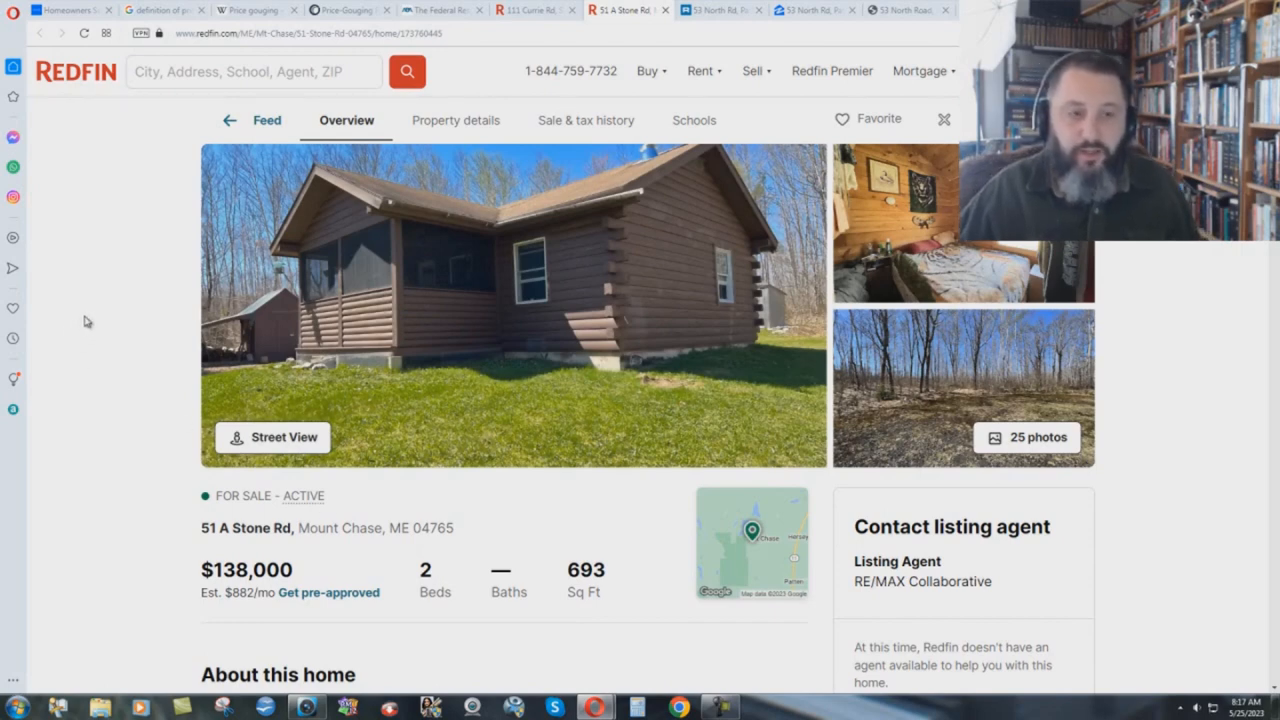